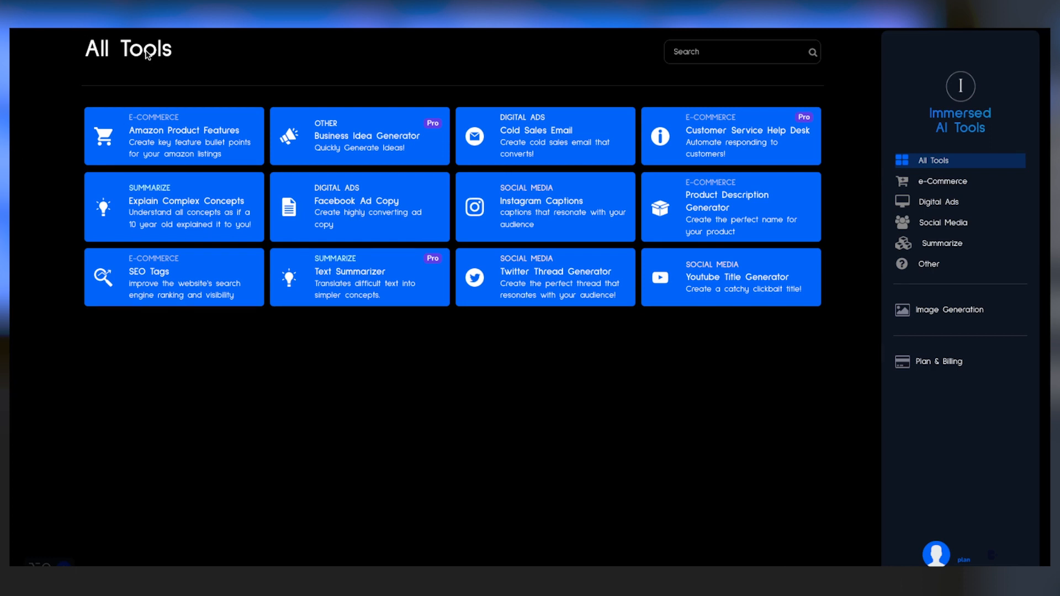
mouse_move(500, 197)
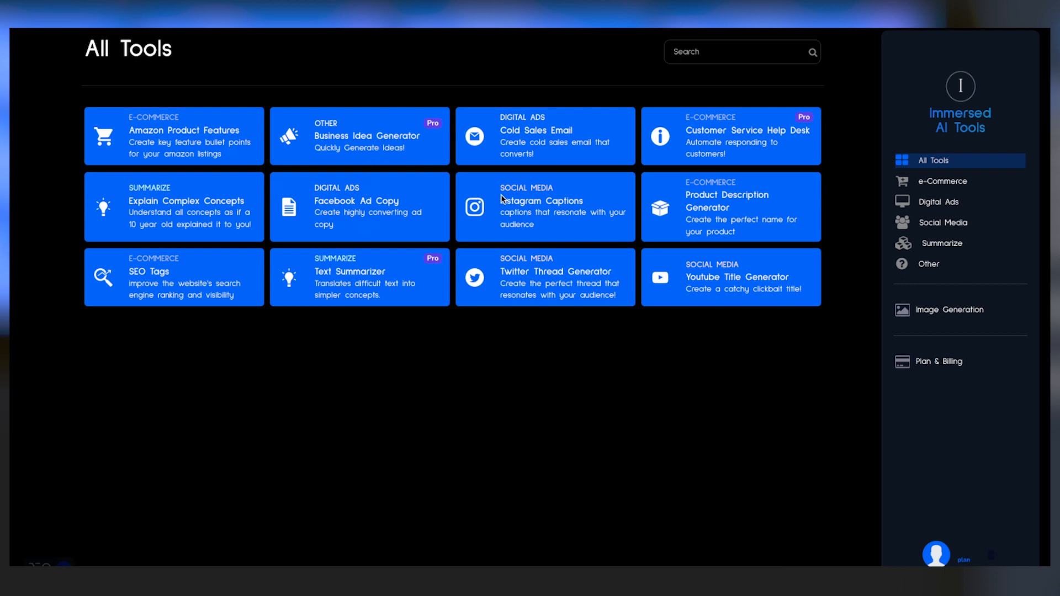
mouse_move(696, 271)
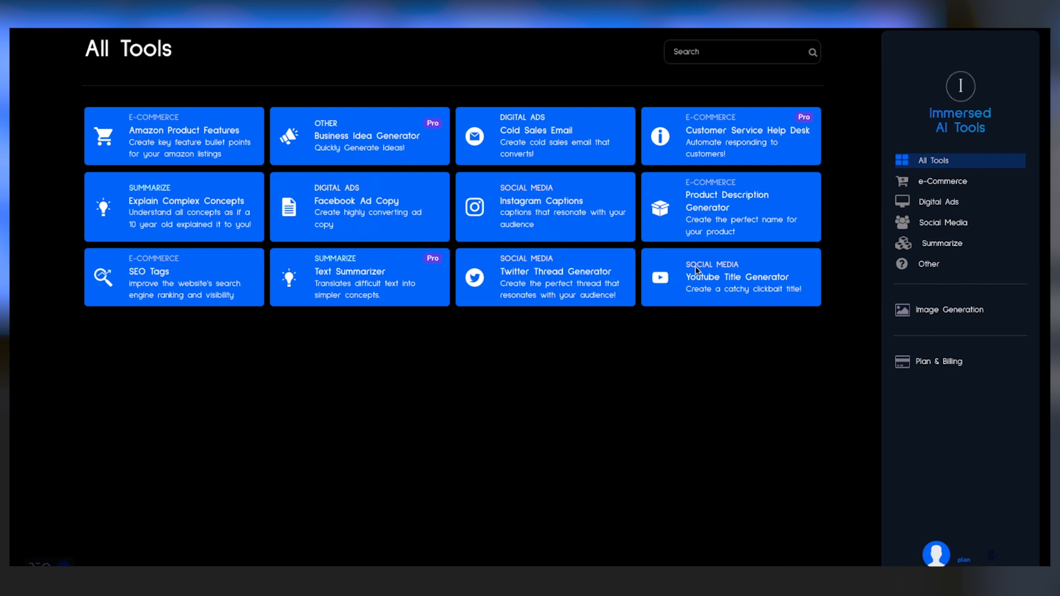
mouse_move(671, 193)
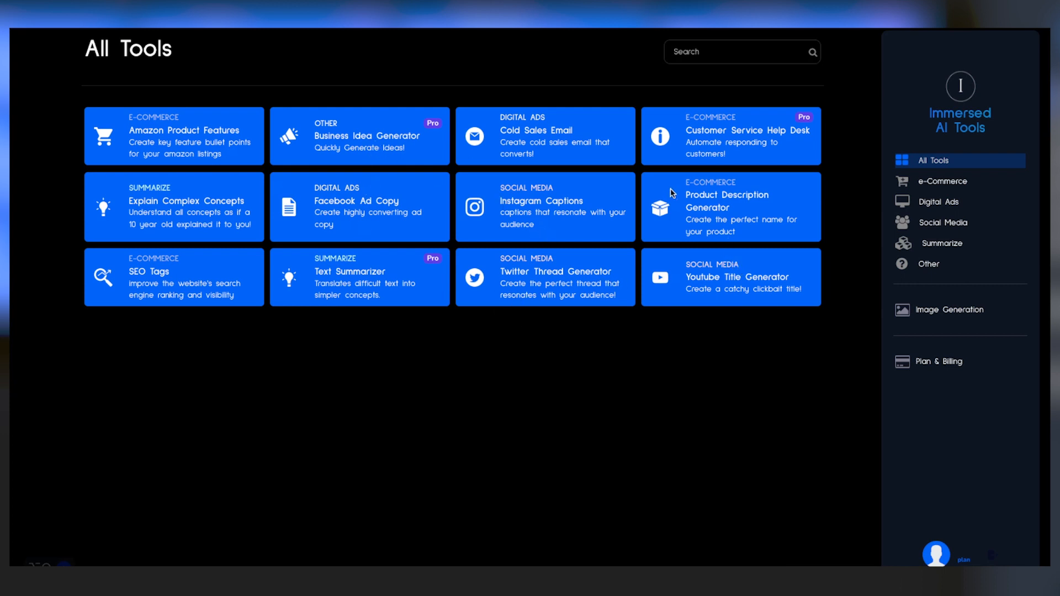
mouse_move(676, 197)
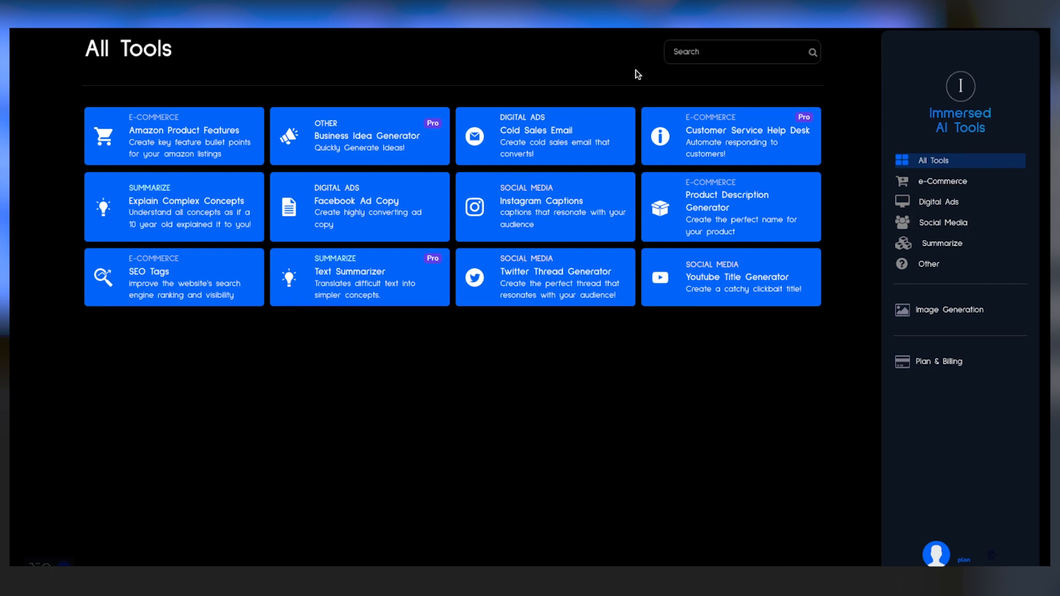
mouse_move(625, 67)
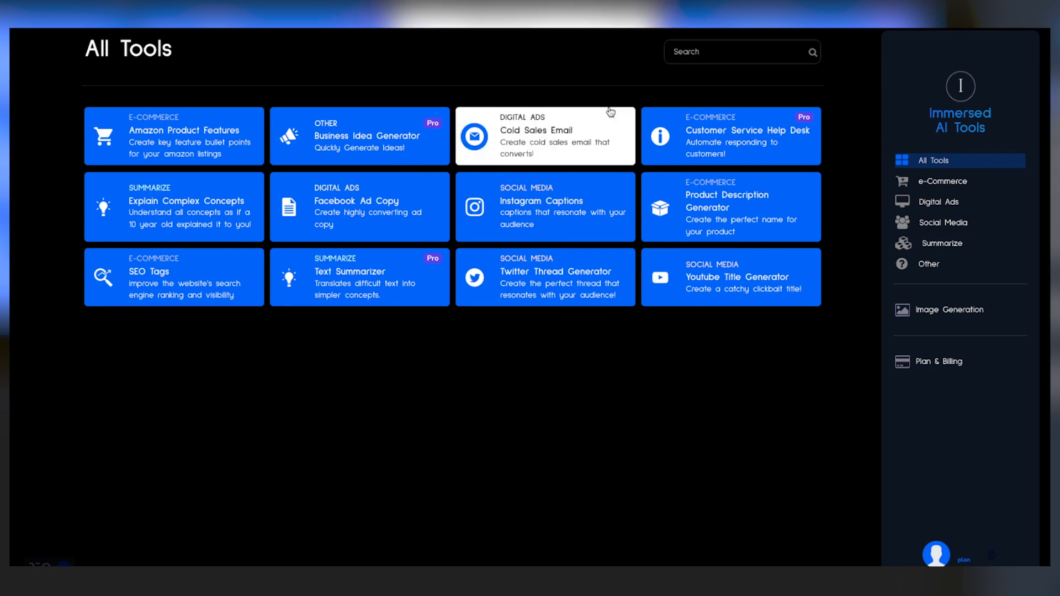
mouse_move(596, 76)
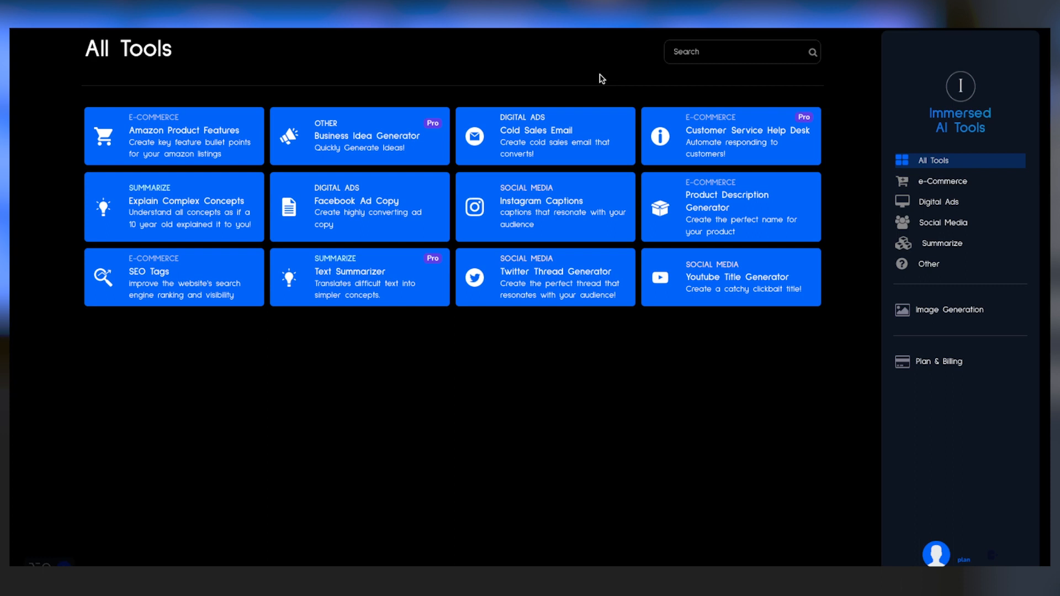
mouse_move(572, 82)
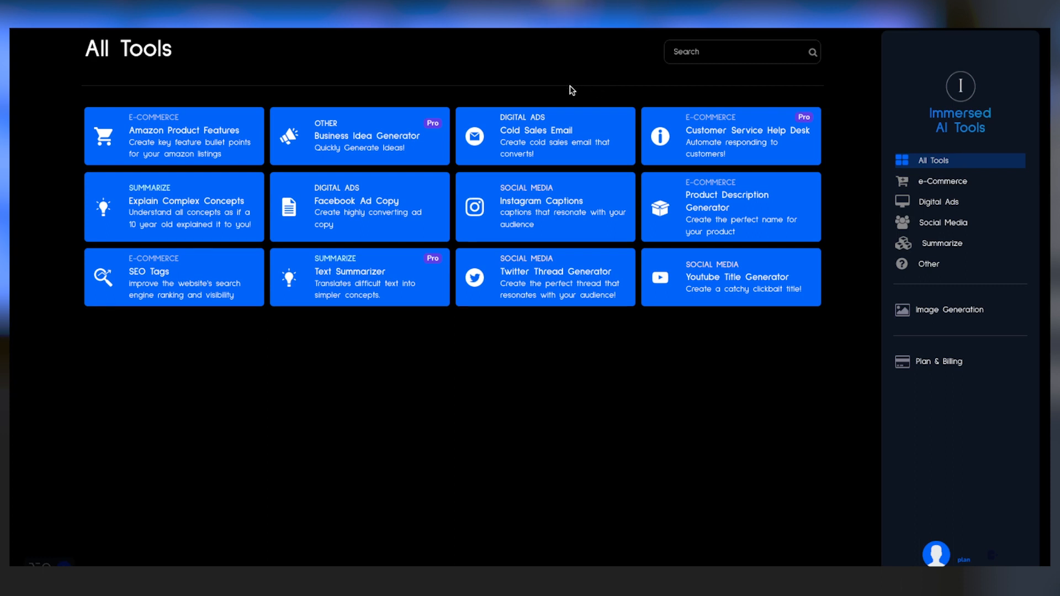
mouse_move(574, 99)
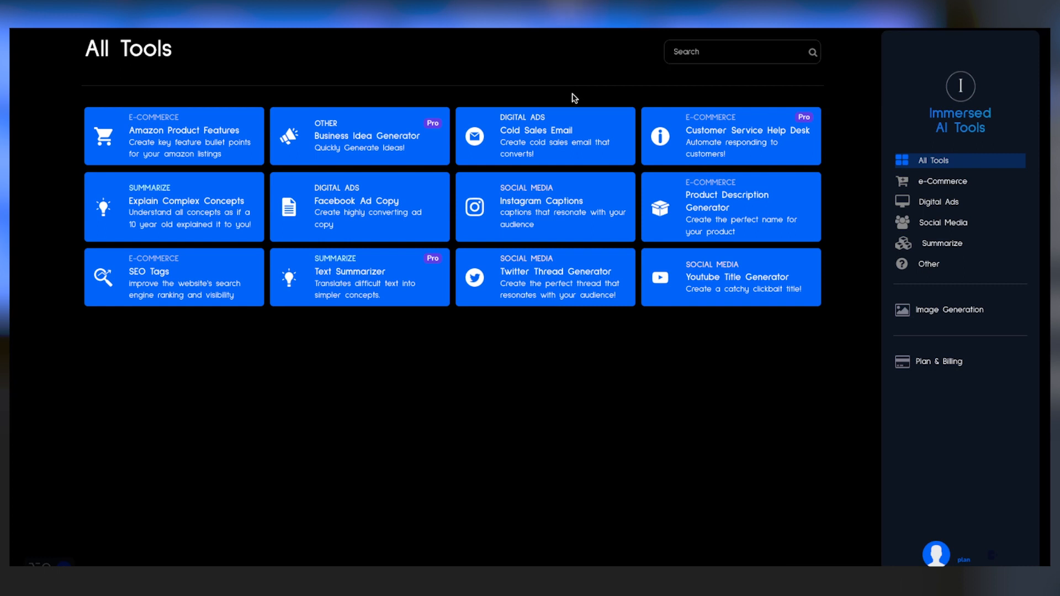
mouse_move(611, 48)
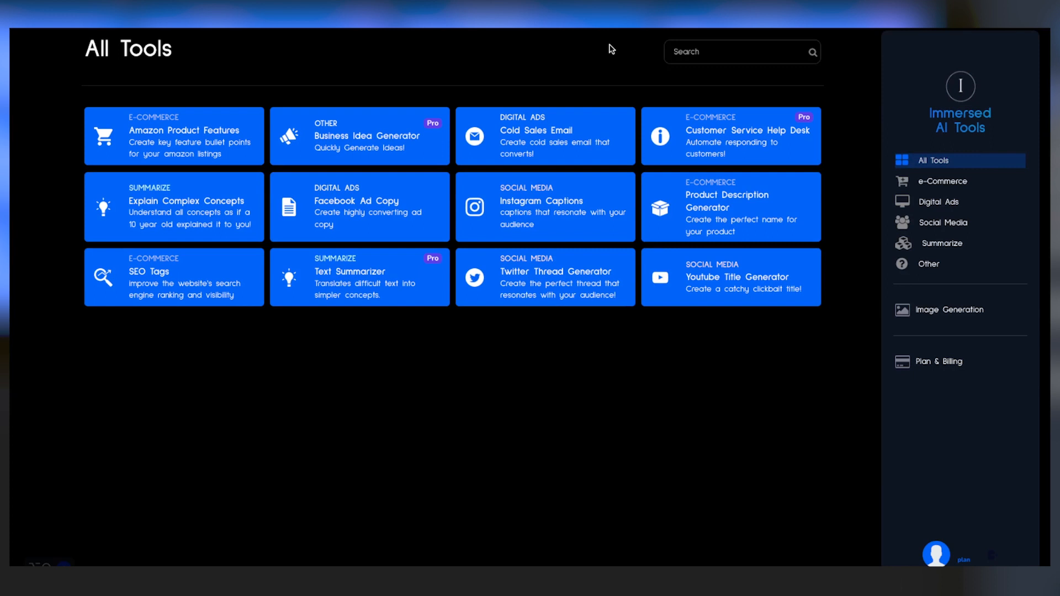
mouse_move(500, 33)
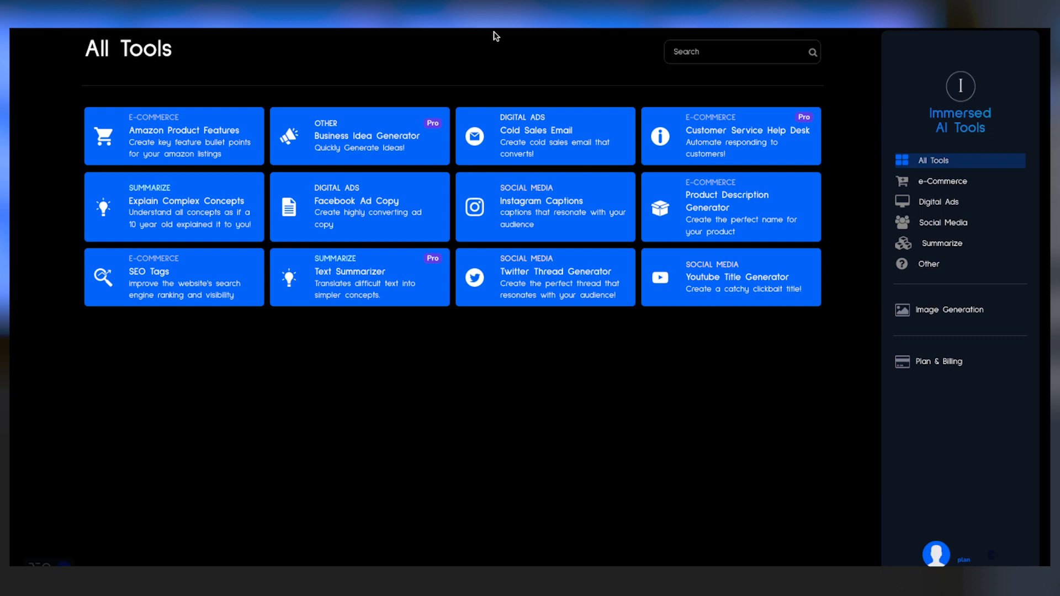
mouse_move(449, 50)
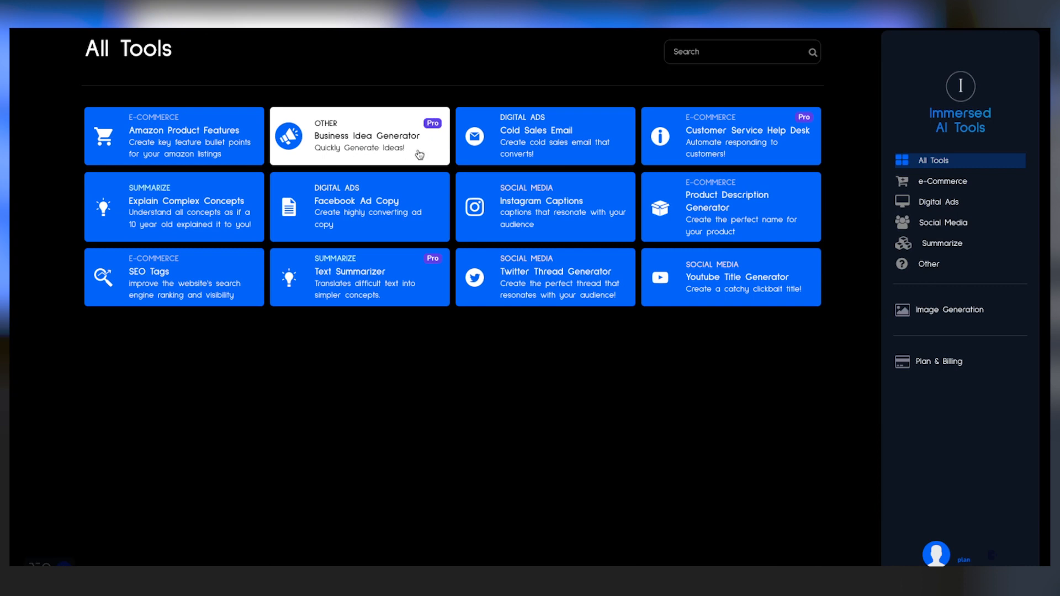
mouse_move(702, 57)
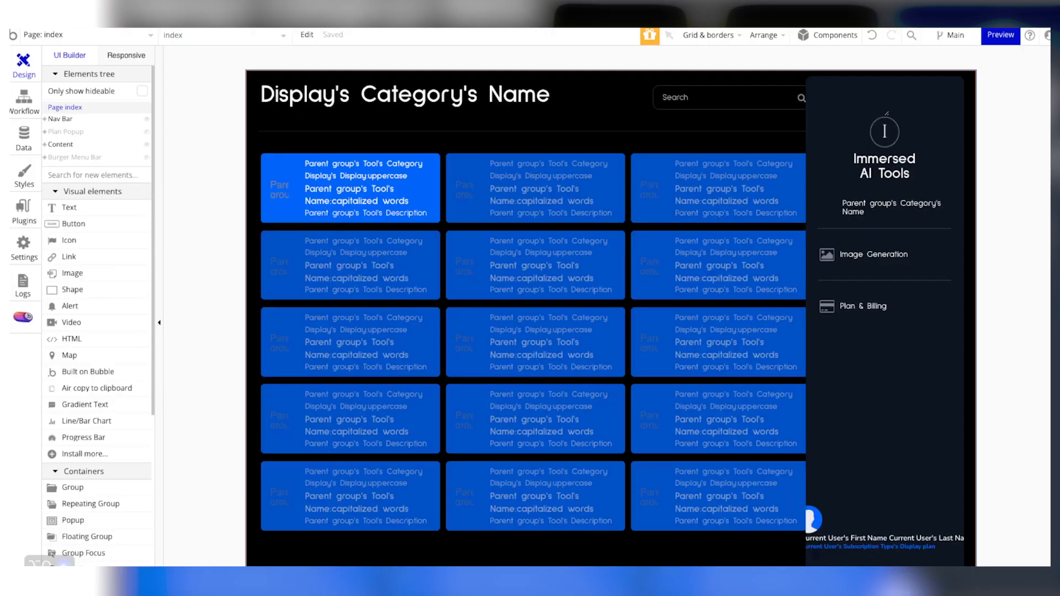
- Open the page dropdown listing landing, tool_template, account and reusable elements
click(87, 34)
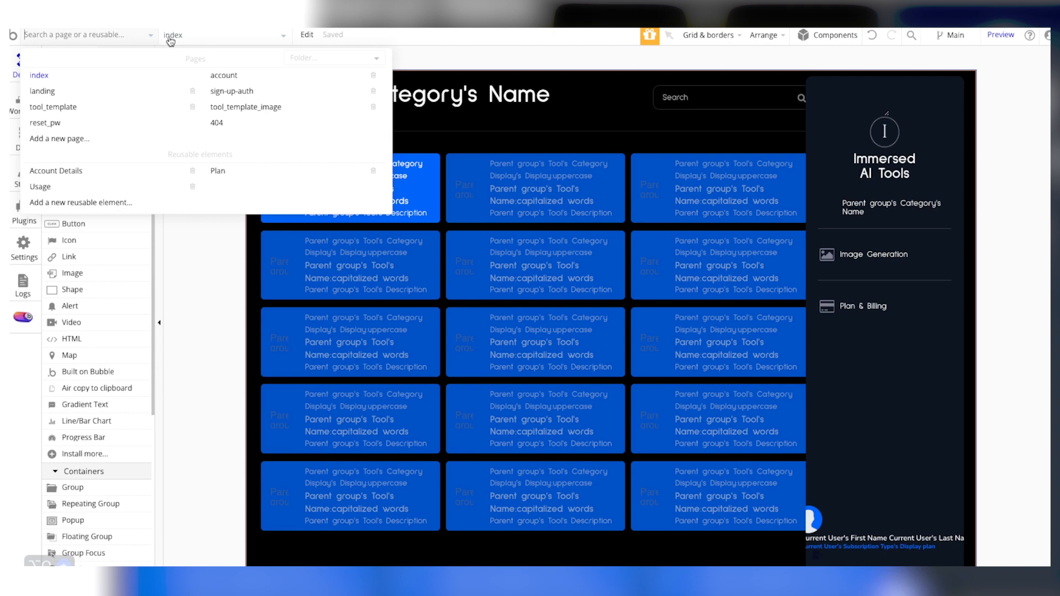
mouse_move(168, 48)
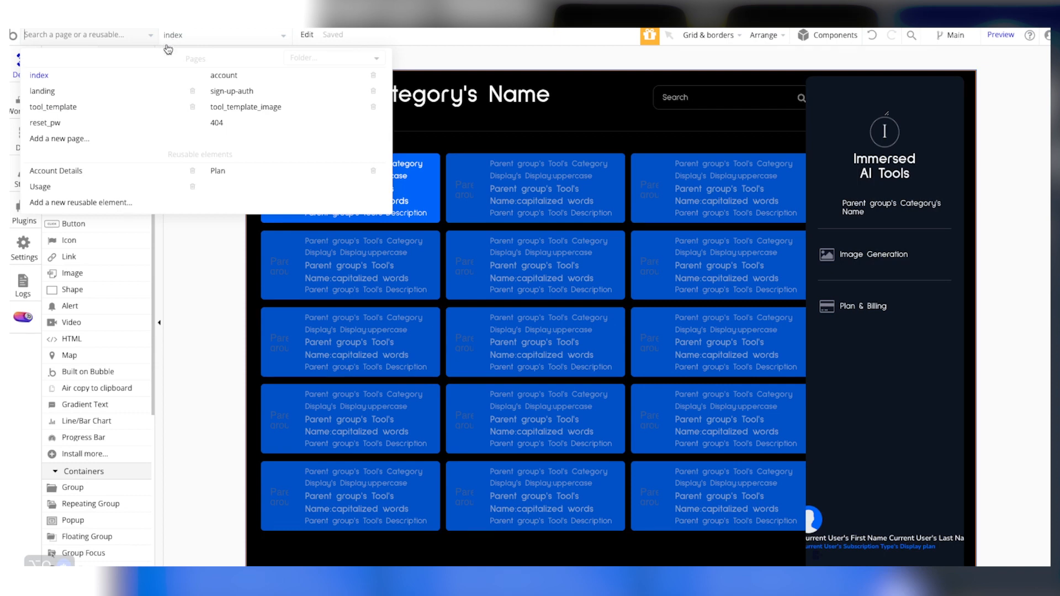
mouse_move(105, 100)
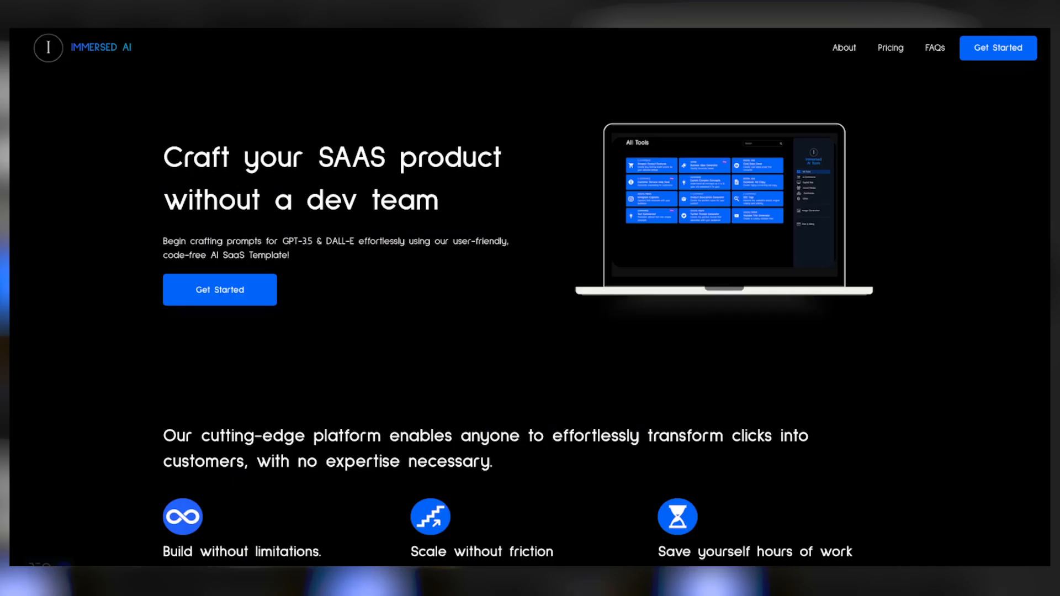
- Glance at the landing preview, then switch pages from the editor's page dropdown
scroll(down, 3)
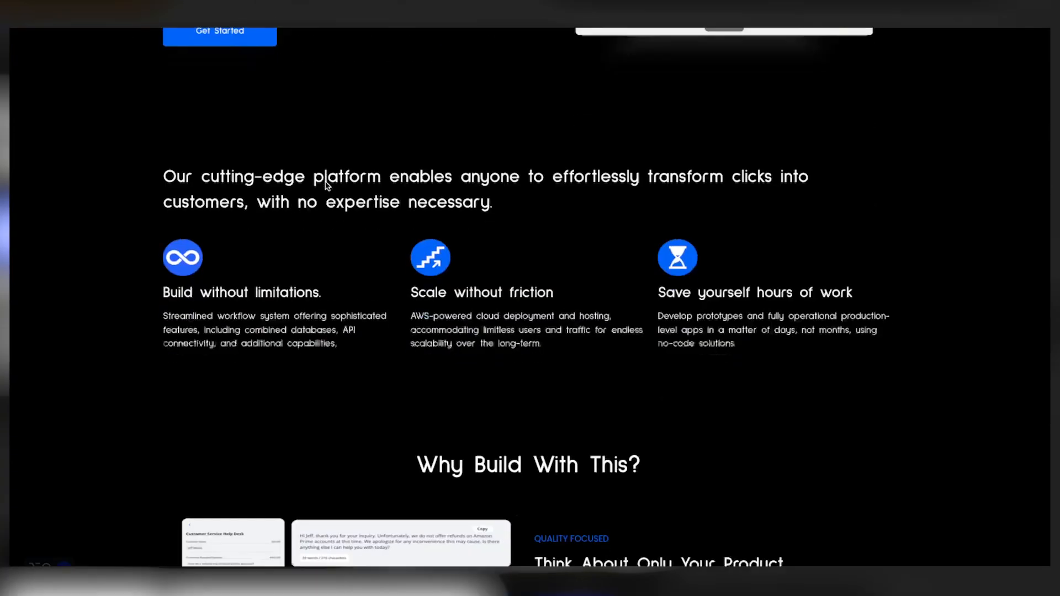
scroll(up, 3)
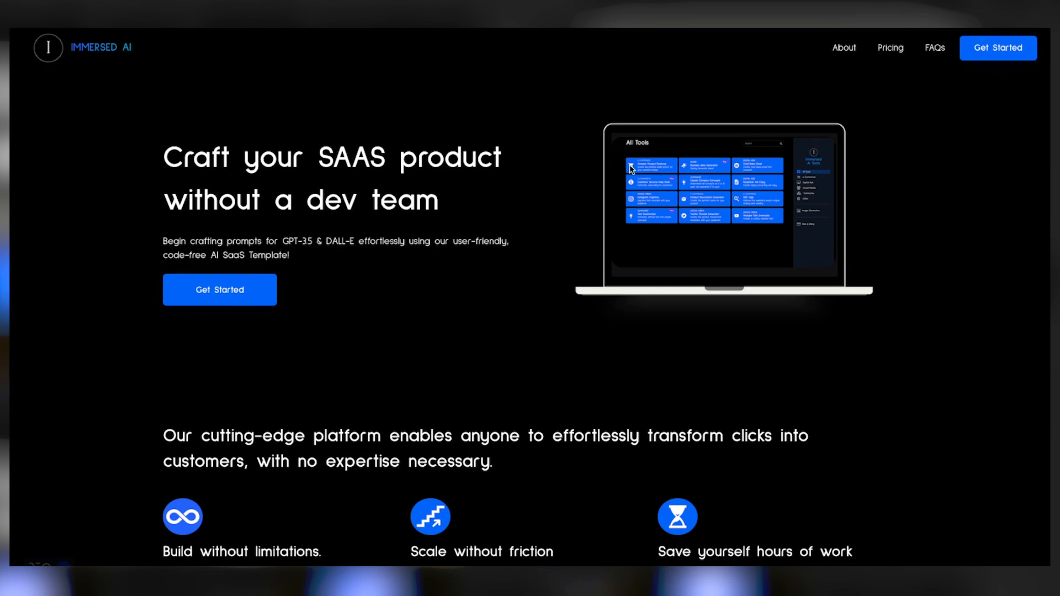
scroll(down, 3)
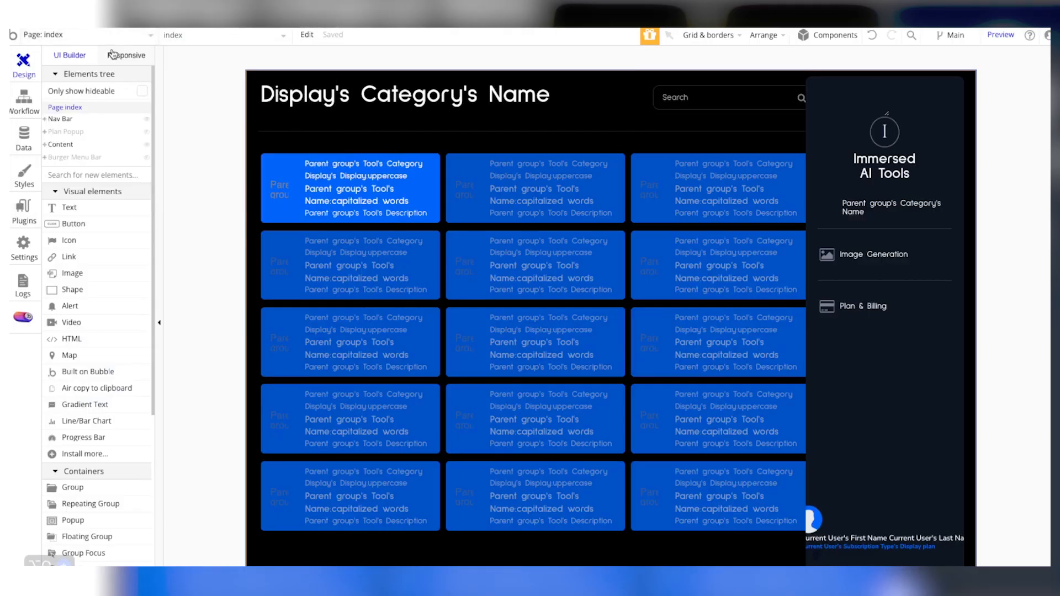
click(81, 34)
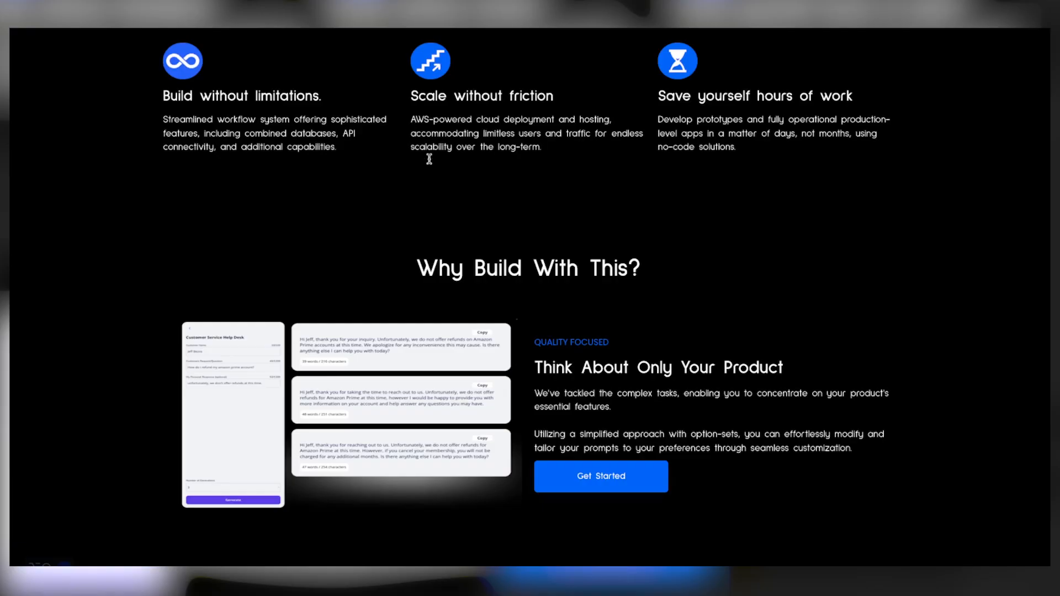
scroll(up, 3)
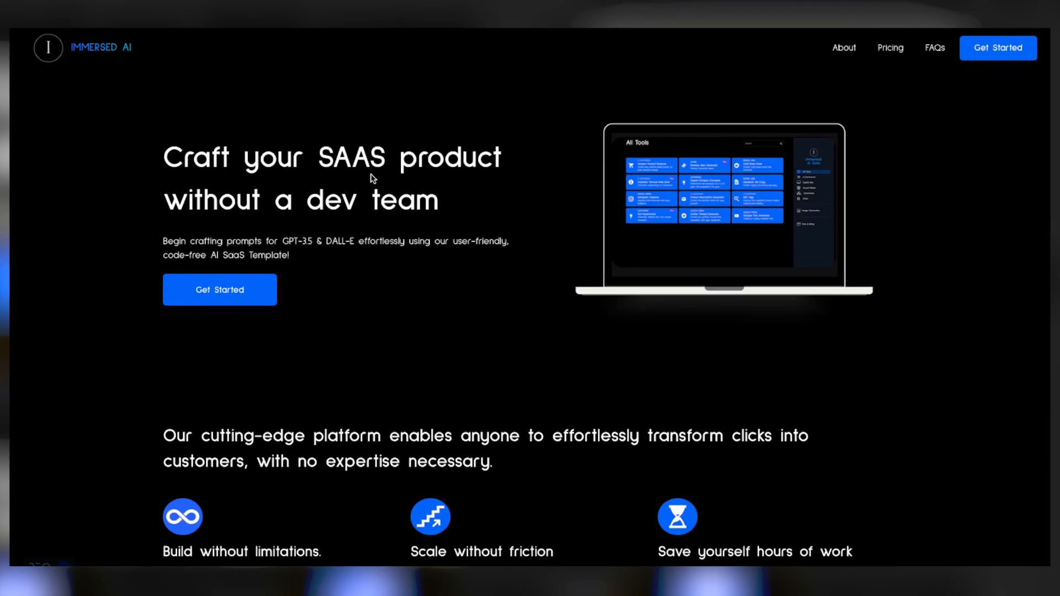
- Scroll the Immersed AI landing page through features, stats, reviews and pricing plans
scroll(down, 3)
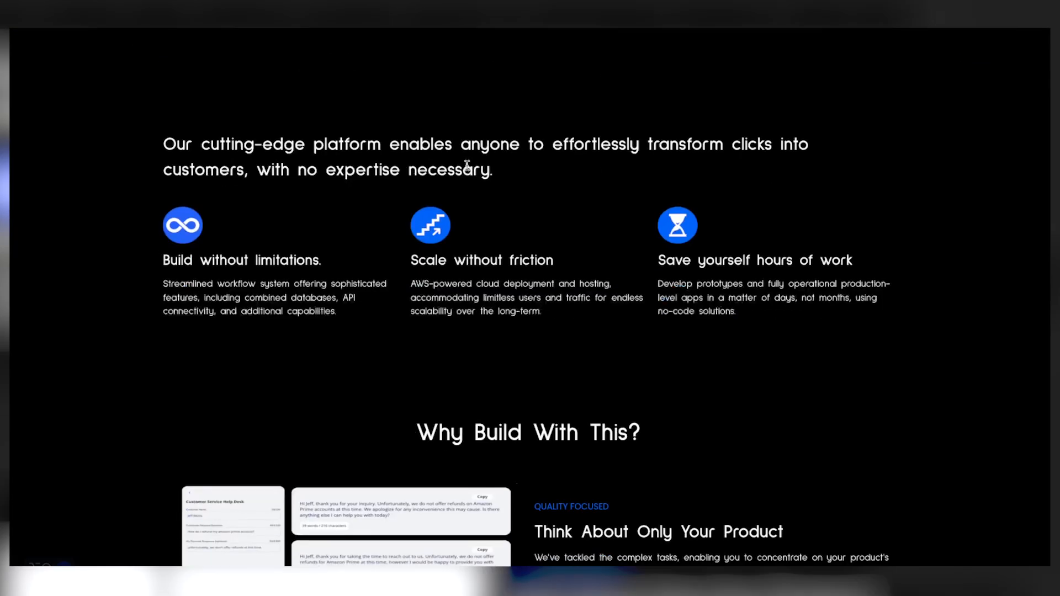
scroll(down, 3)
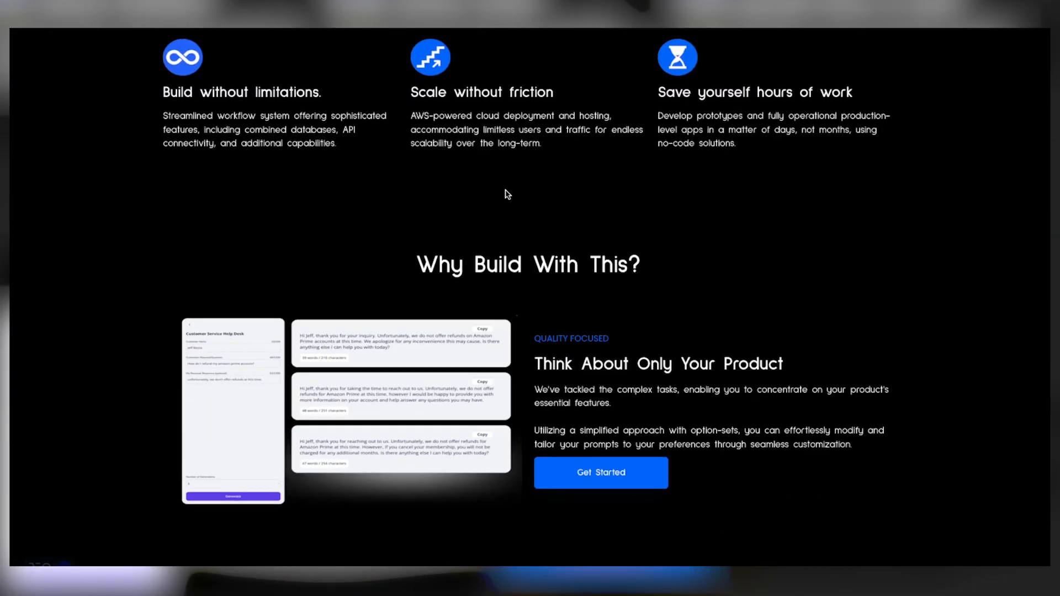
scroll(down, 3)
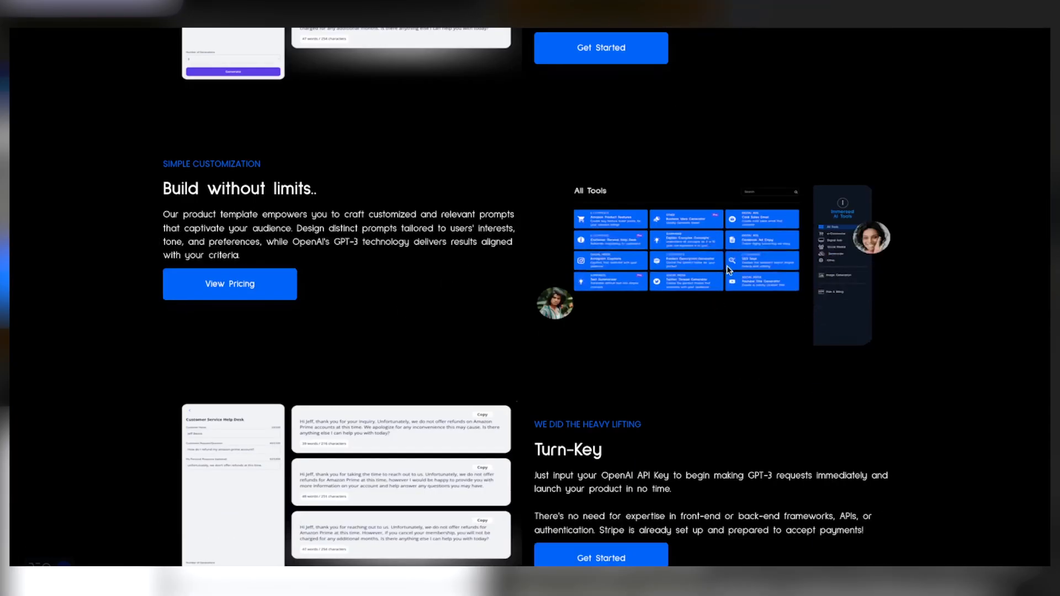
scroll(down, 3)
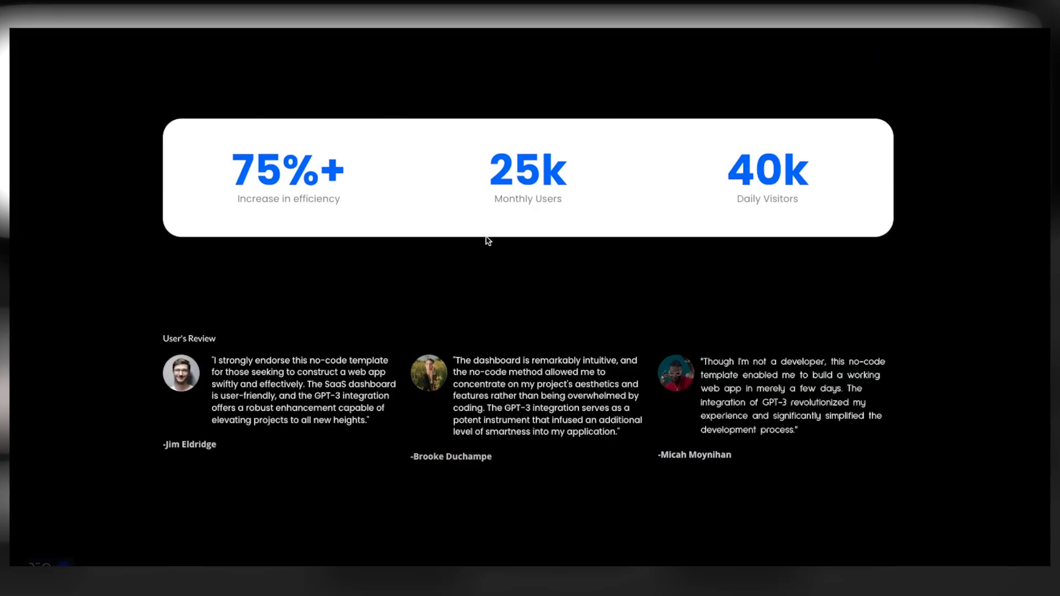
scroll(down, 3)
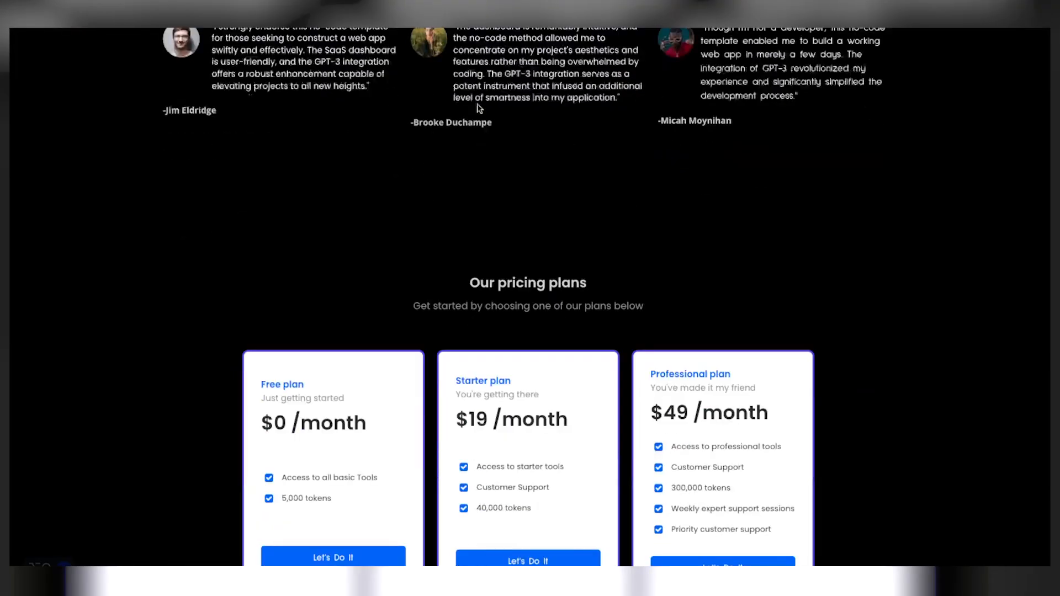
scroll(down, 3)
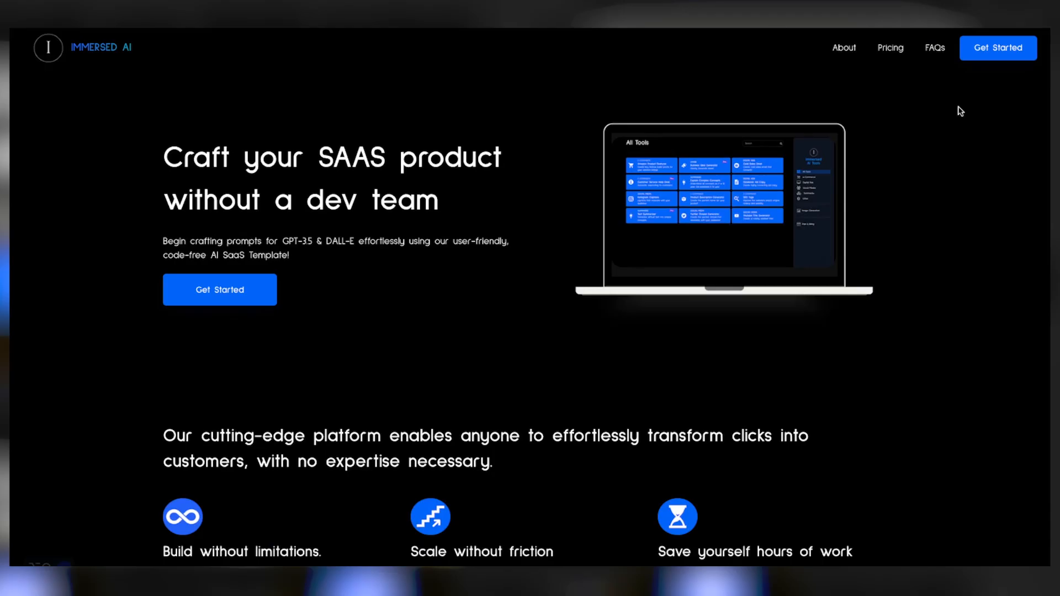
mouse_move(843, 48)
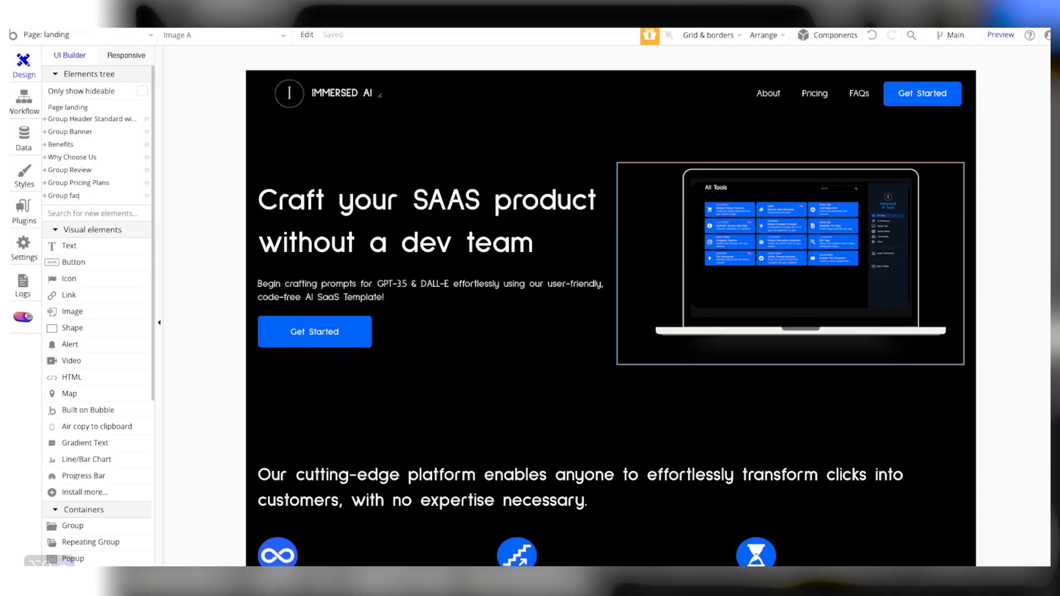
- Switch the editor to the index page to show the All Tools dashboard
click(78, 34)
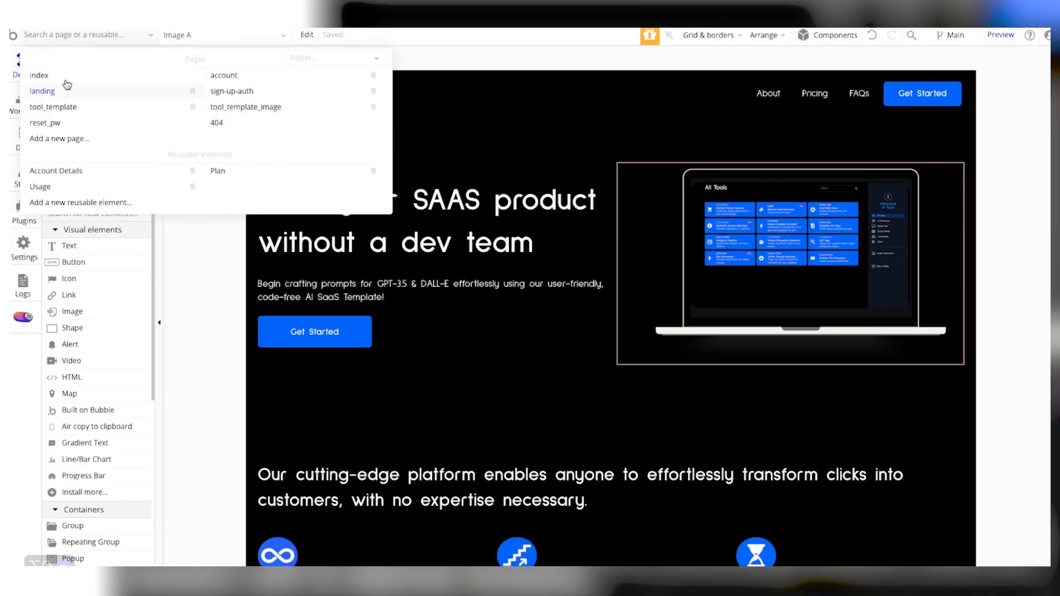
click(39, 75)
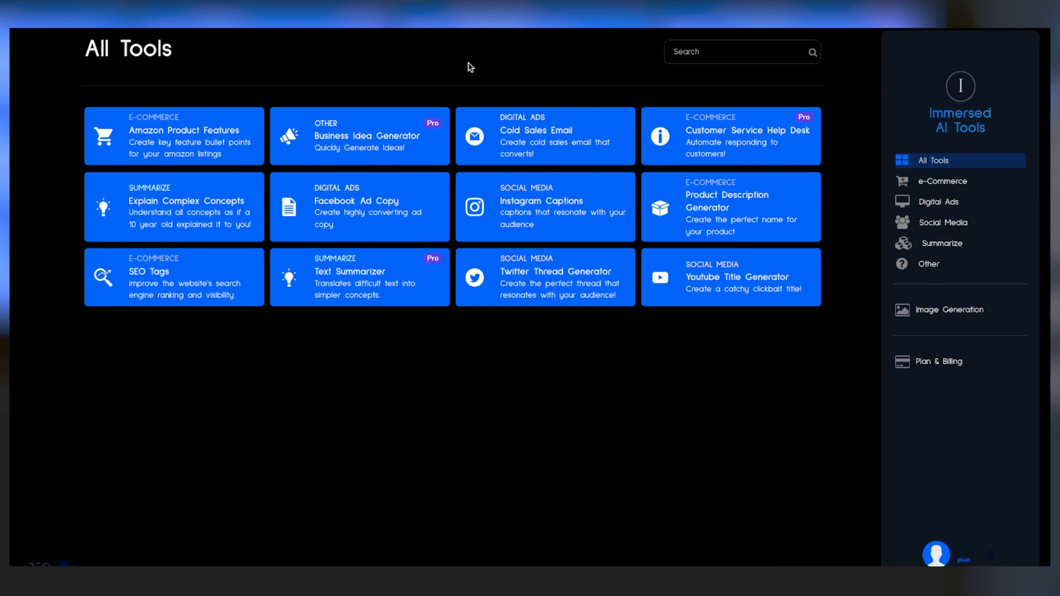
mouse_move(479, 68)
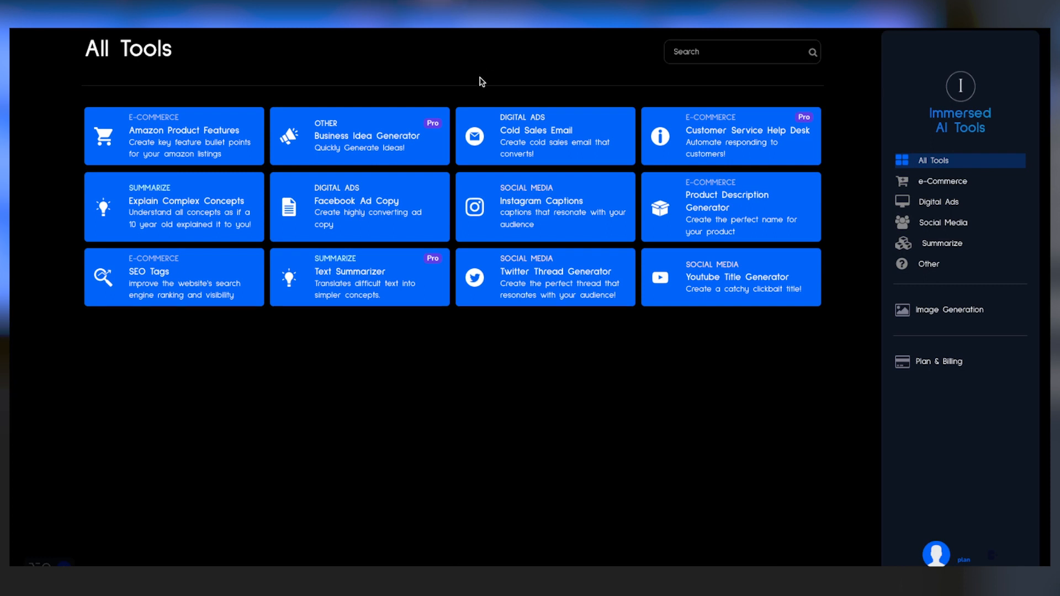
mouse_move(371, 61)
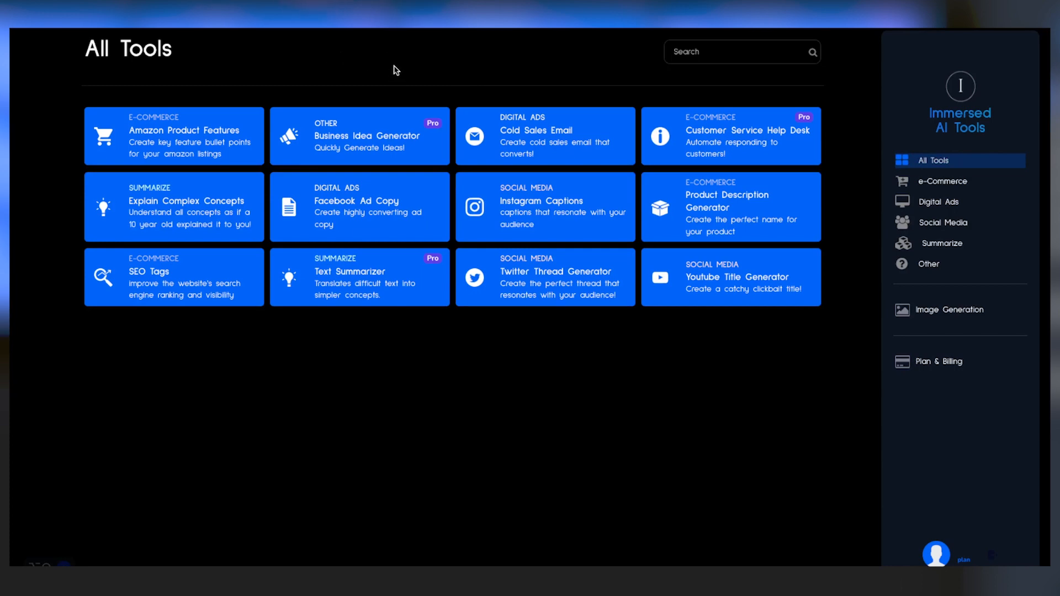
mouse_move(401, 69)
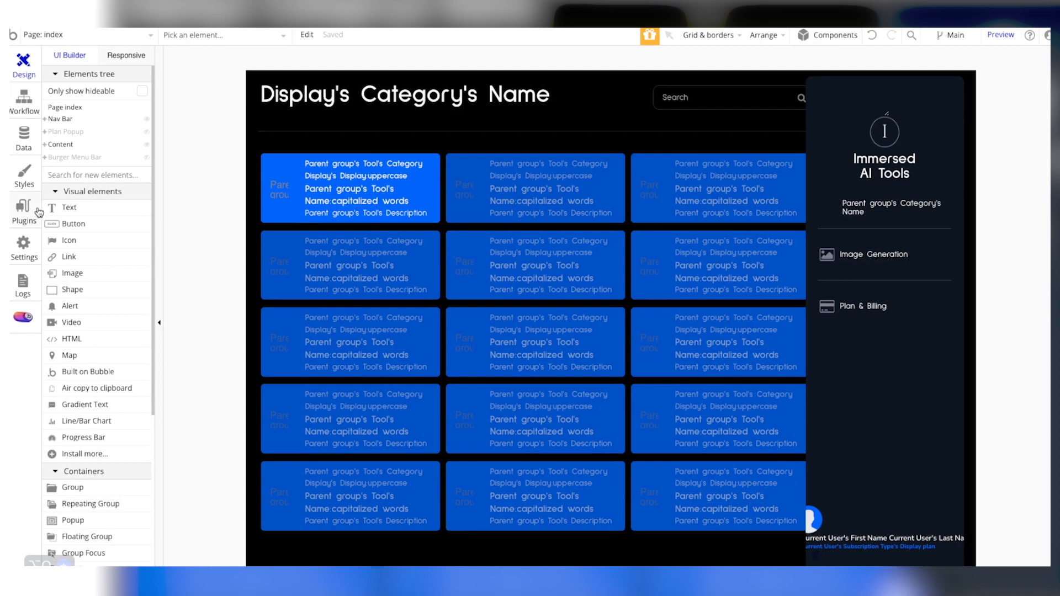
- Review the API Connector plugin's OpenAI call settings under Plugins
click(23, 213)
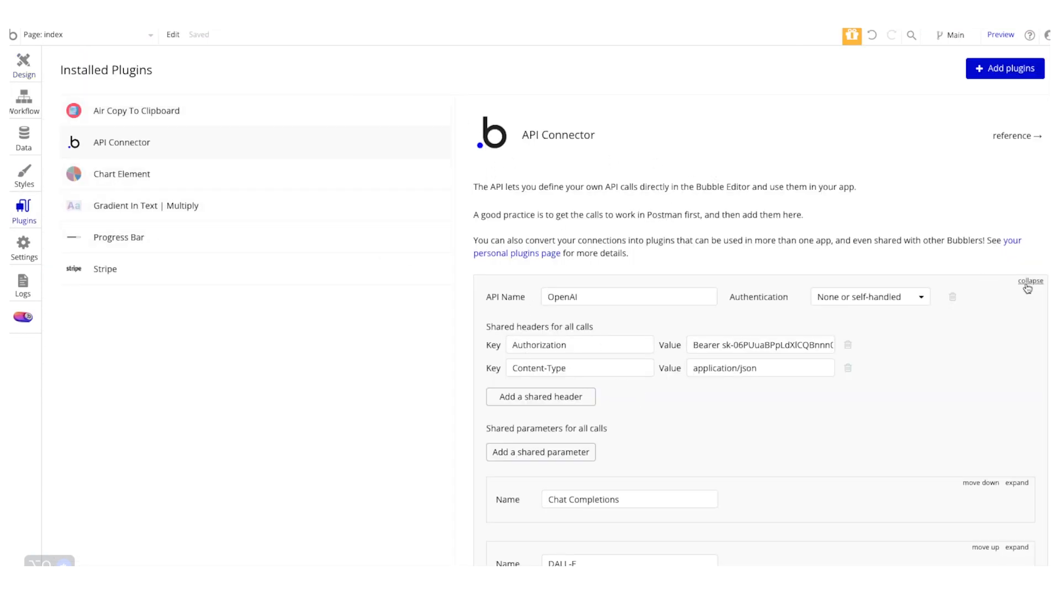
mouse_move(960, 252)
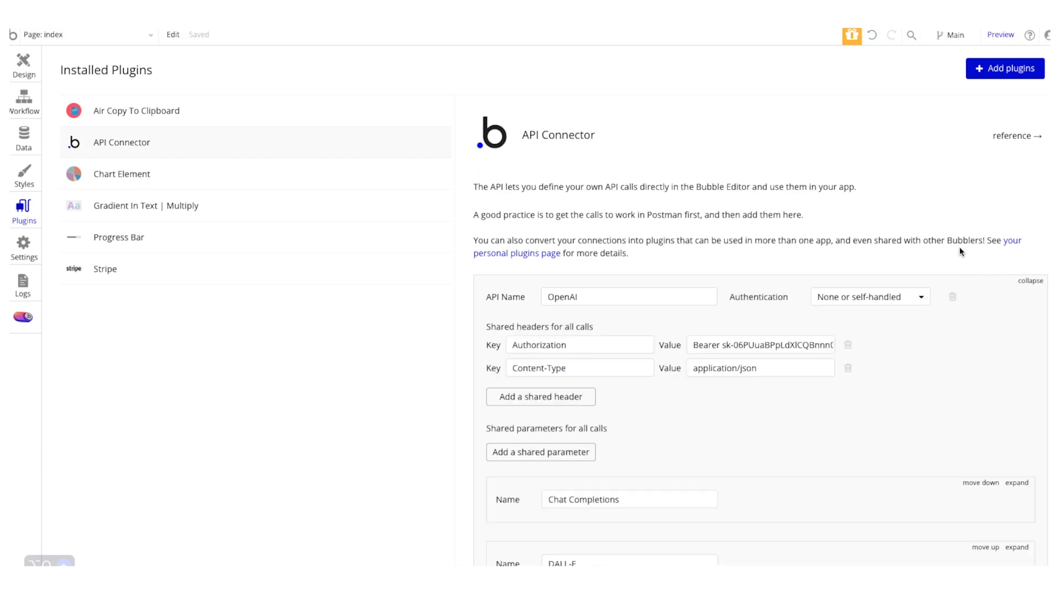
mouse_move(533, 253)
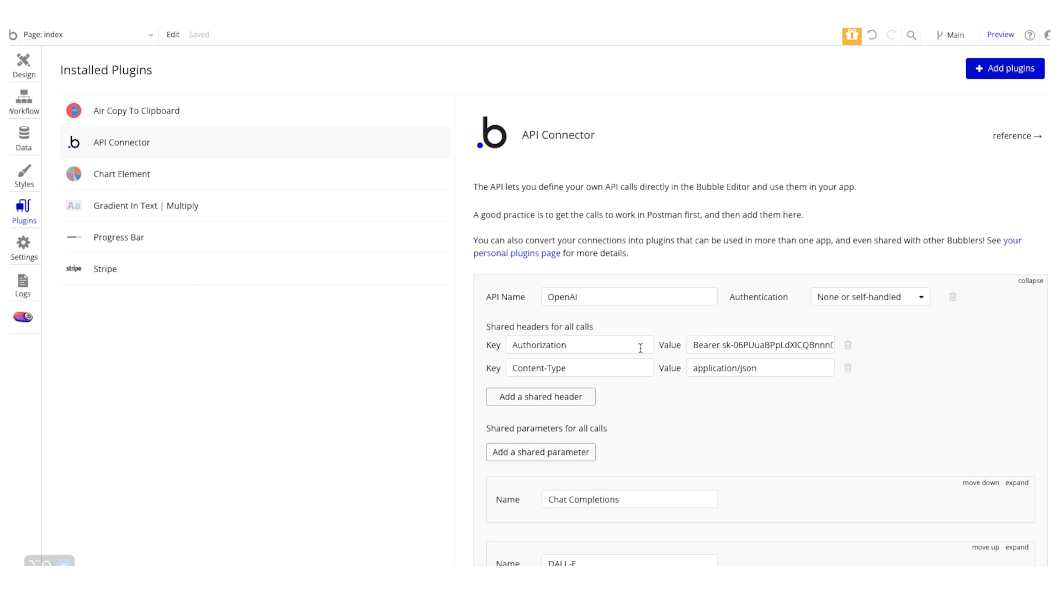
mouse_move(671, 286)
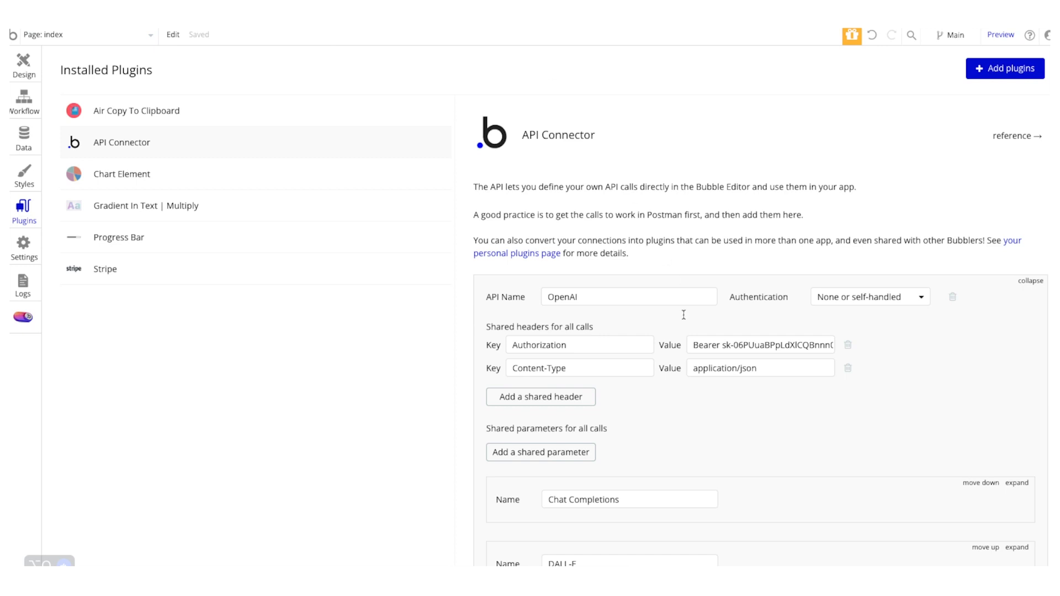
scroll(down, 3)
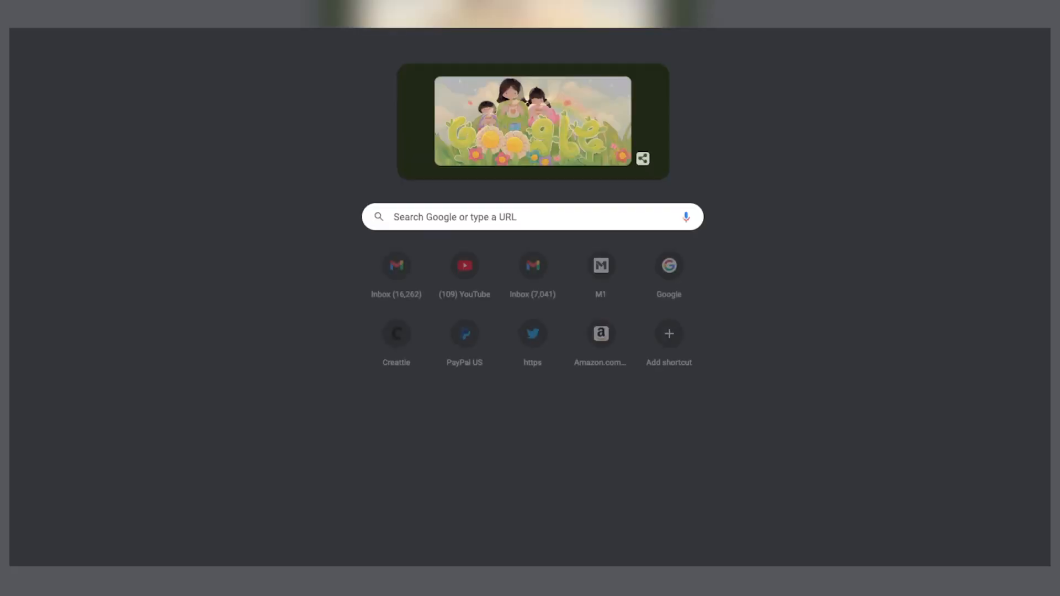
- Abandon the 'openai api' search and return to the Bubble editor tab
text(openai api)
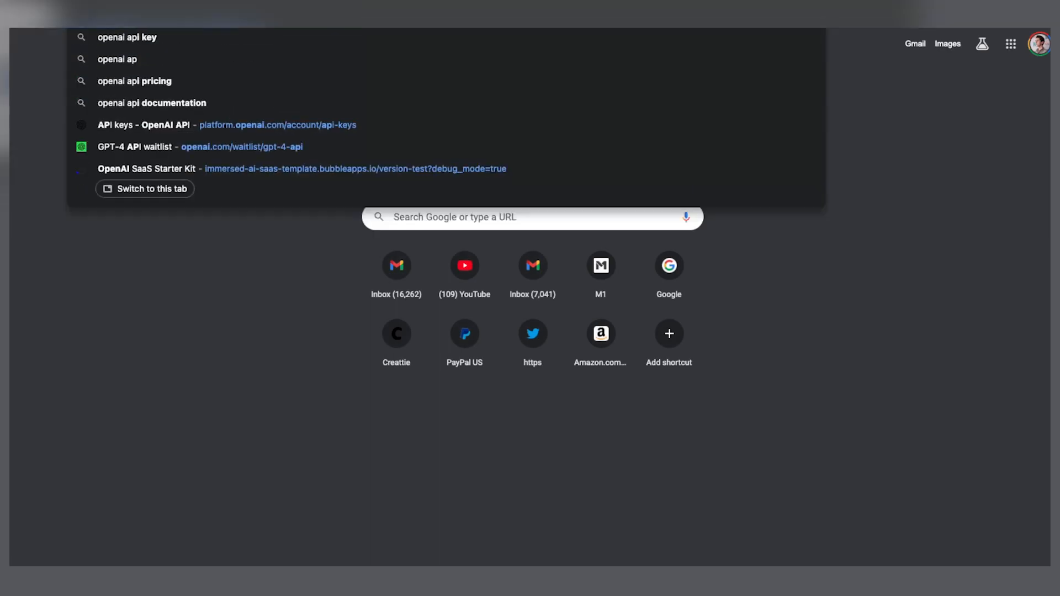
click(127, 37)
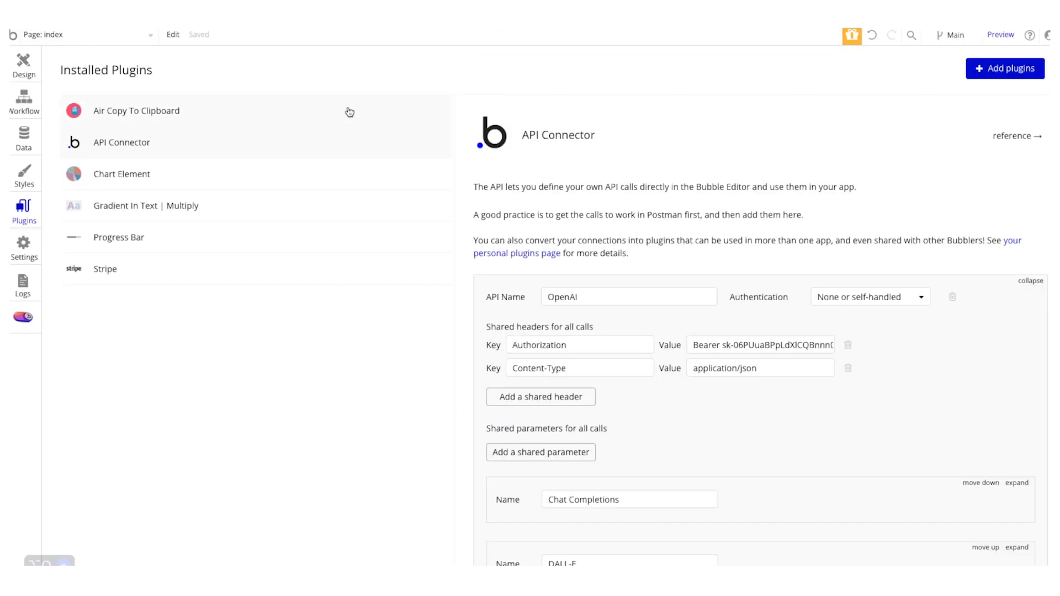
mouse_move(71, 90)
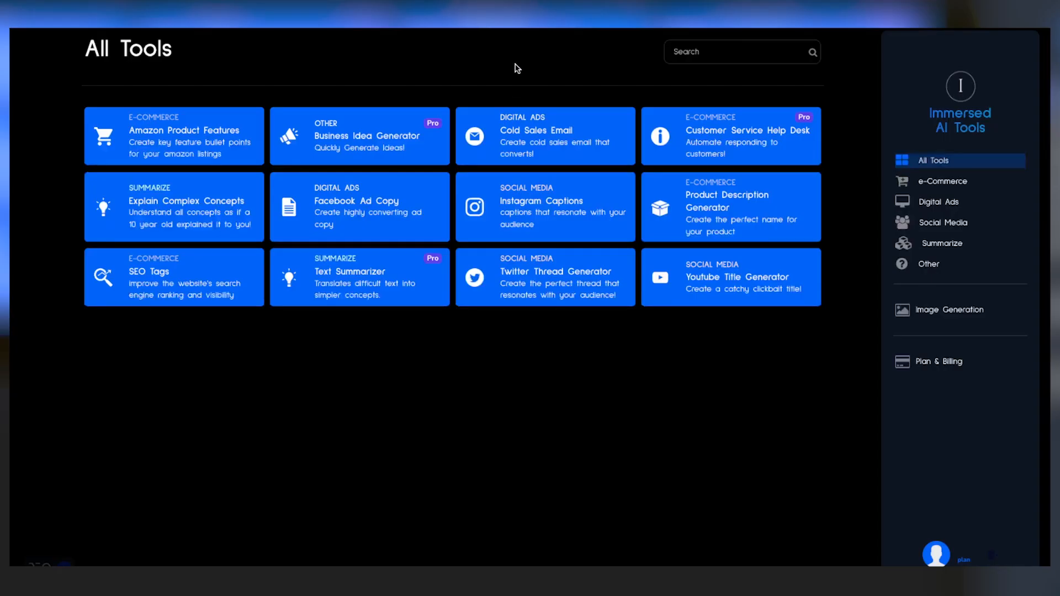
mouse_move(419, 63)
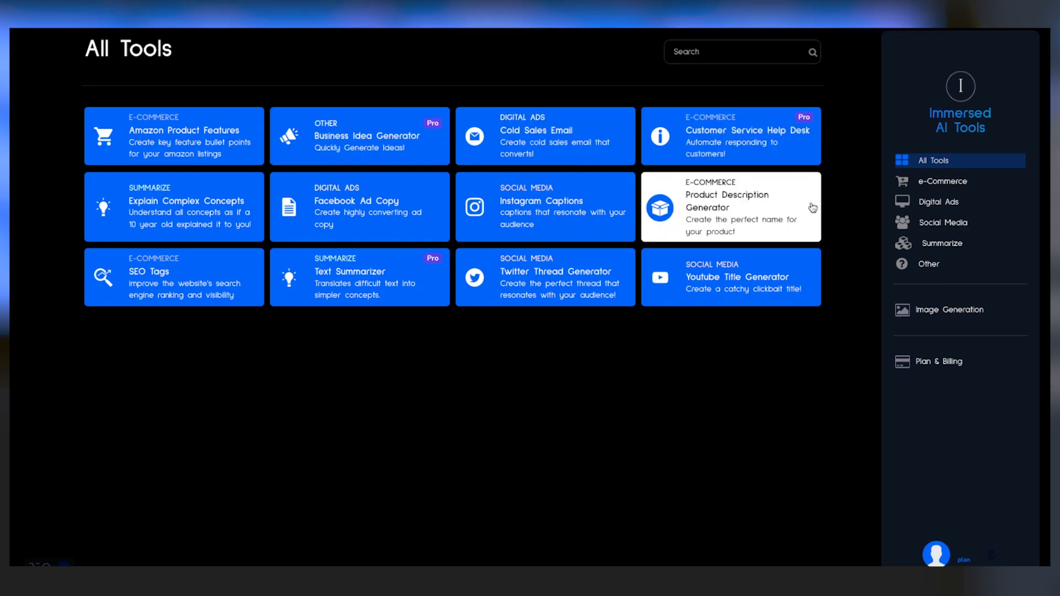
mouse_move(784, 196)
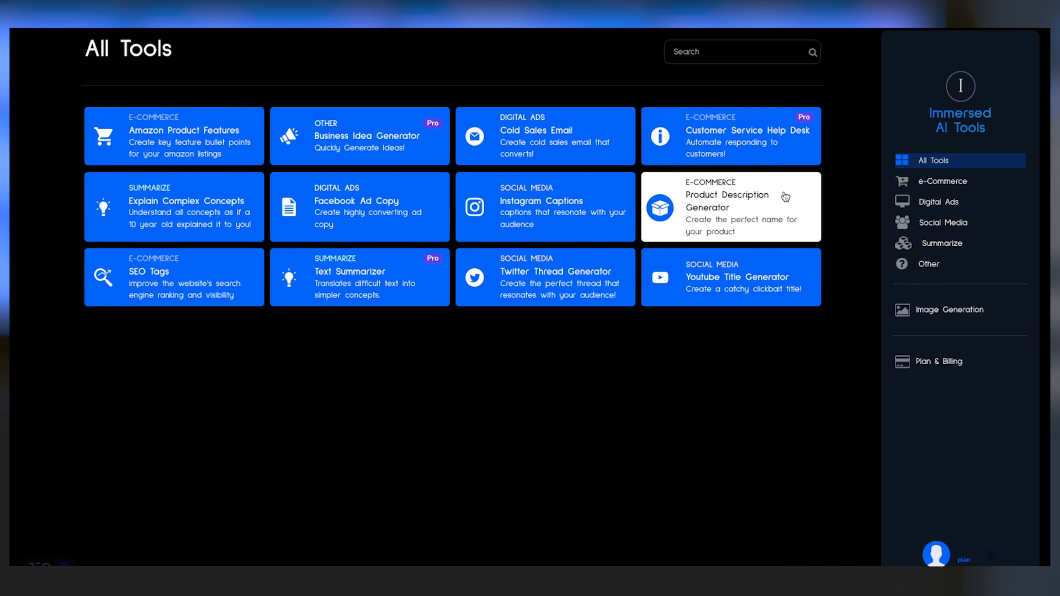
mouse_move(759, 191)
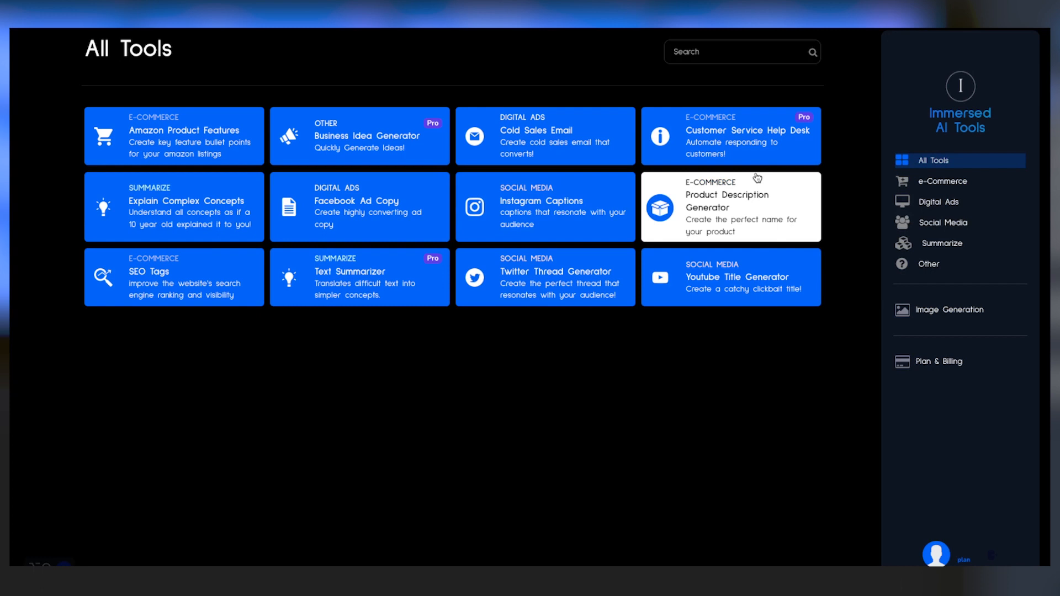
mouse_move(771, 209)
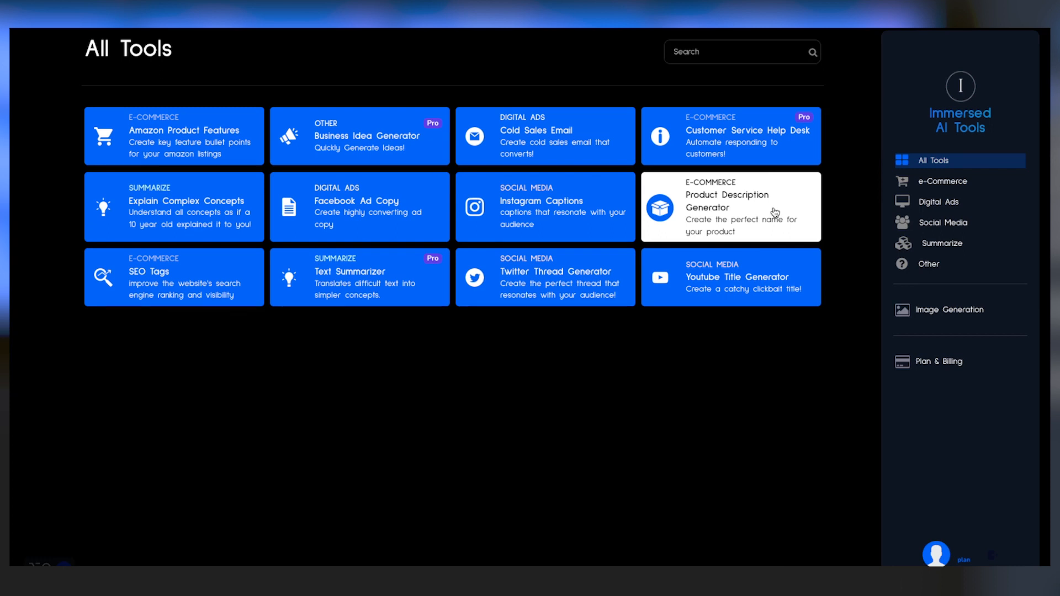
mouse_move(768, 223)
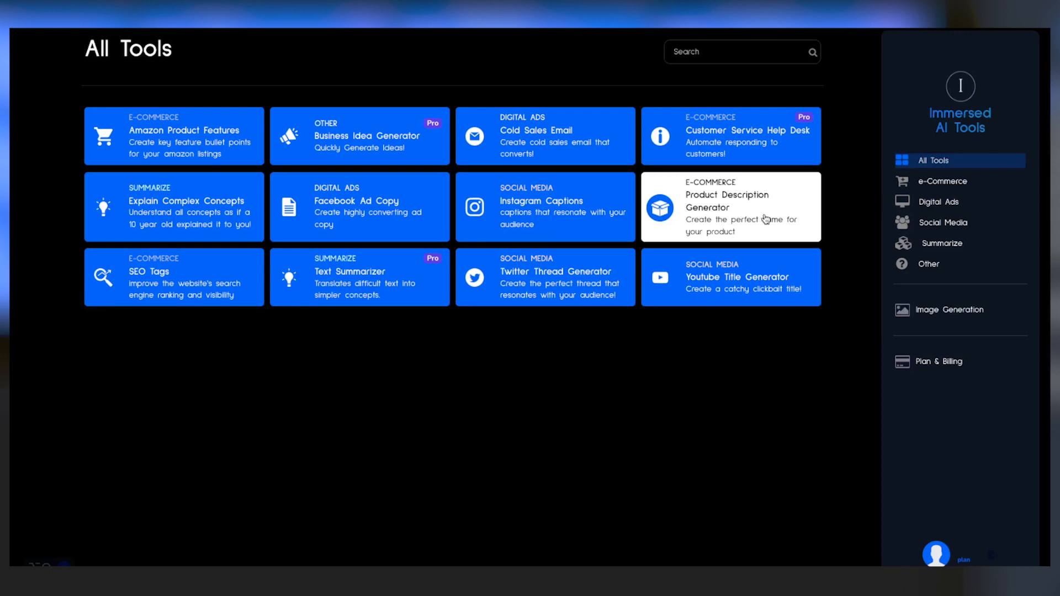
mouse_move(767, 226)
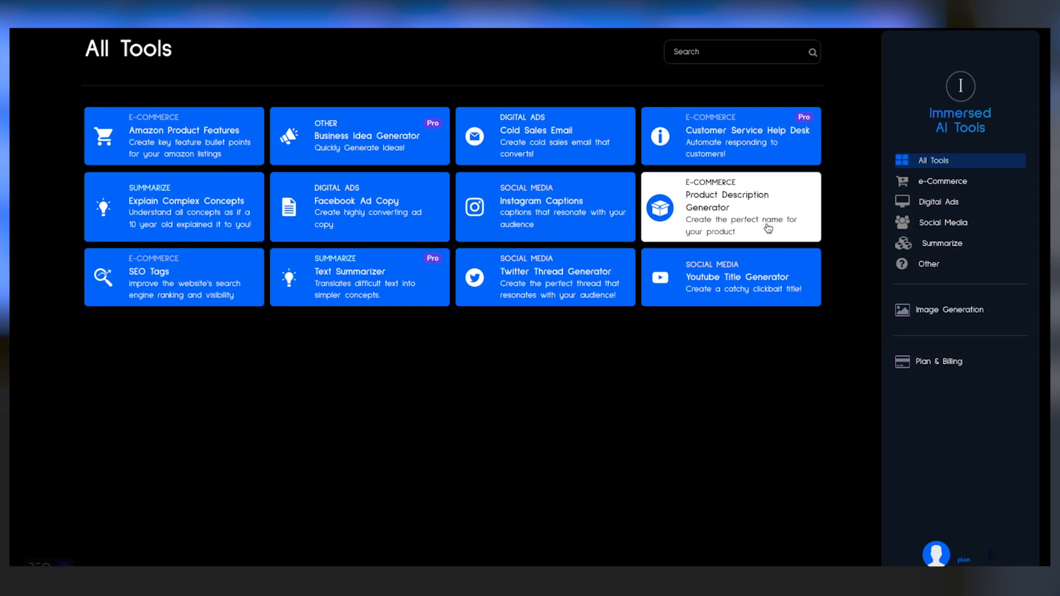
mouse_move(762, 221)
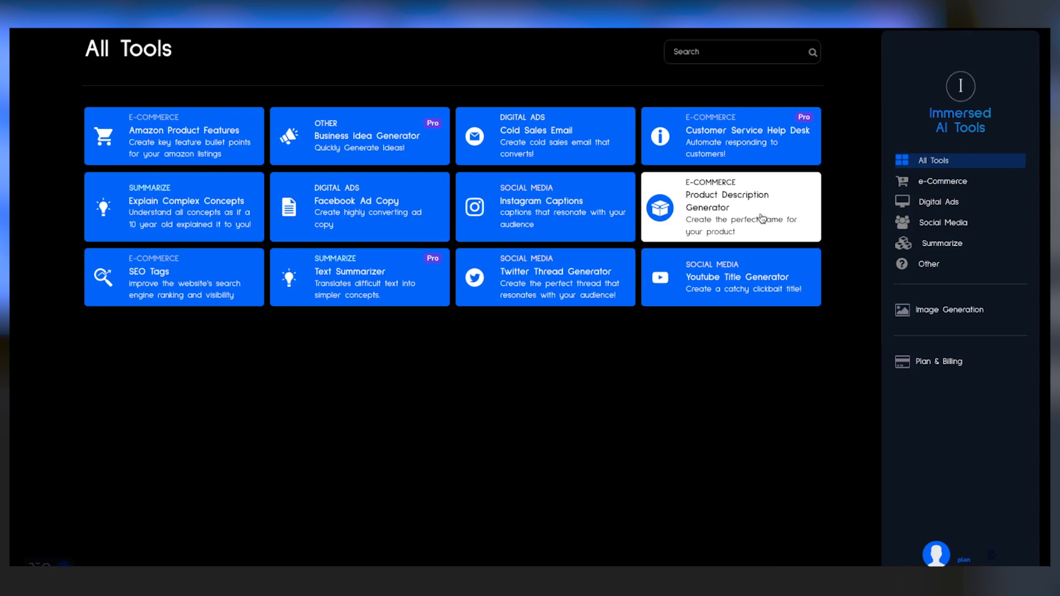
- Fill Product Description Generator with Vacuum Cleaner, solar-powered info and Adventurers audience
click(729, 206)
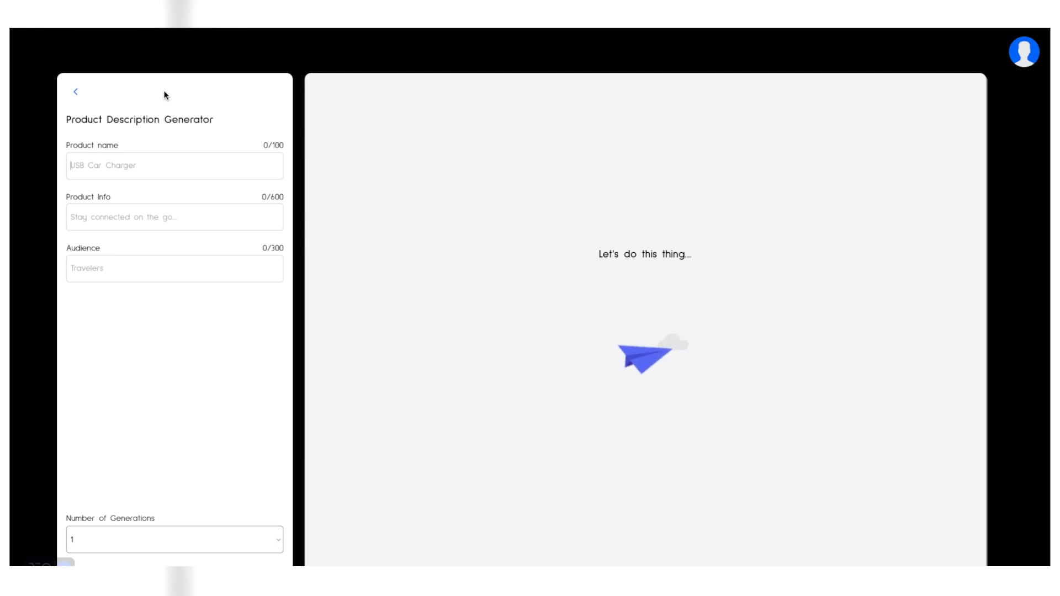
text(V)
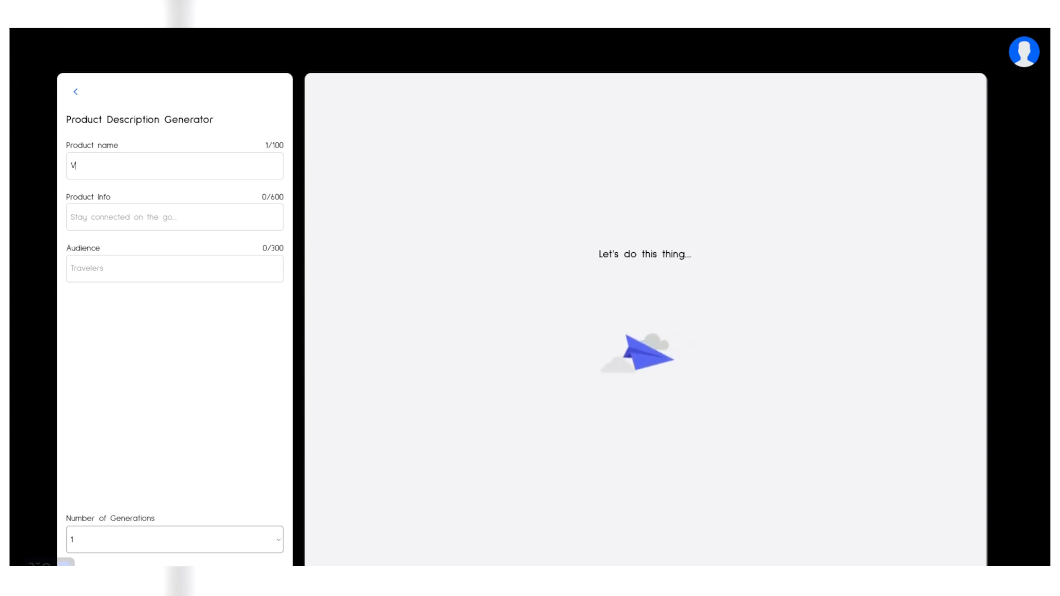
text(Vacuum Cleane)
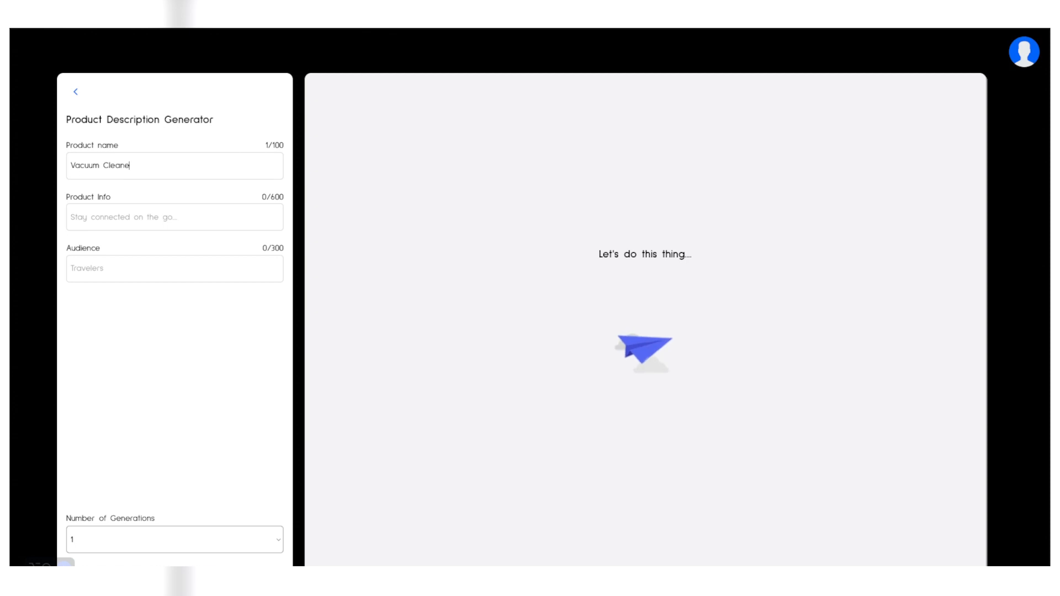
text(Solar-powered vacuum cleaner)
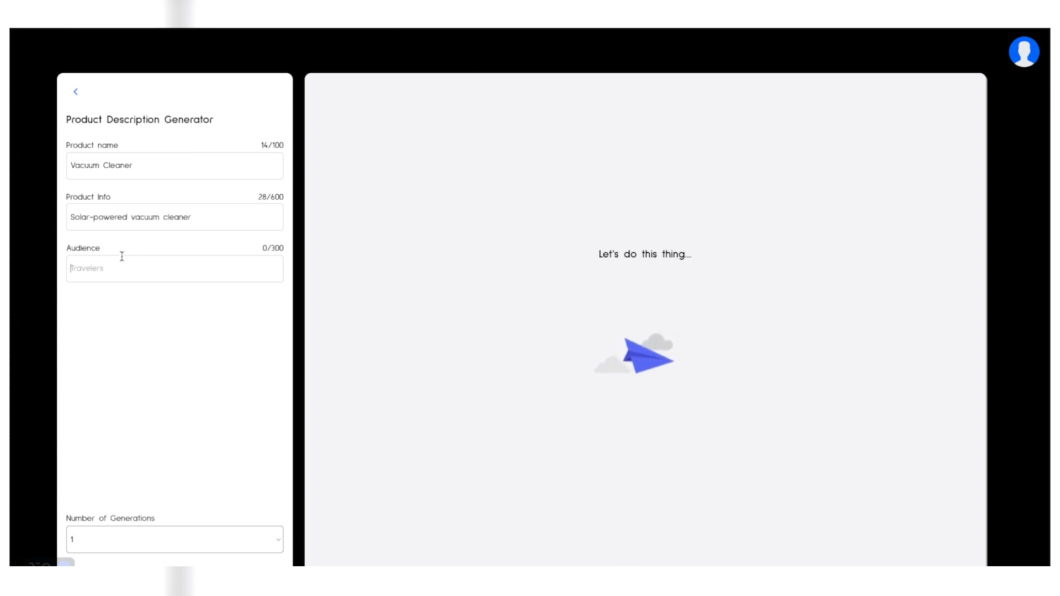
text(Adventurers)
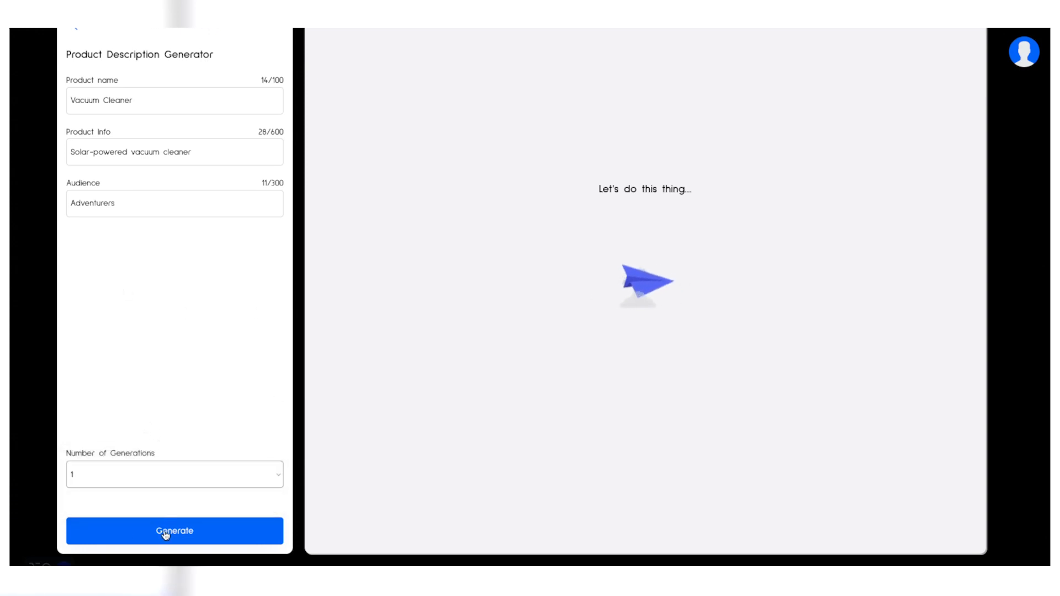
- Generate the 251-word adventurer-focused description of the solar-powered vacuum cleaner
click(174, 531)
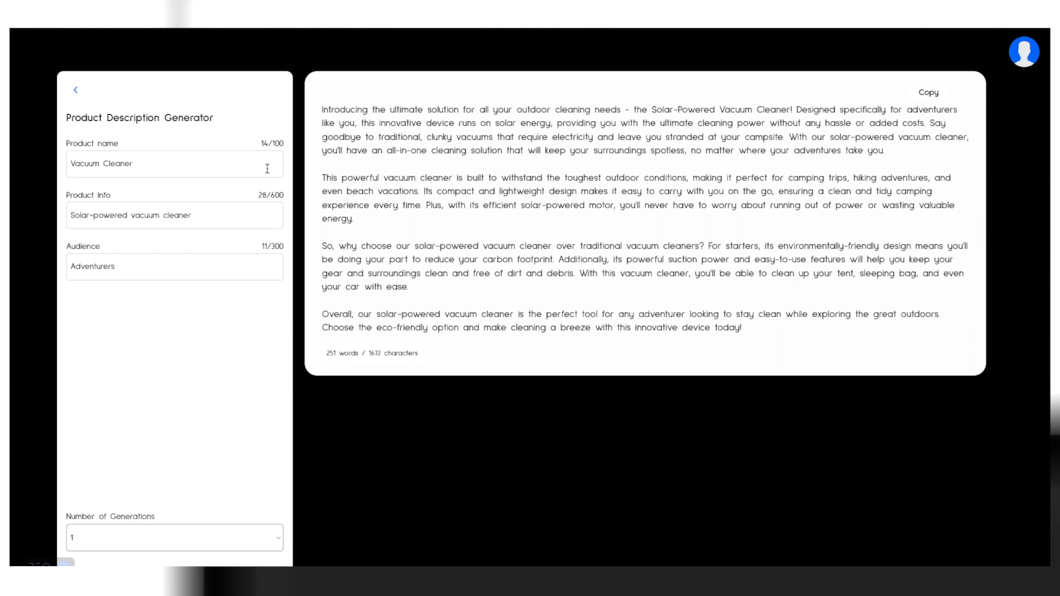
mouse_move(269, 136)
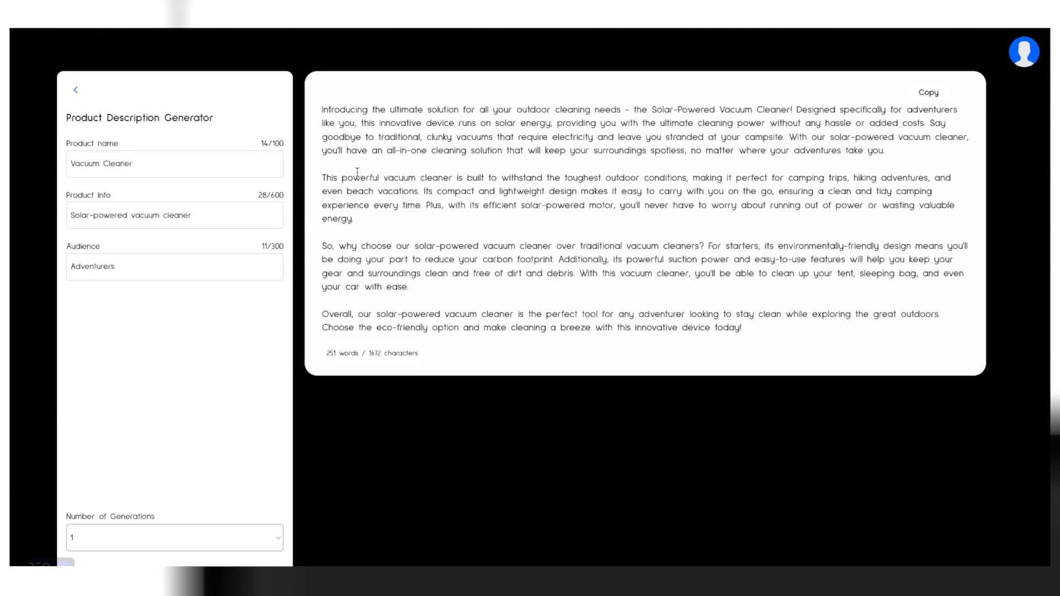
mouse_move(355, 164)
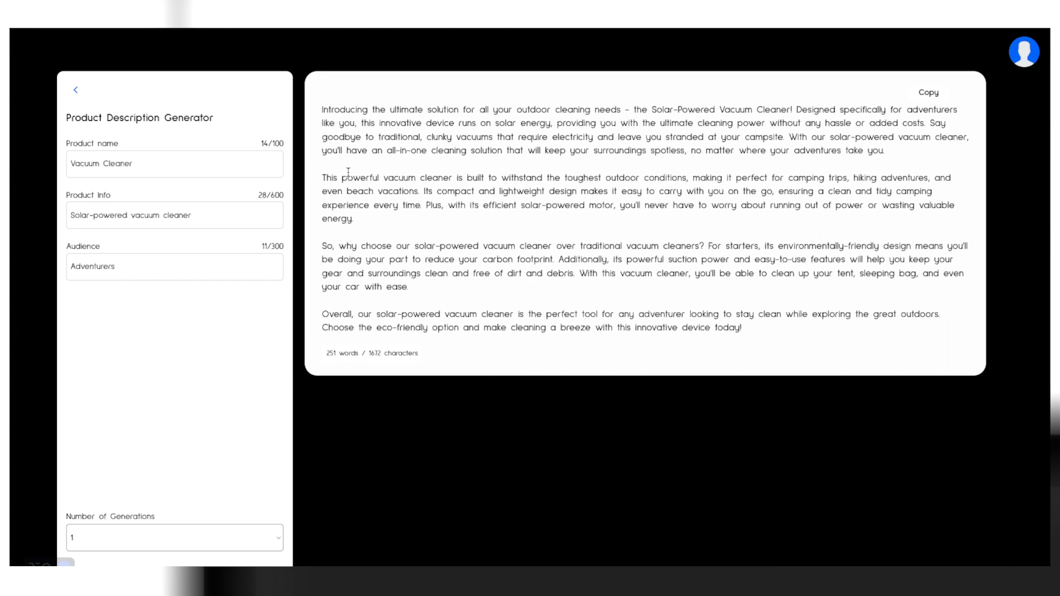
mouse_move(349, 105)
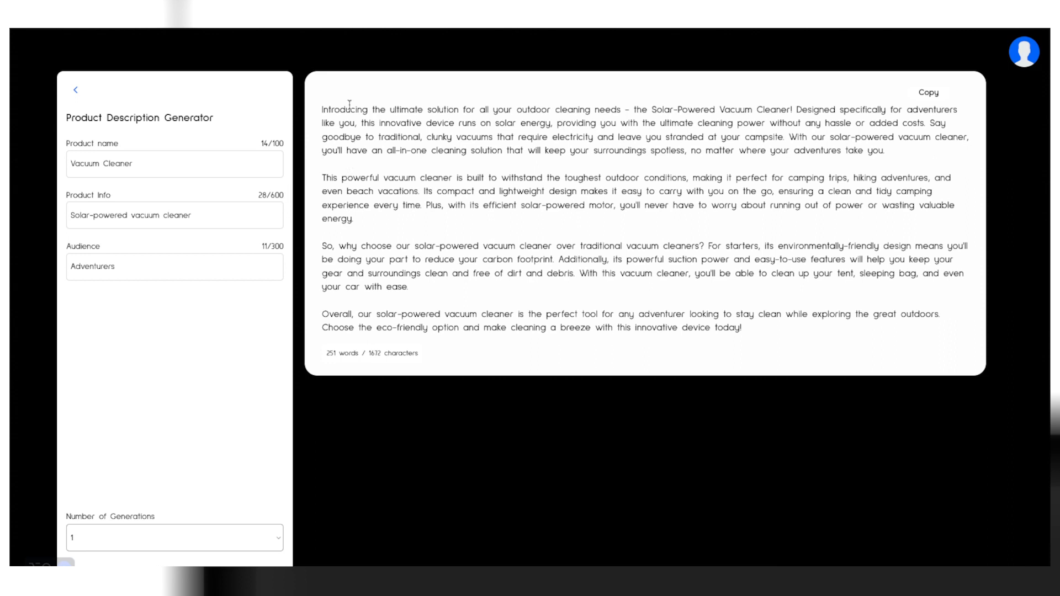
mouse_move(88, 79)
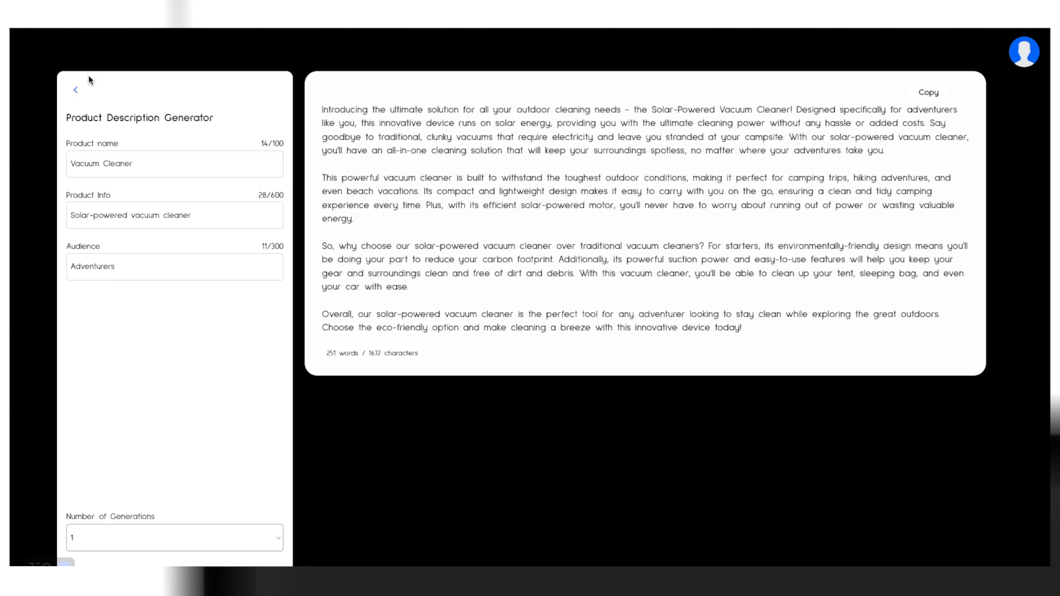
mouse_move(90, 108)
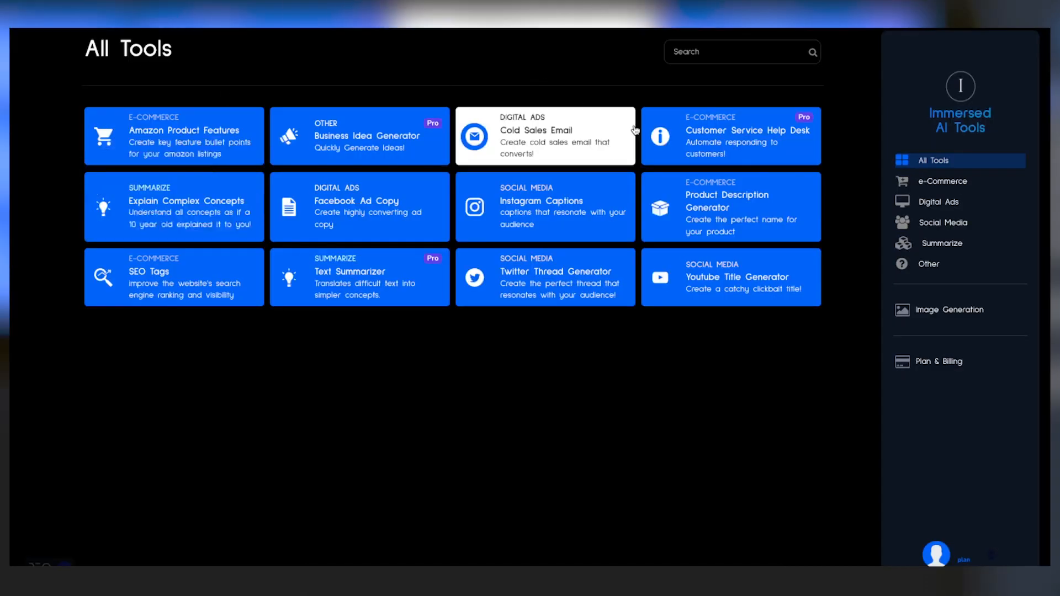
mouse_move(729, 206)
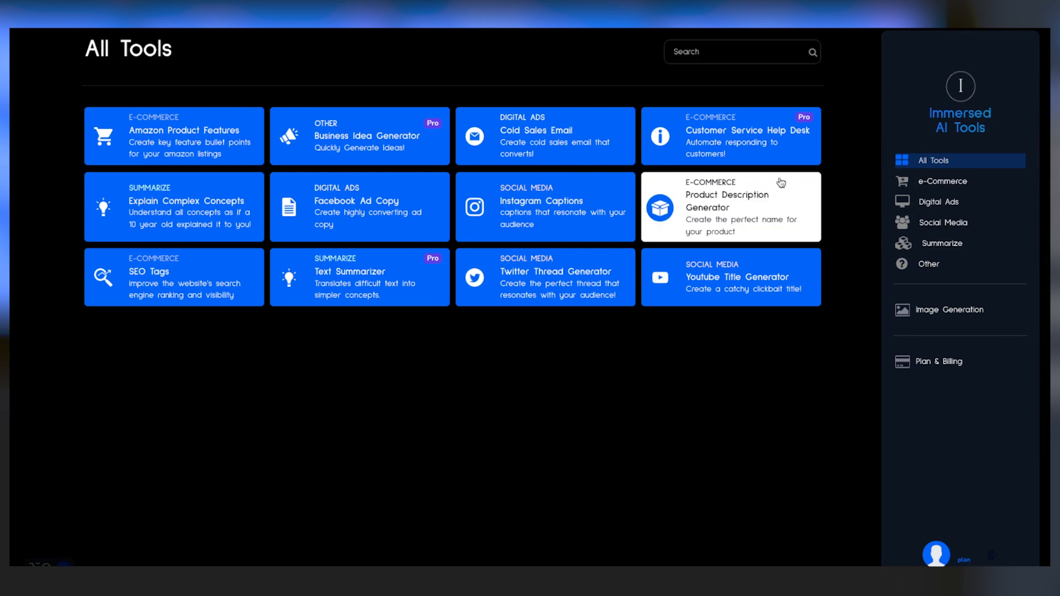
mouse_move(730, 135)
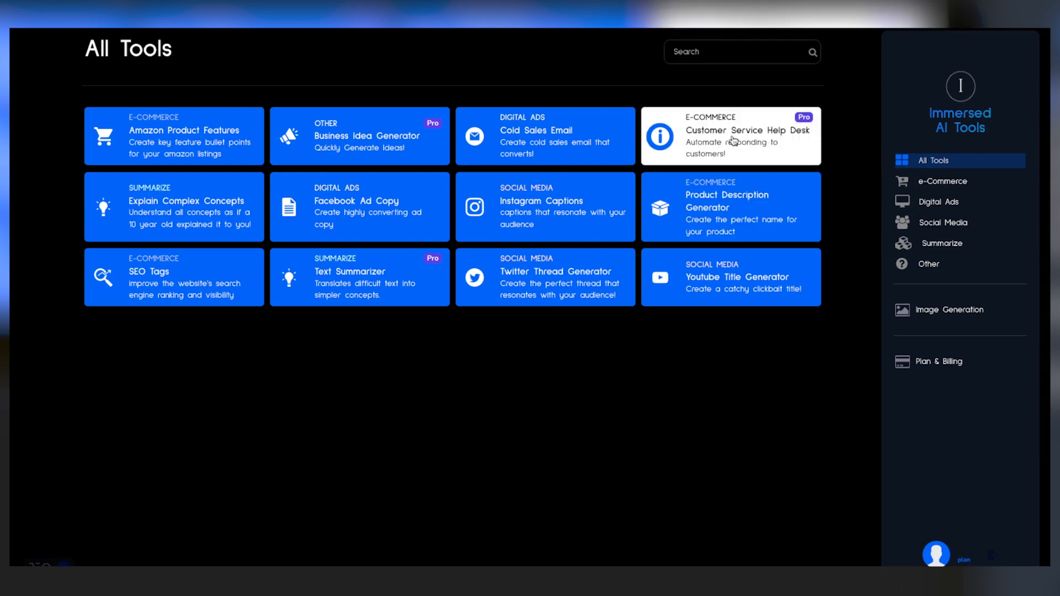
mouse_move(537, 138)
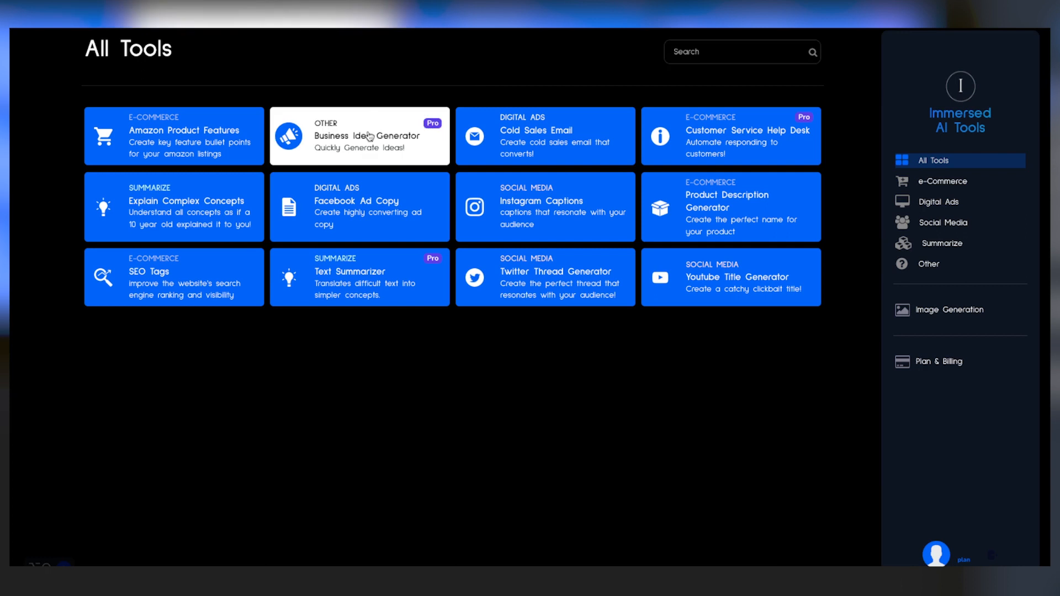
mouse_move(359, 206)
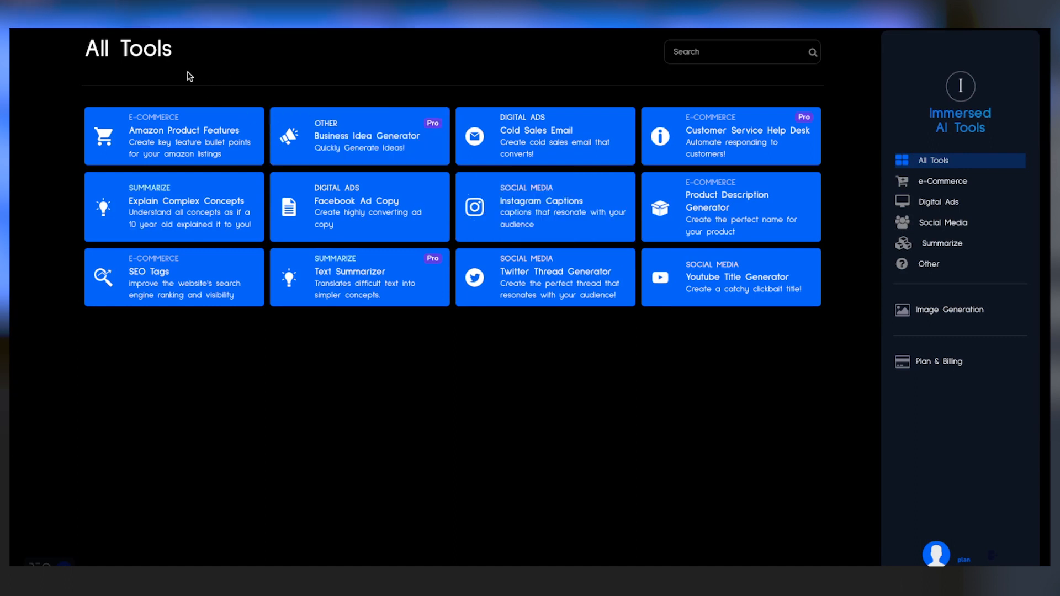
mouse_move(283, 75)
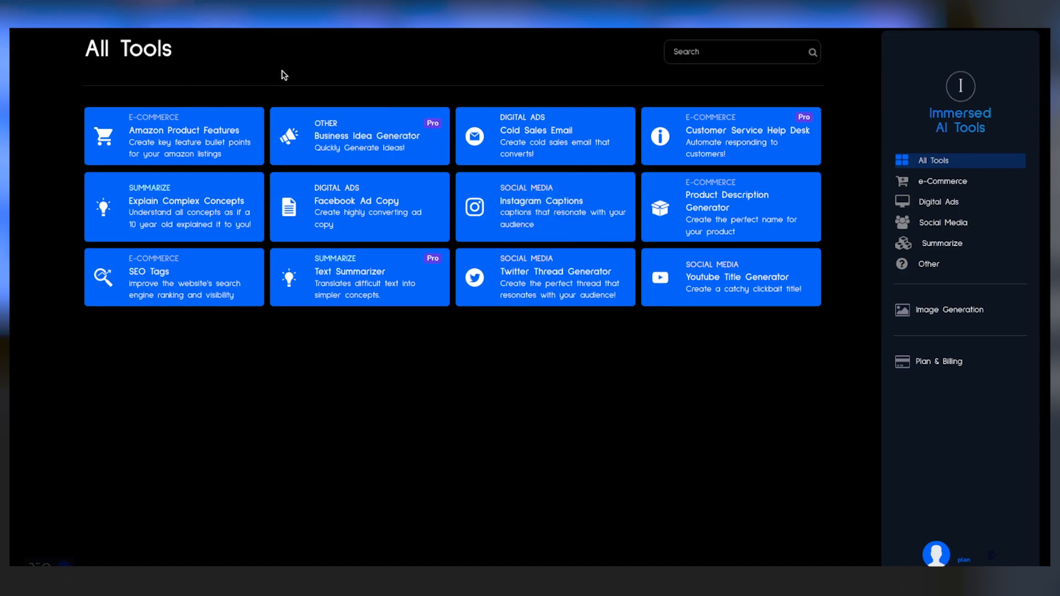
mouse_move(255, 173)
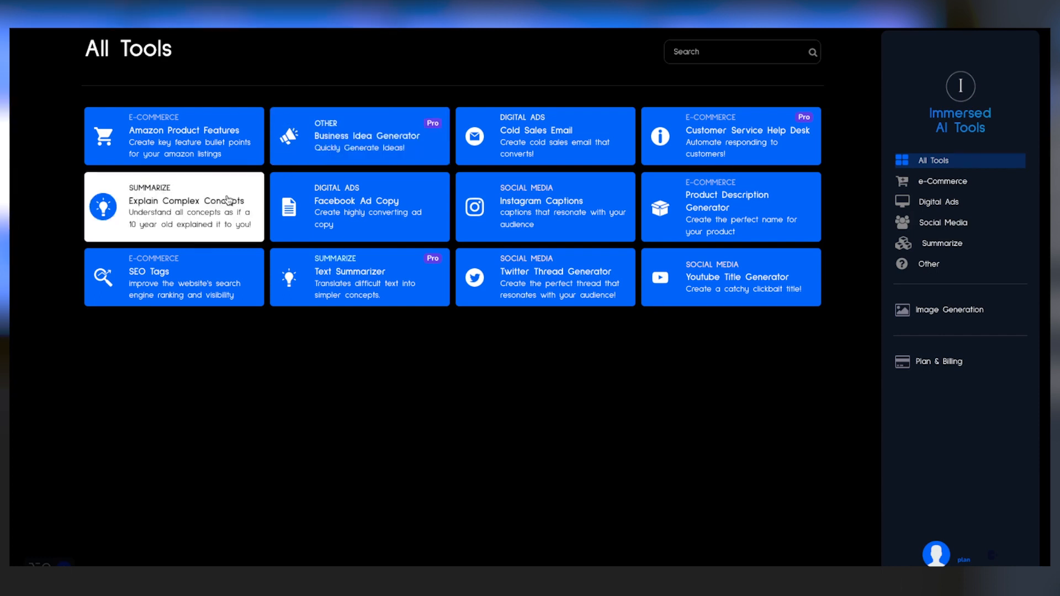
- Generate a 52-word String Theory explanation in Explain Complex Concepts
click(173, 206)
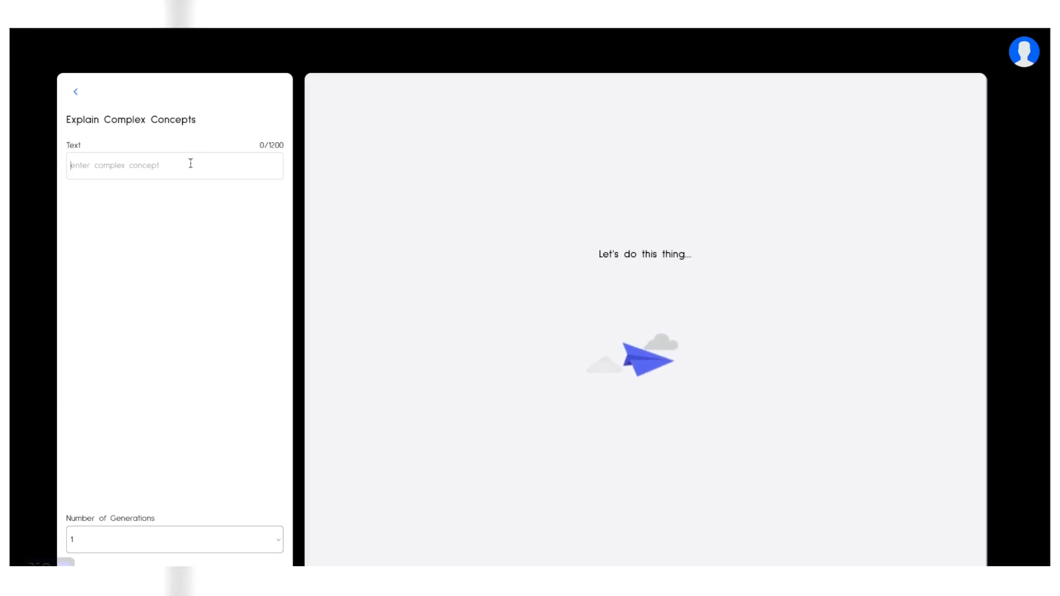
text(String Theory)
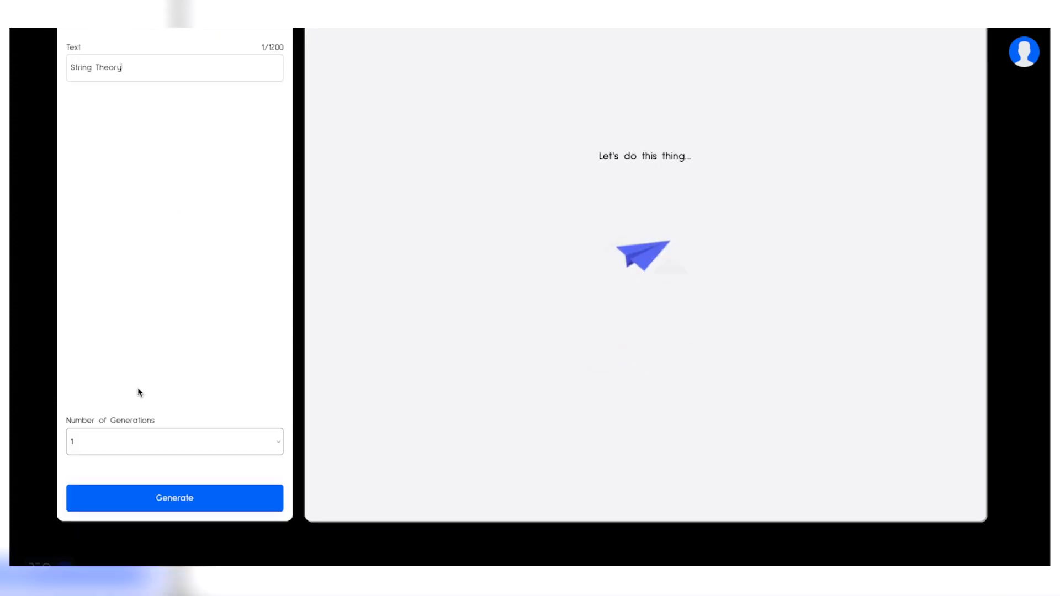
click(174, 497)
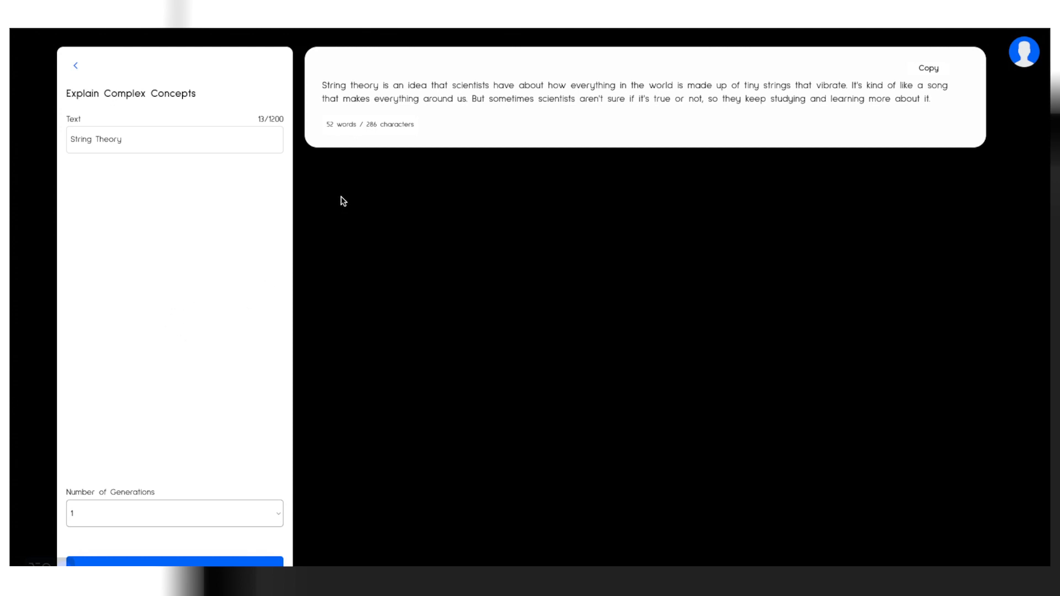
mouse_move(346, 196)
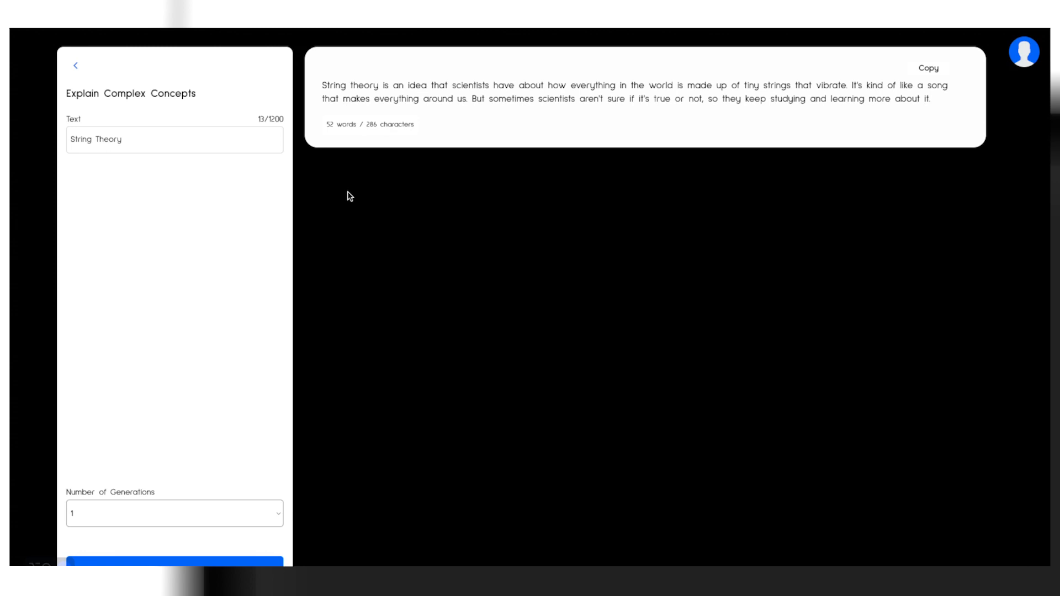
mouse_move(103, 113)
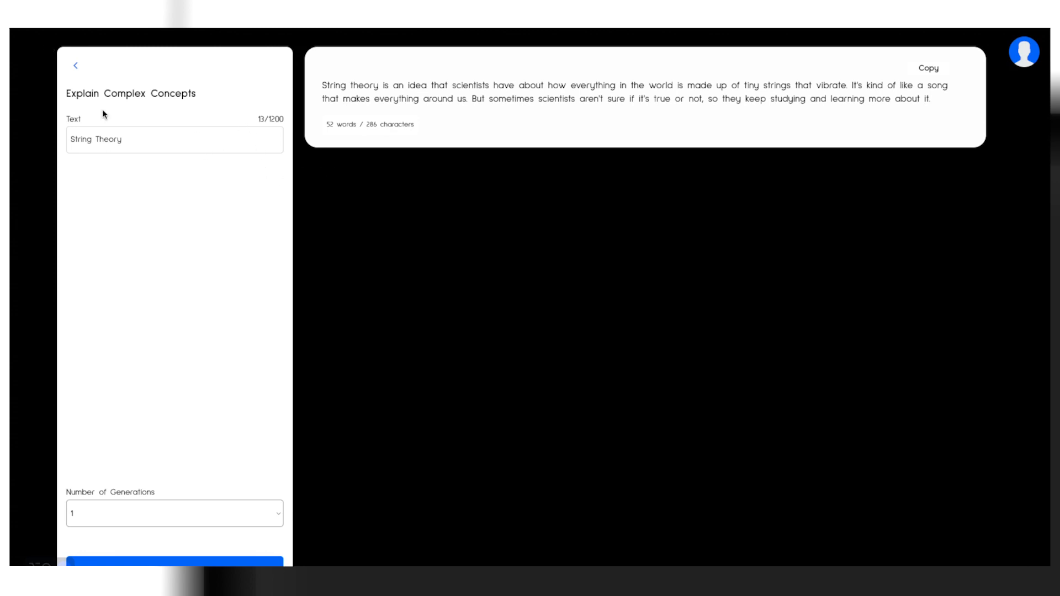
- Filter the catalogue by a sidebar category, open Logo Creator, then leave it
click(75, 65)
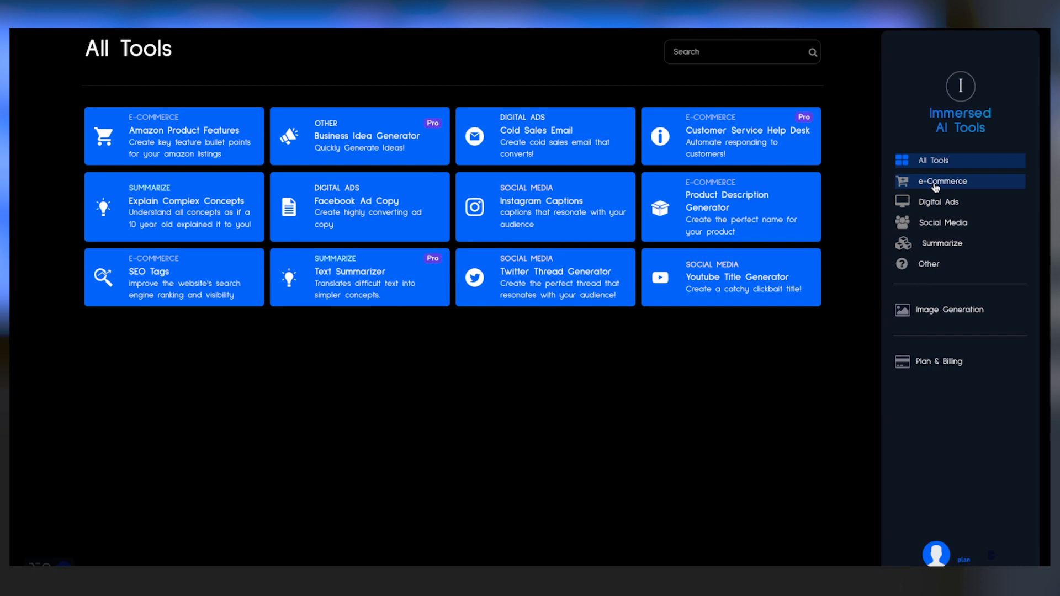
click(937, 201)
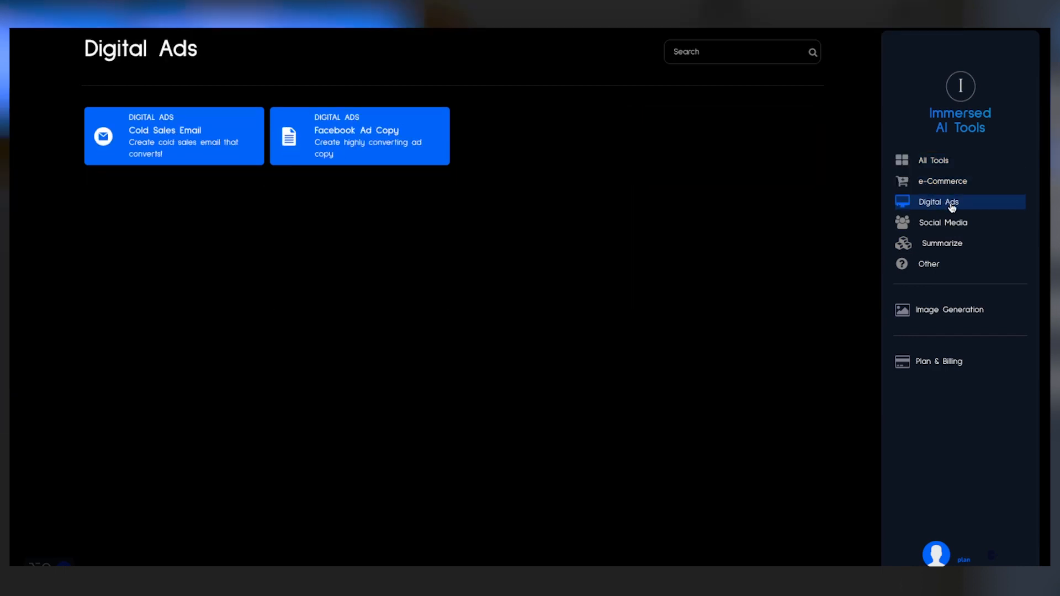
click(928, 263)
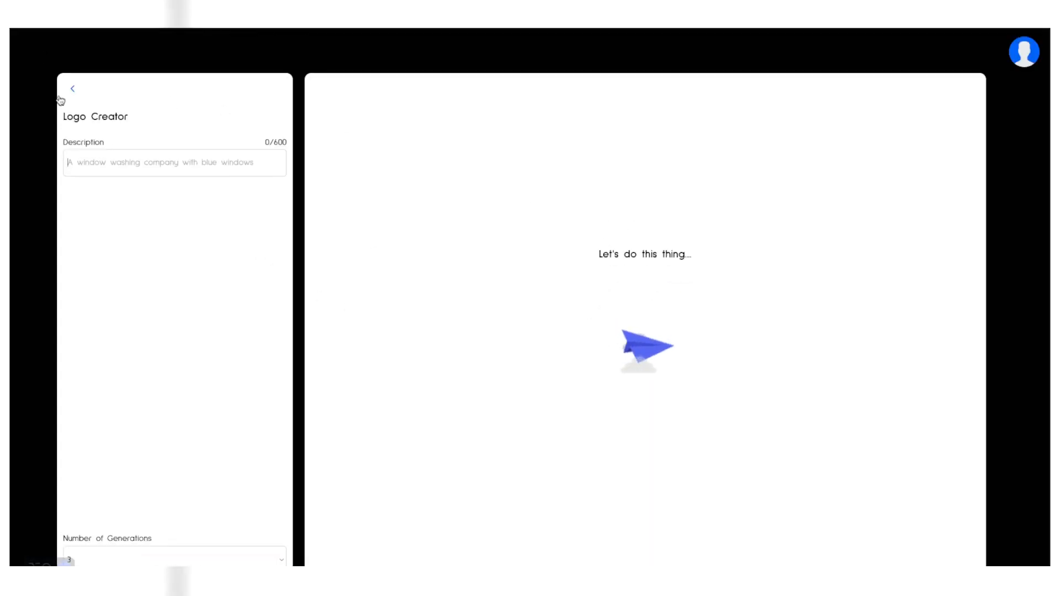
click(73, 88)
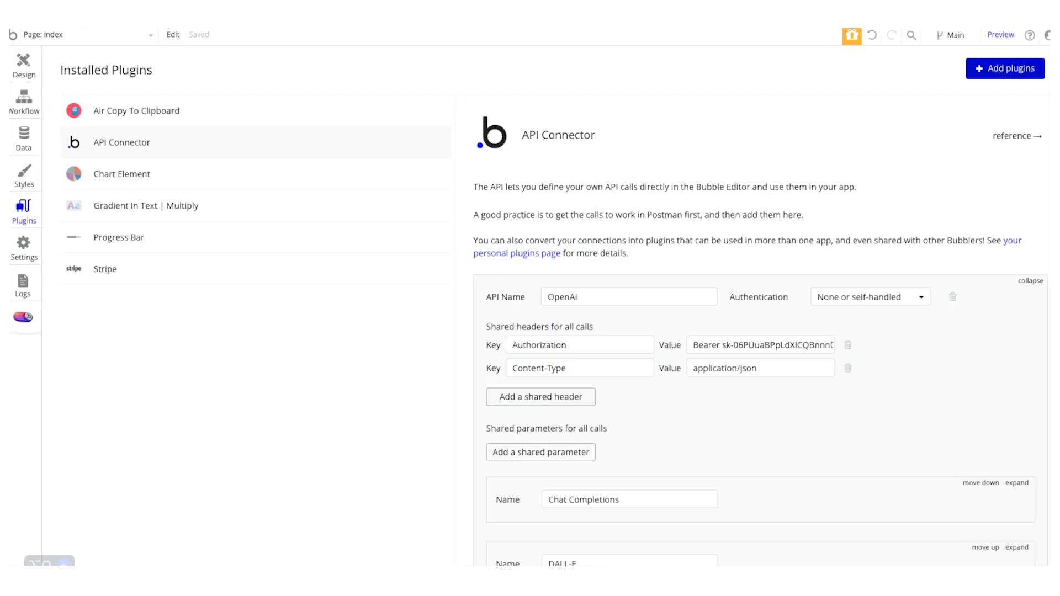
scroll(down, 3)
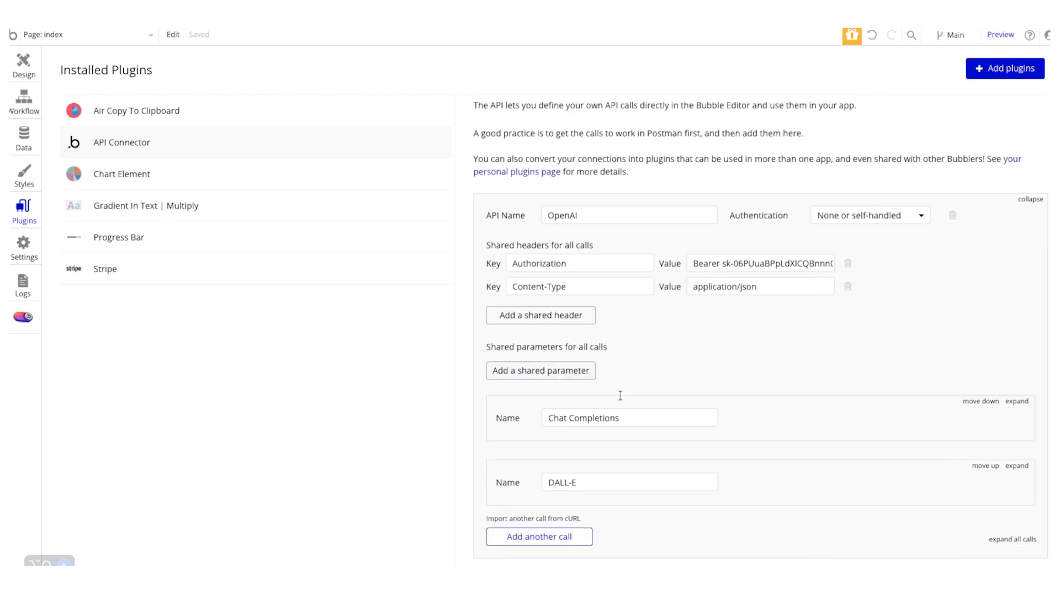
click(629, 418)
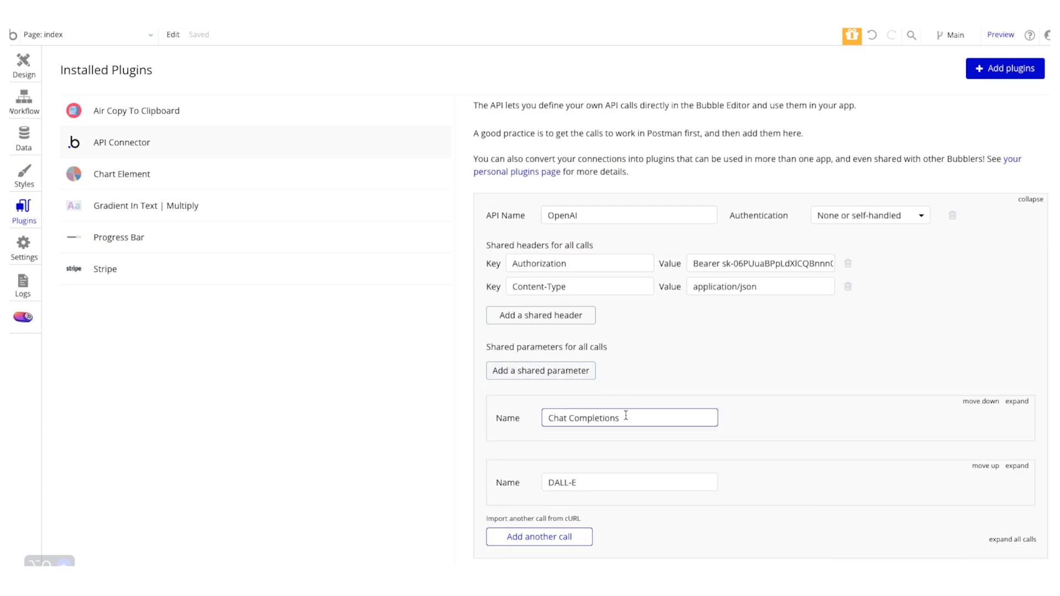
scroll(down, 3)
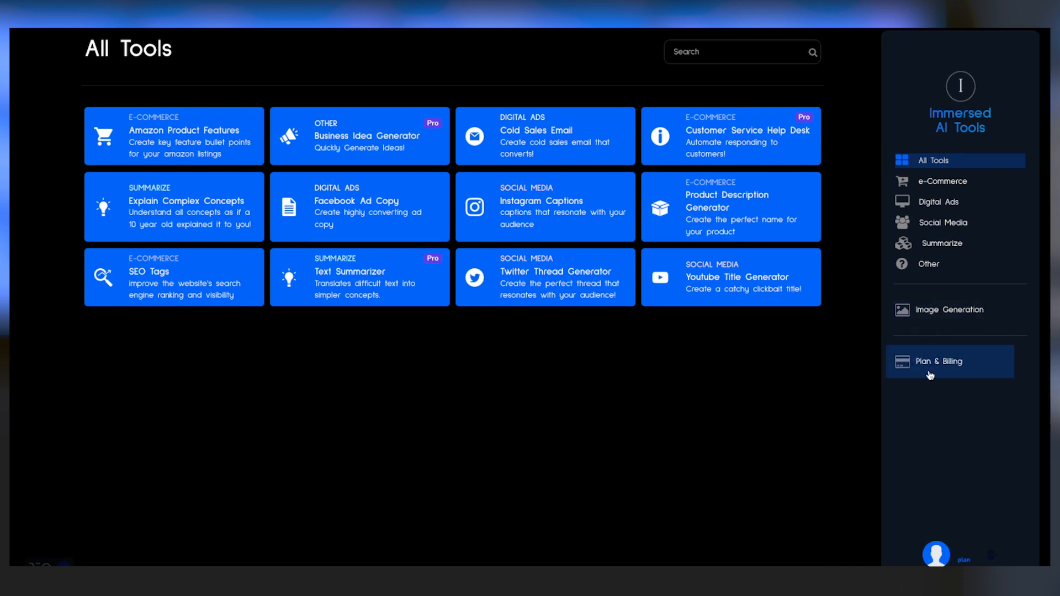
click(935, 361)
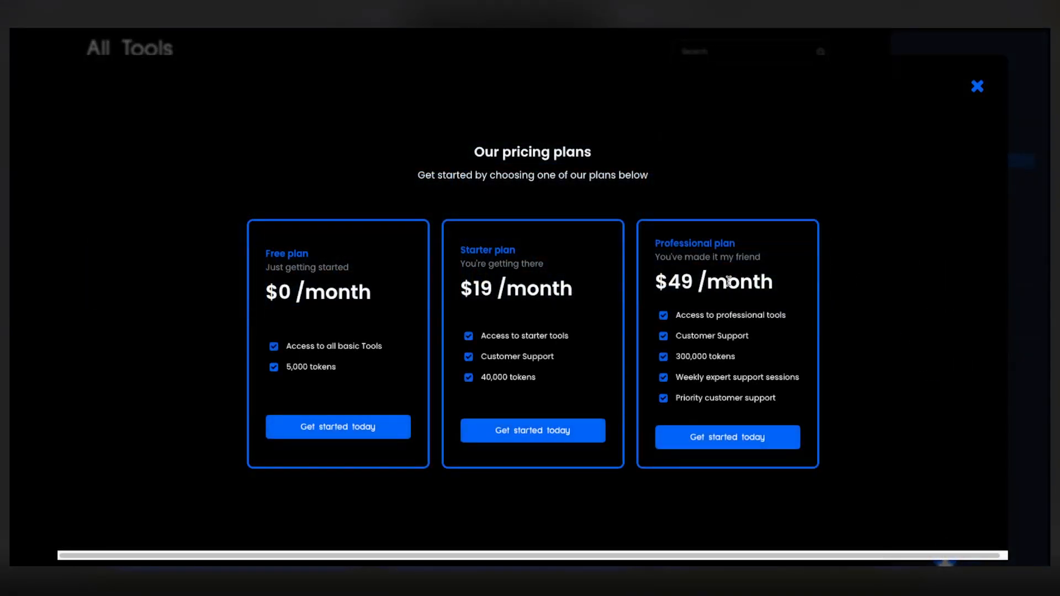
mouse_move(647, 126)
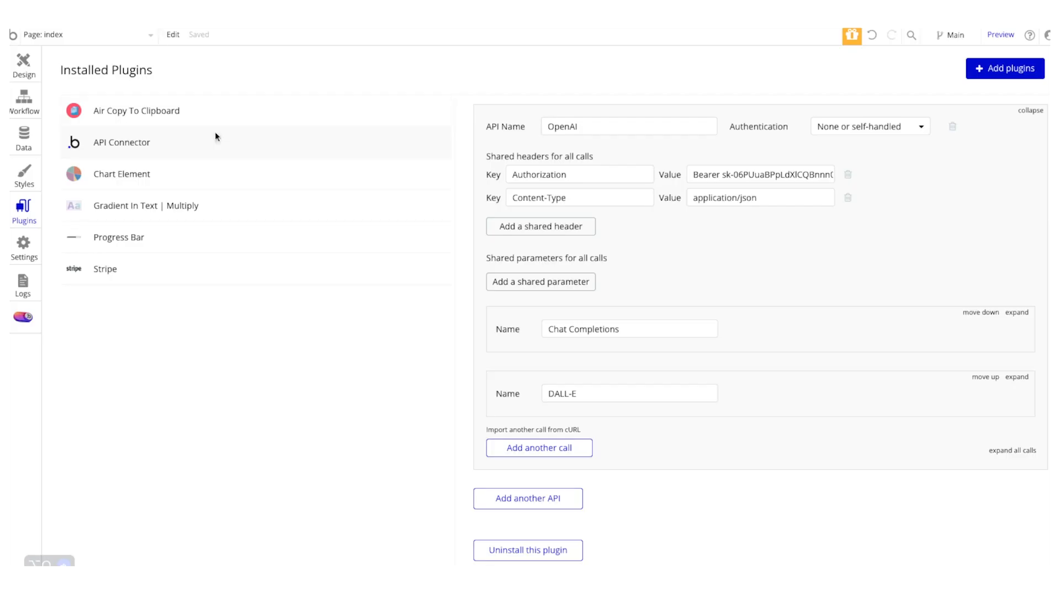
click(105, 269)
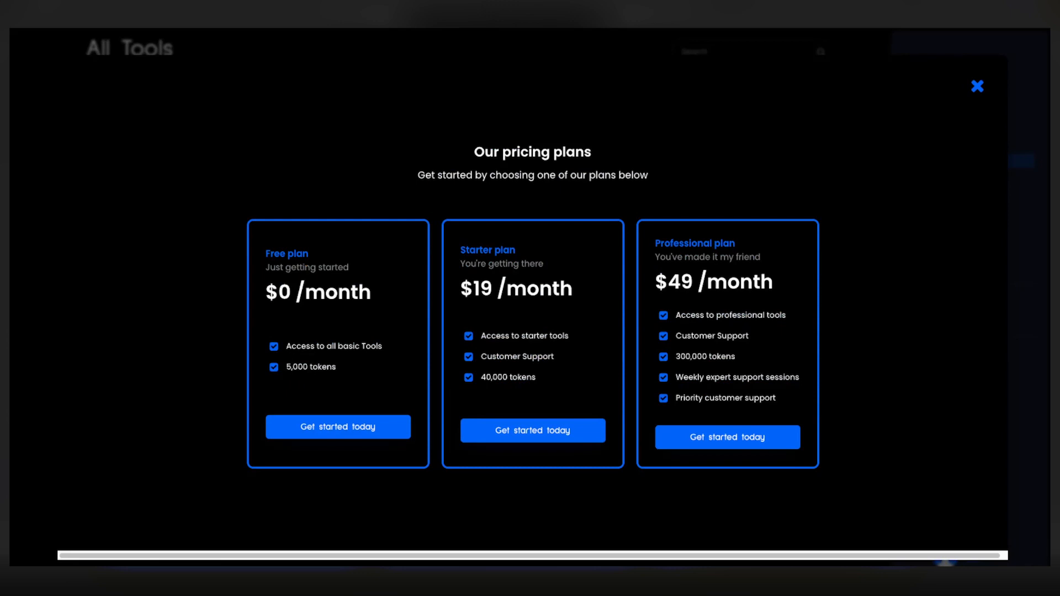
mouse_move(400, 144)
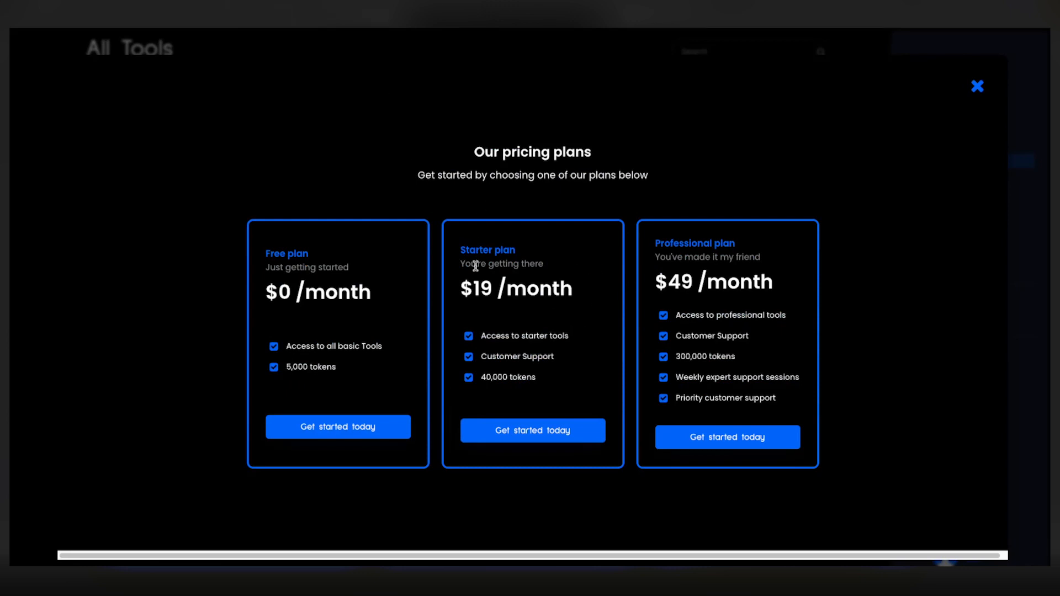
mouse_move(447, 280)
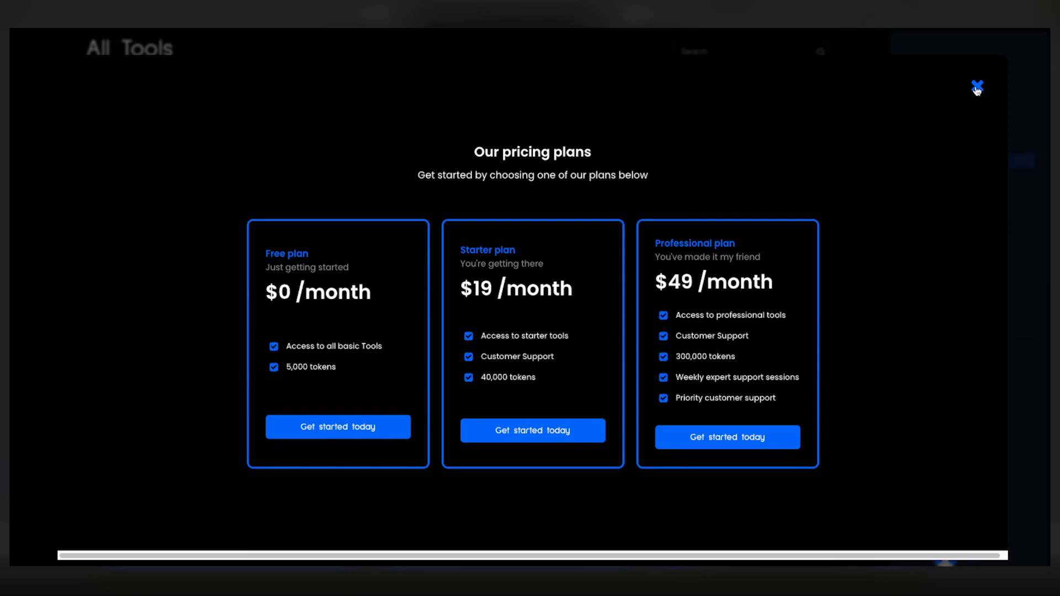
click(975, 87)
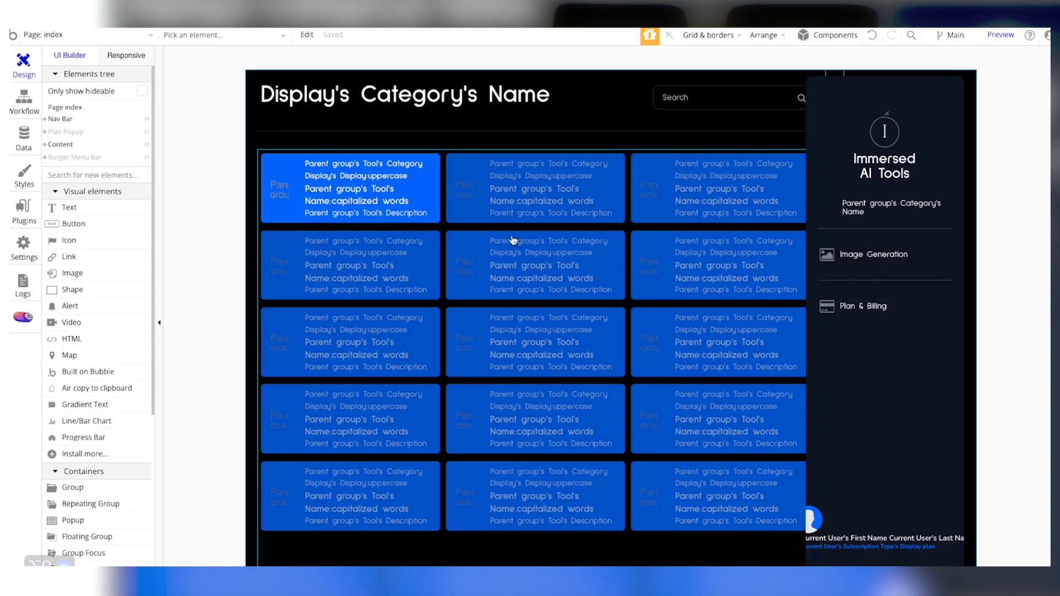
click(883, 132)
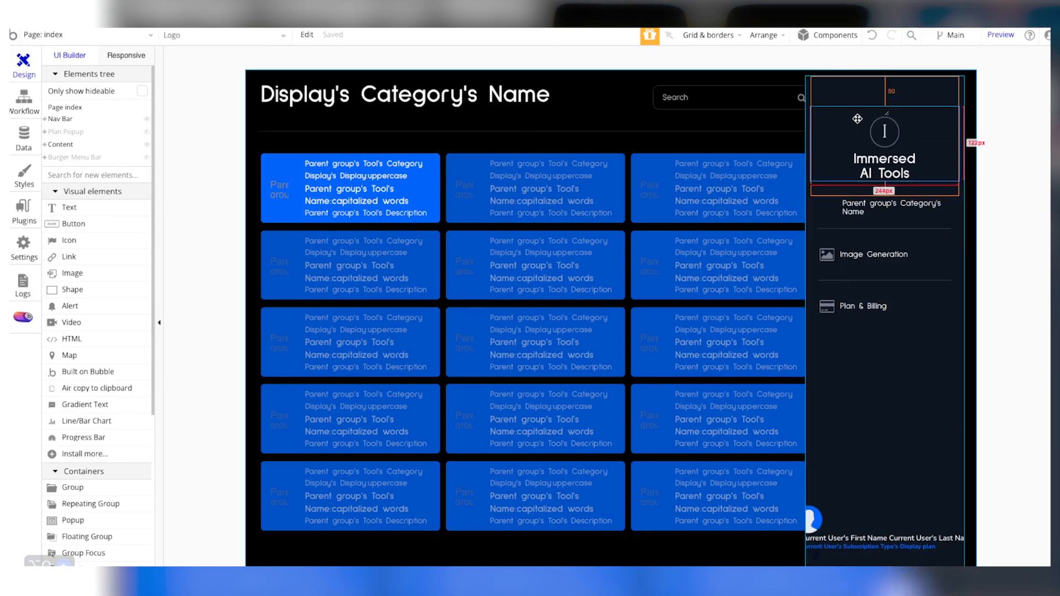
click(884, 131)
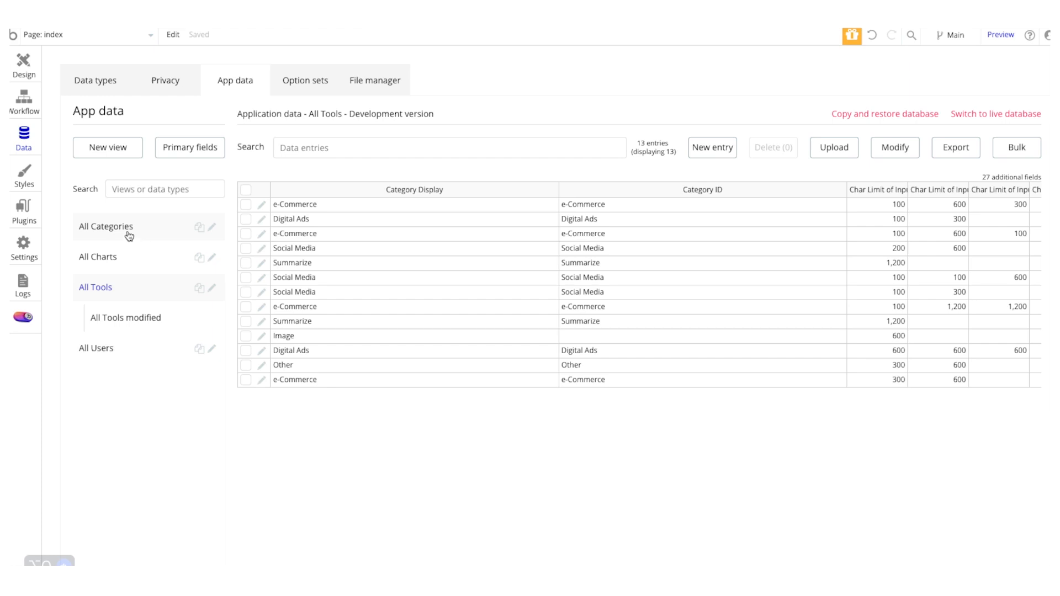
- View the 21-entry All Charts table, then the 13-entry All Tools list
click(97, 256)
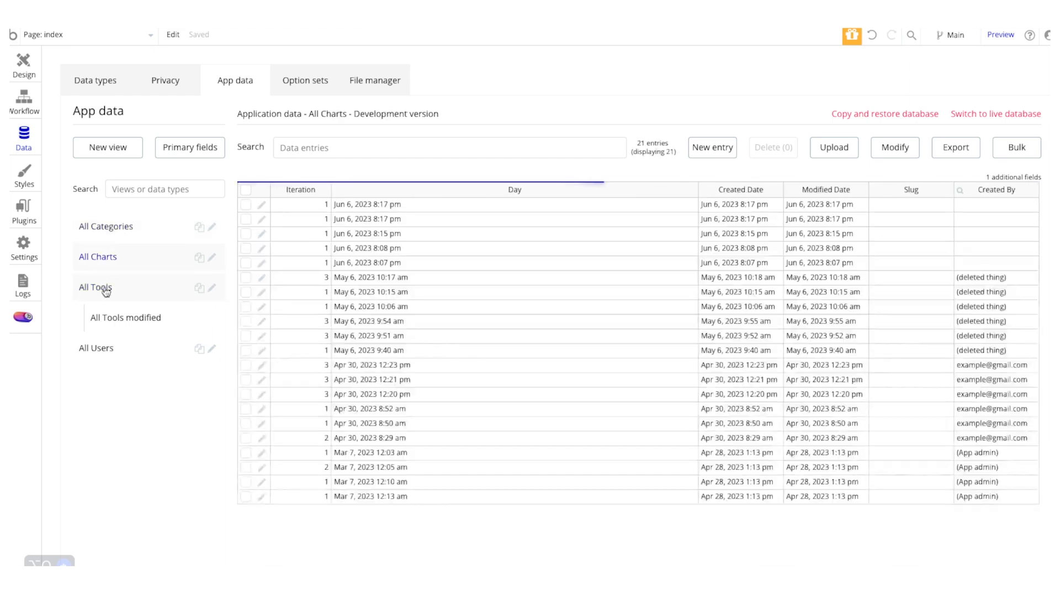
click(94, 287)
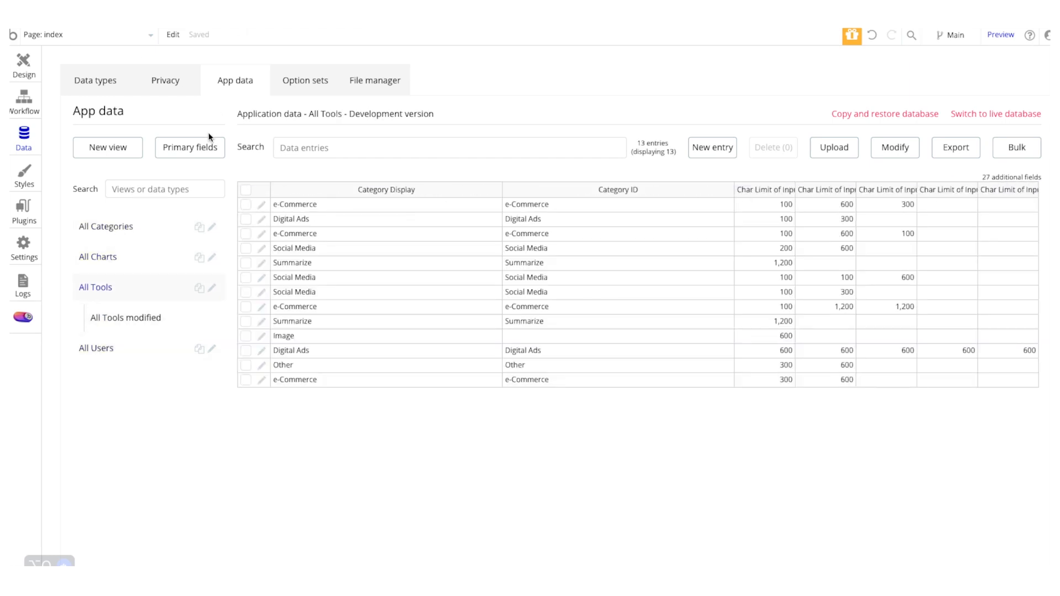
click(999, 34)
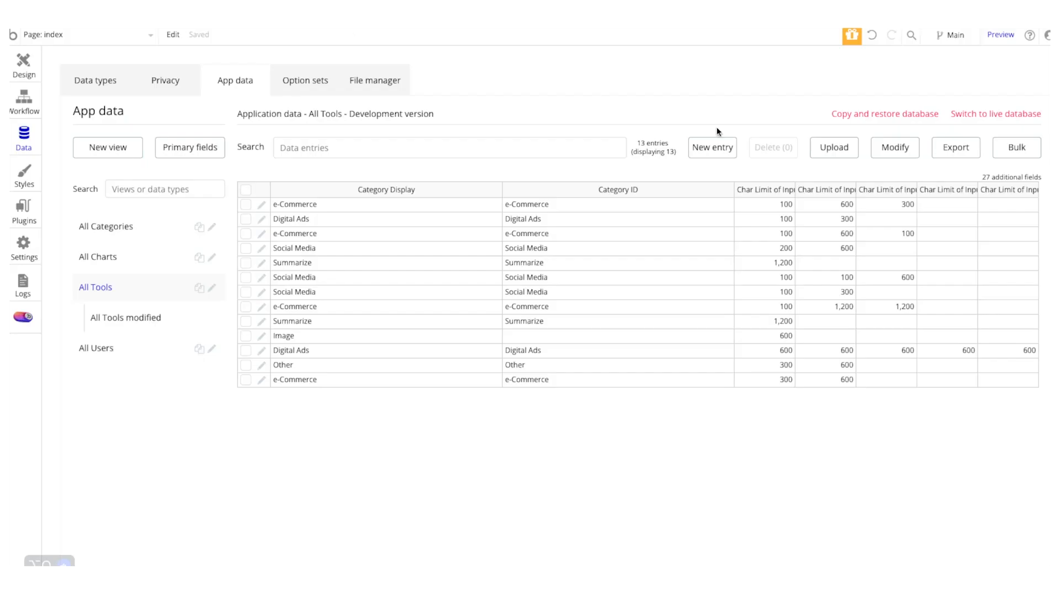
mouse_move(720, 138)
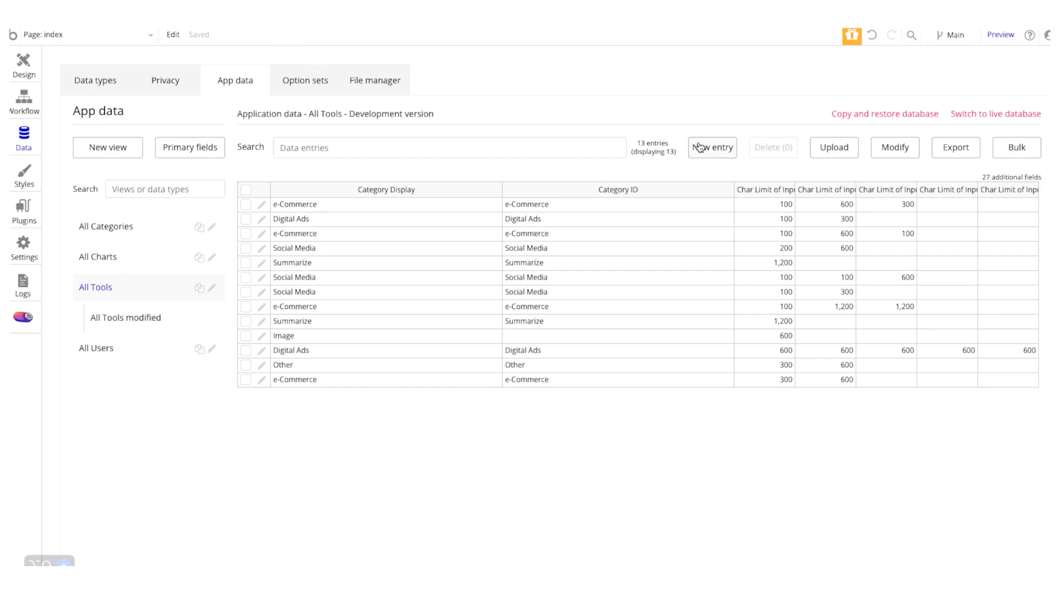
- Start a new Tool entry with category e-Commerce and Design.png as its image
click(712, 147)
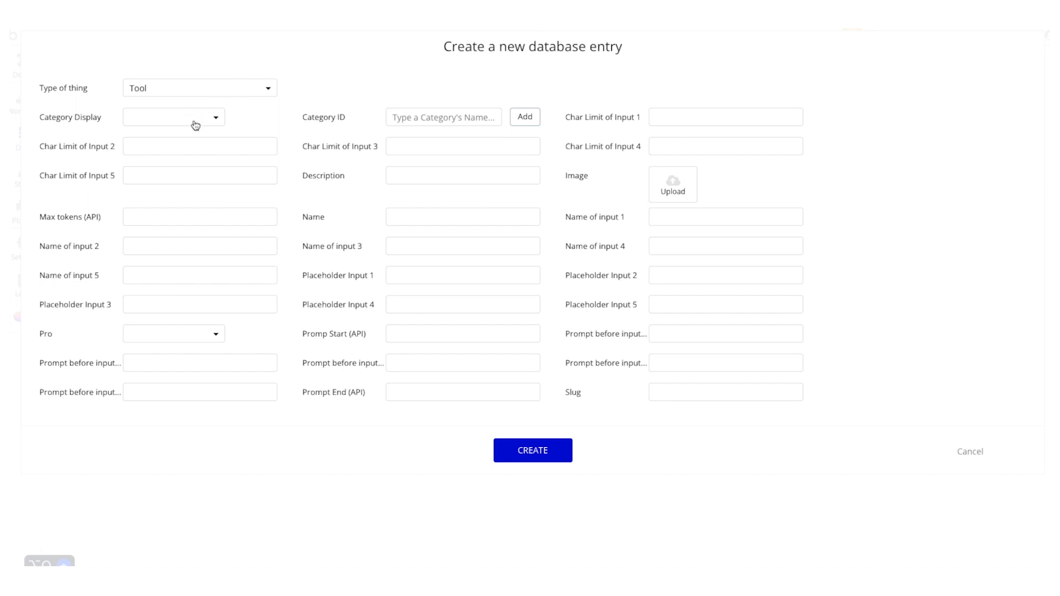
click(173, 117)
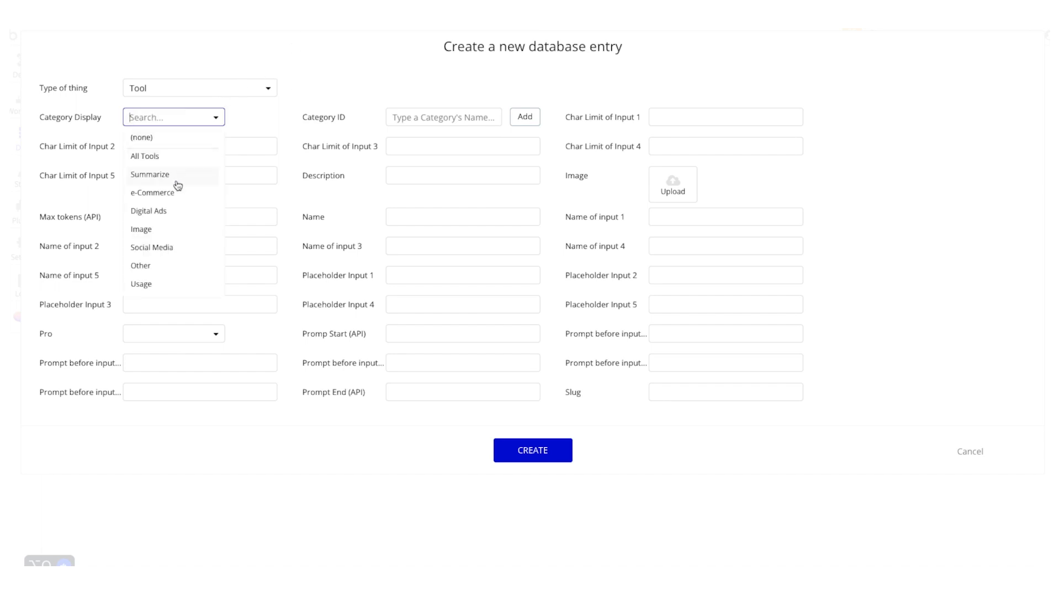
mouse_move(163, 229)
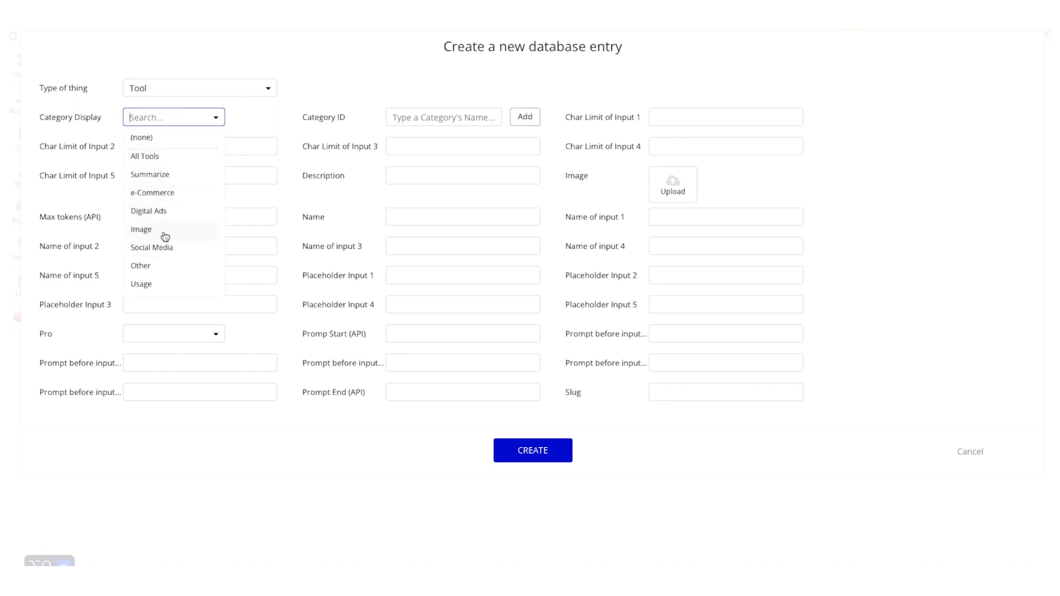
click(151, 192)
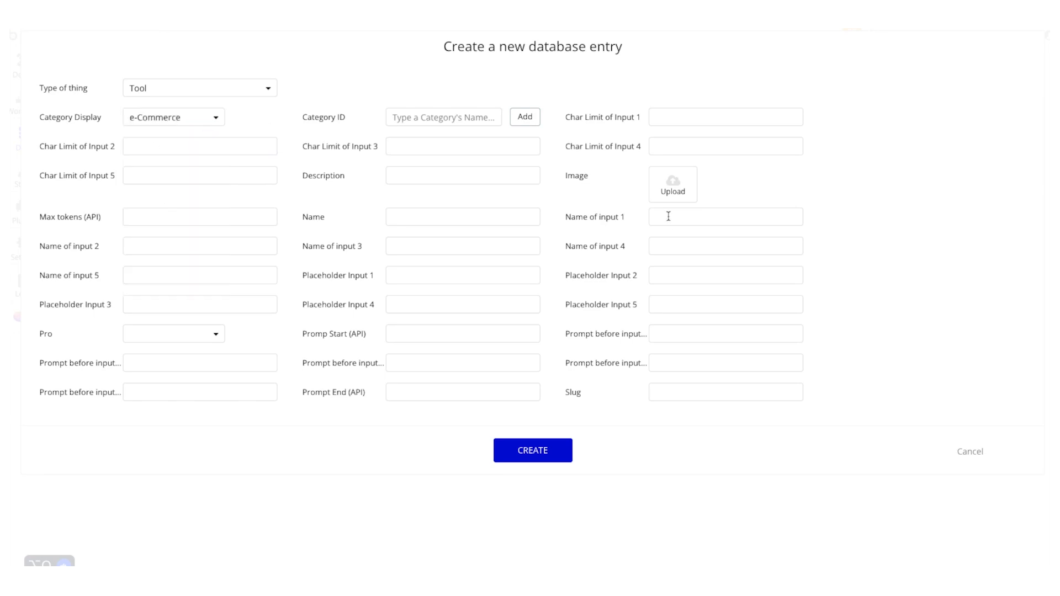
click(671, 184)
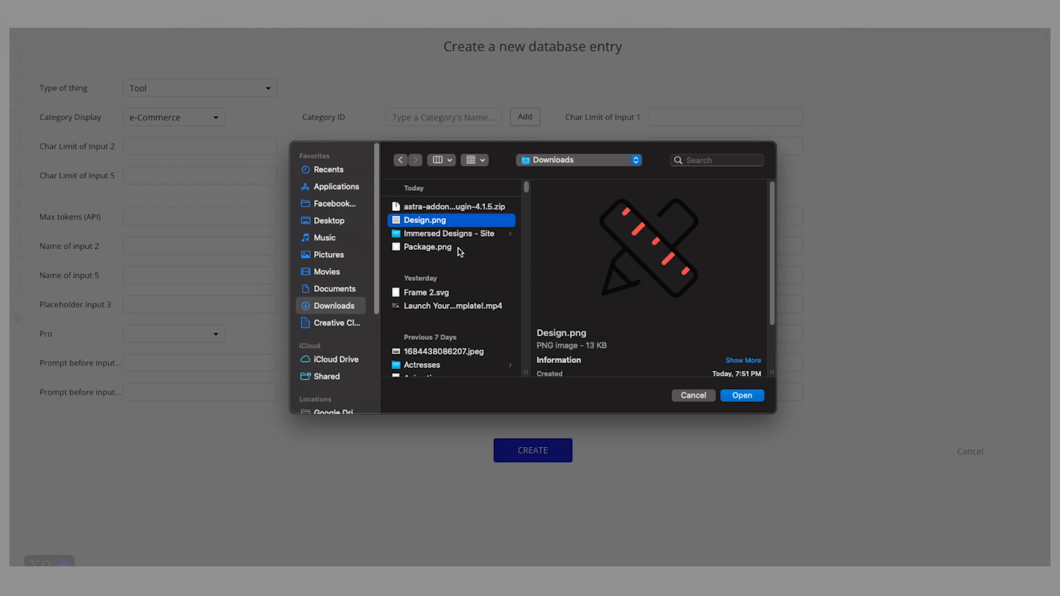
click(741, 395)
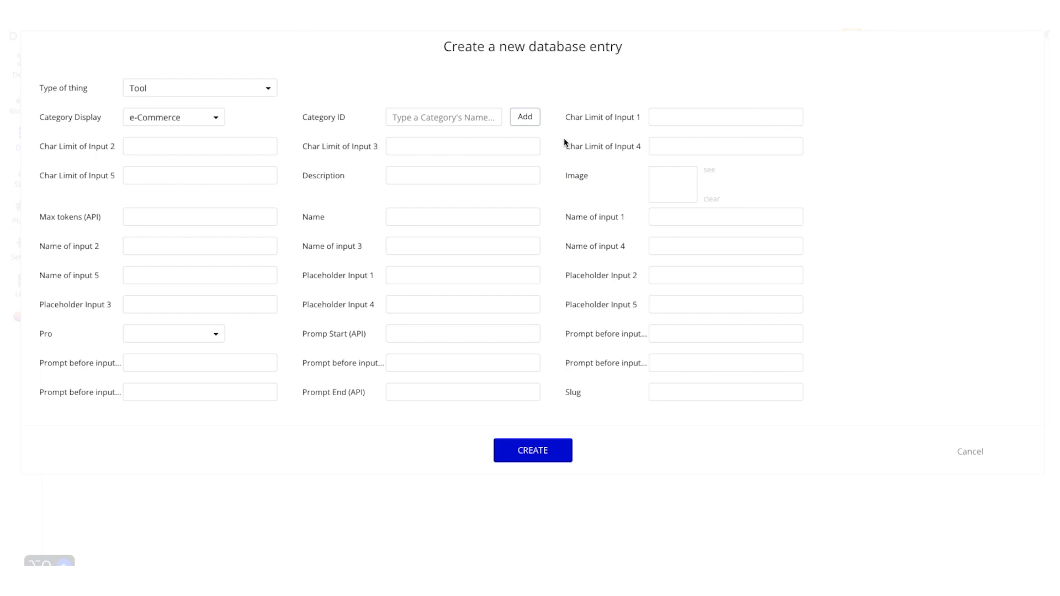
mouse_move(554, 185)
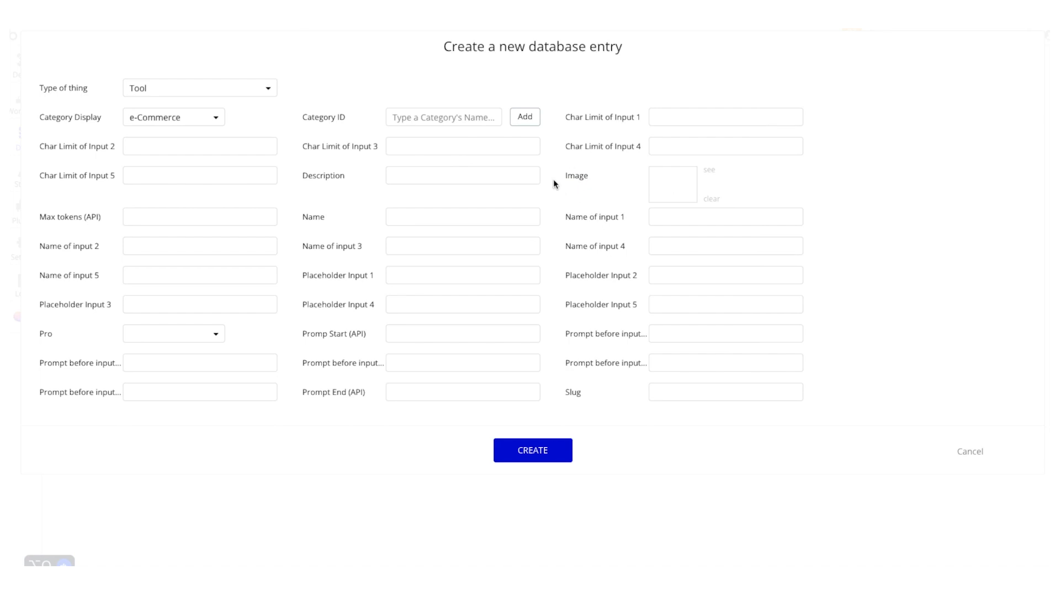
mouse_move(305, 139)
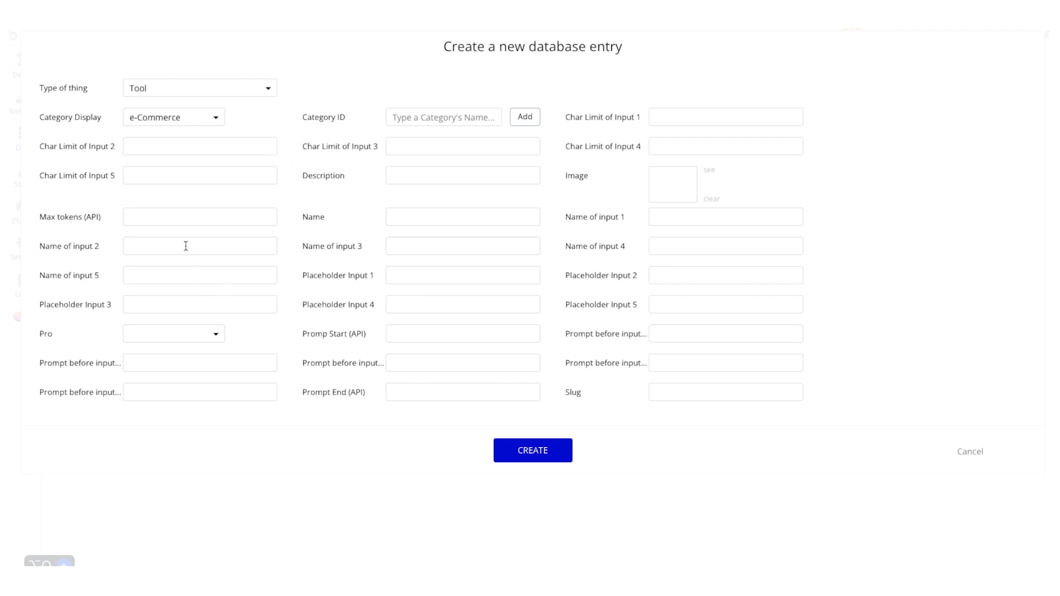
mouse_move(226, 284)
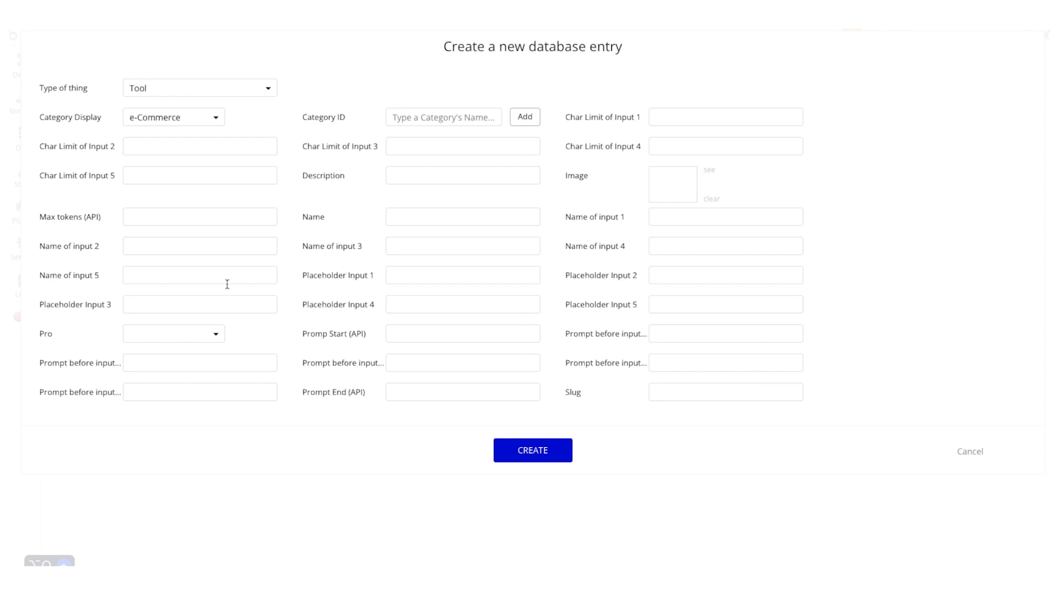
- Name the first two inputs 'My Name' and 'My Company's Name'
click(725, 216)
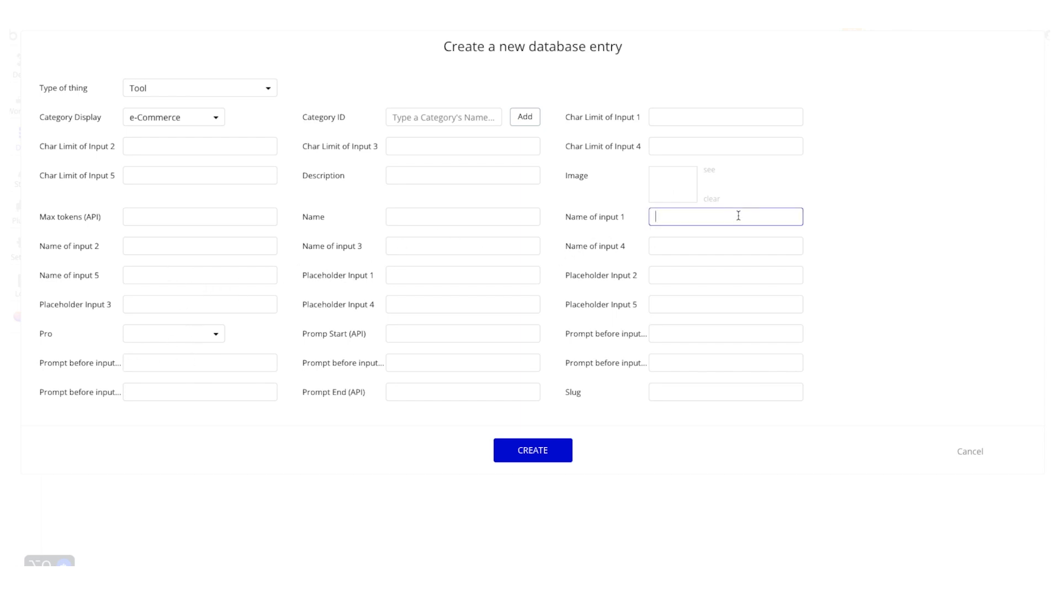
text(My N)
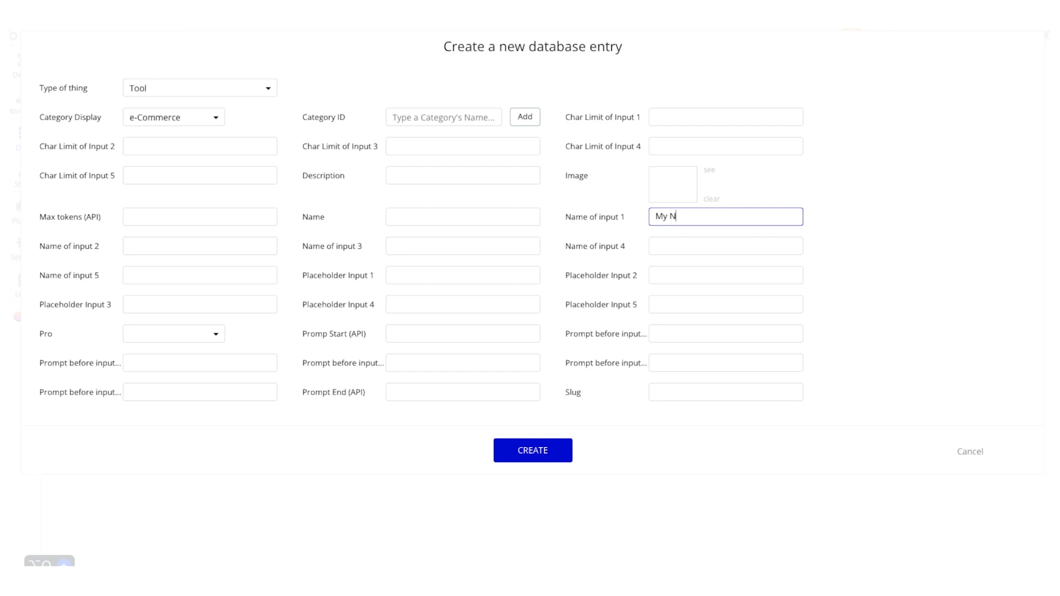
text(ame)
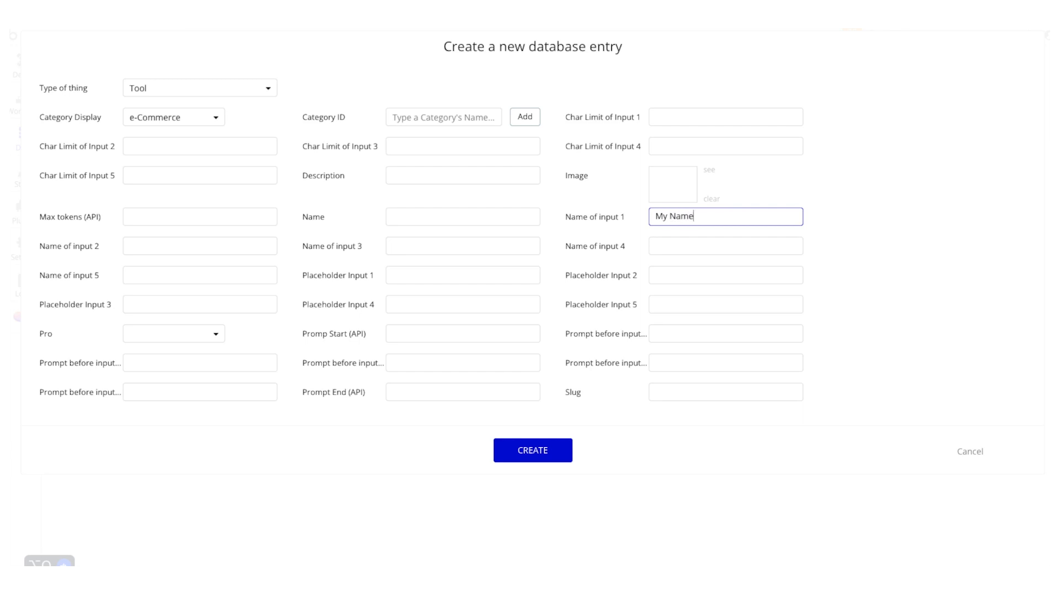
mouse_move(781, 233)
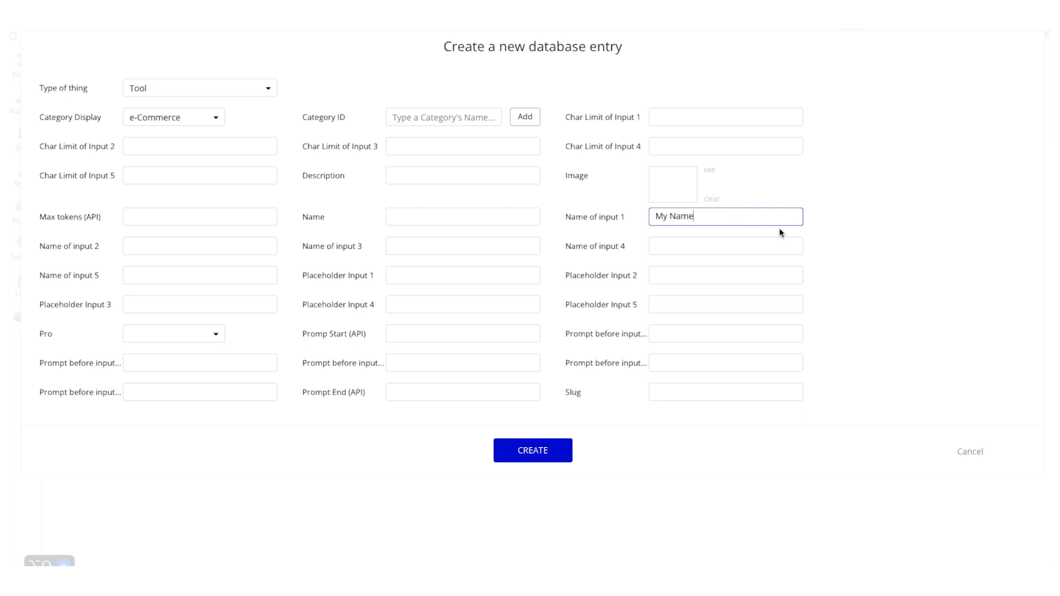
mouse_move(824, 225)
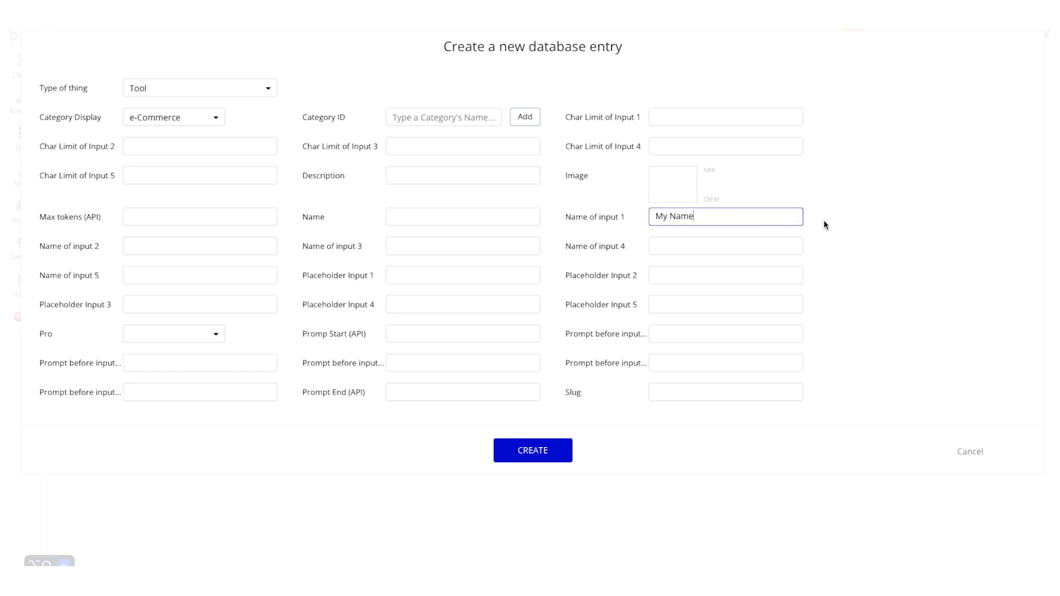
mouse_move(583, 258)
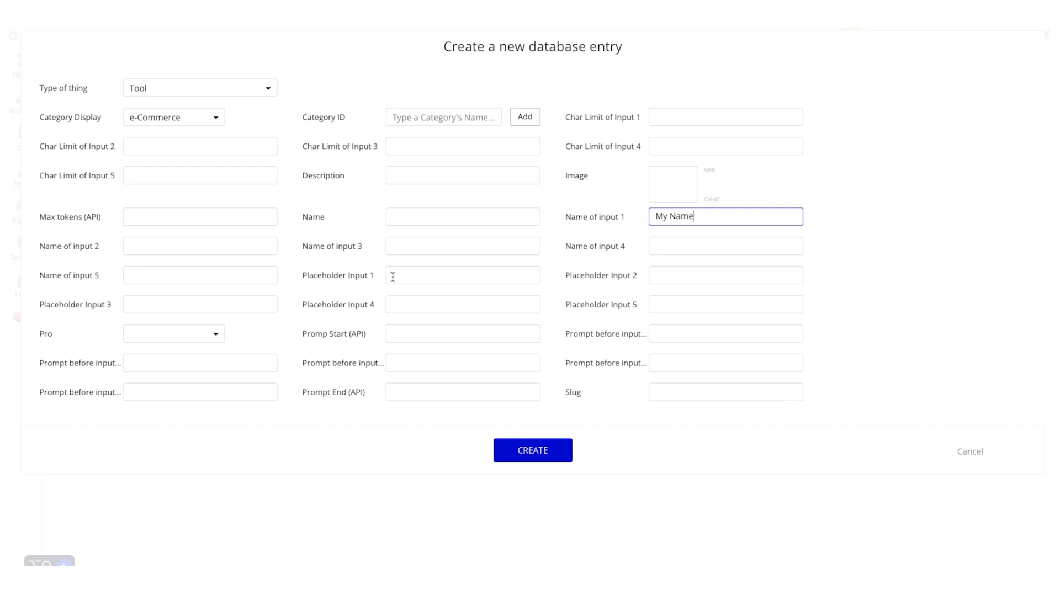
click(200, 245)
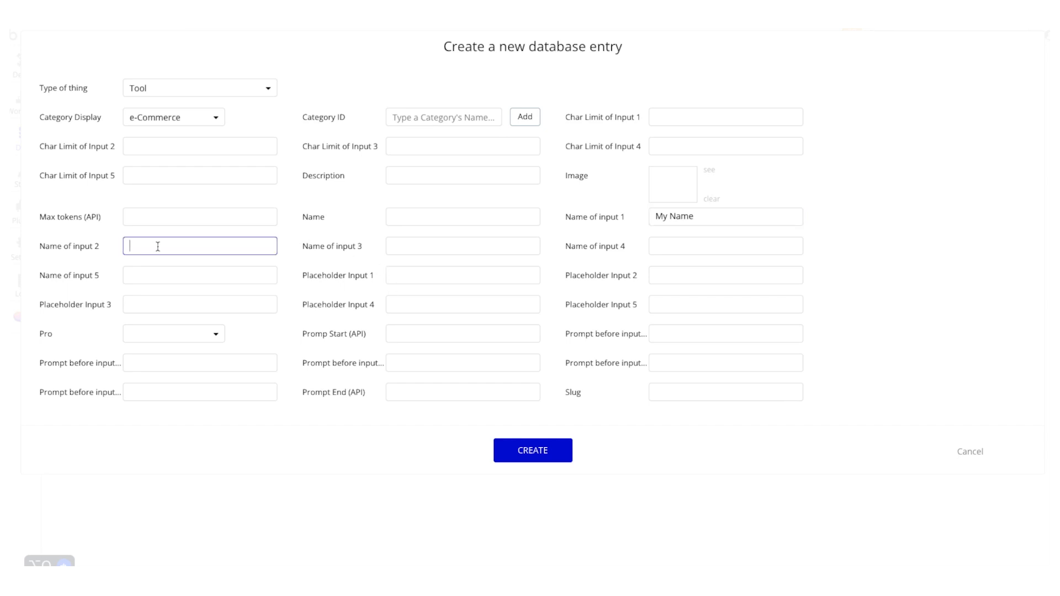
text(My Company's)
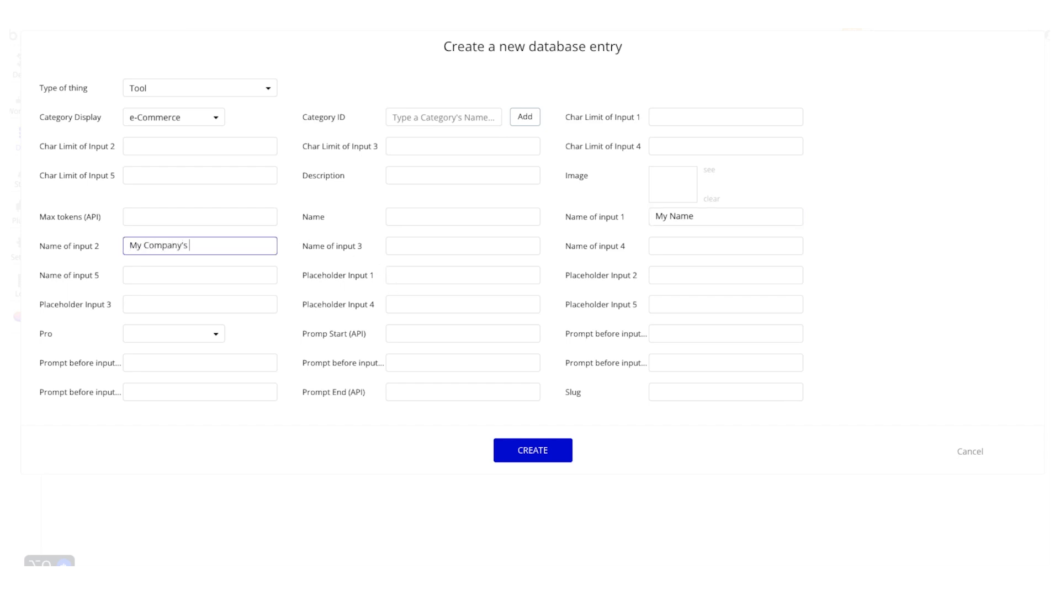
text(Name)
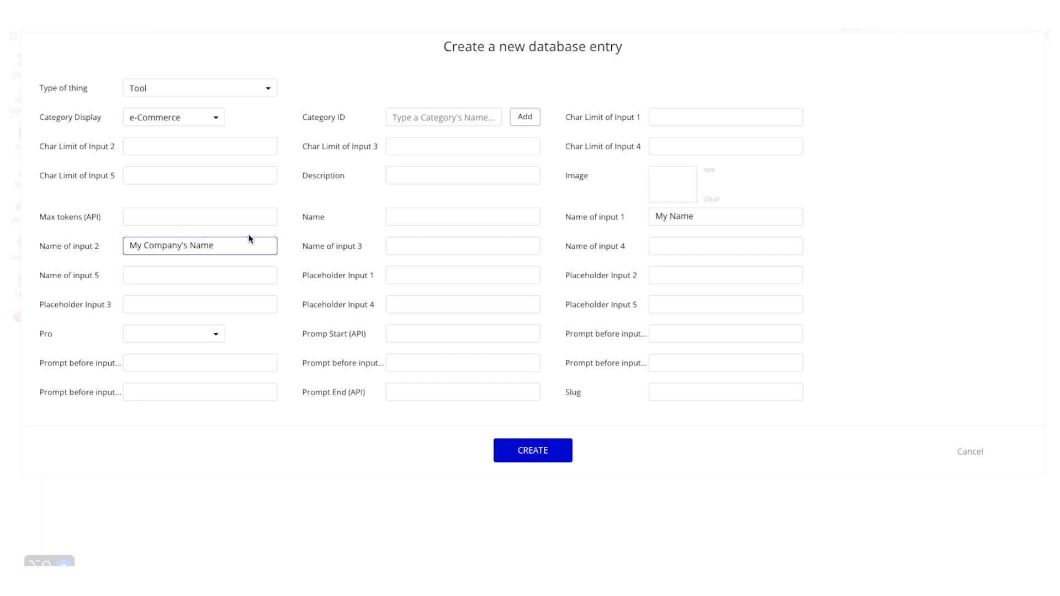
- Name the third and fourth inputs 'What My Company Does' and 'Investor's Name'
click(462, 245)
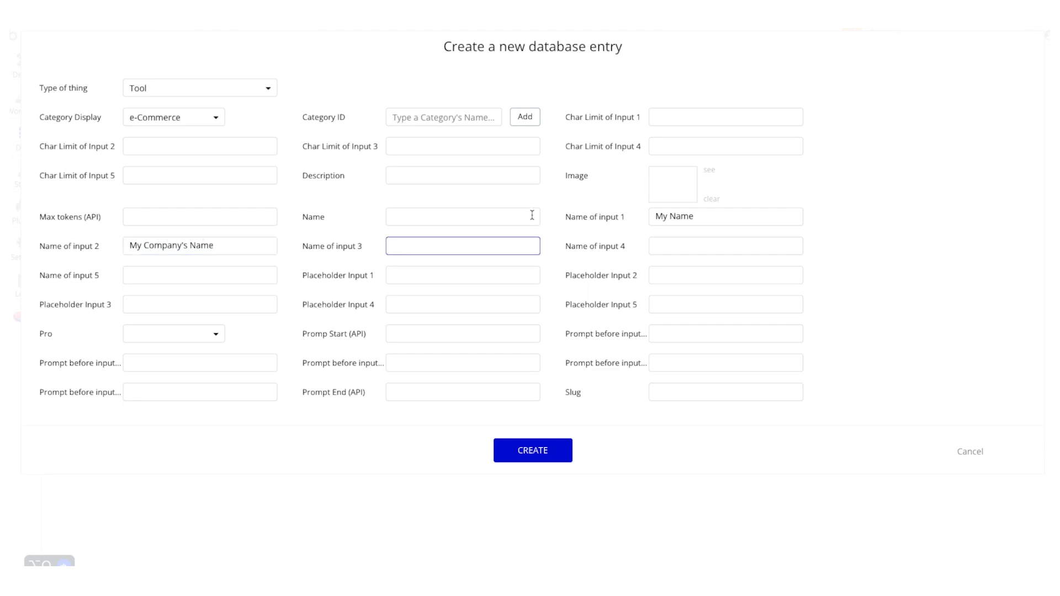
text(What My Compa)
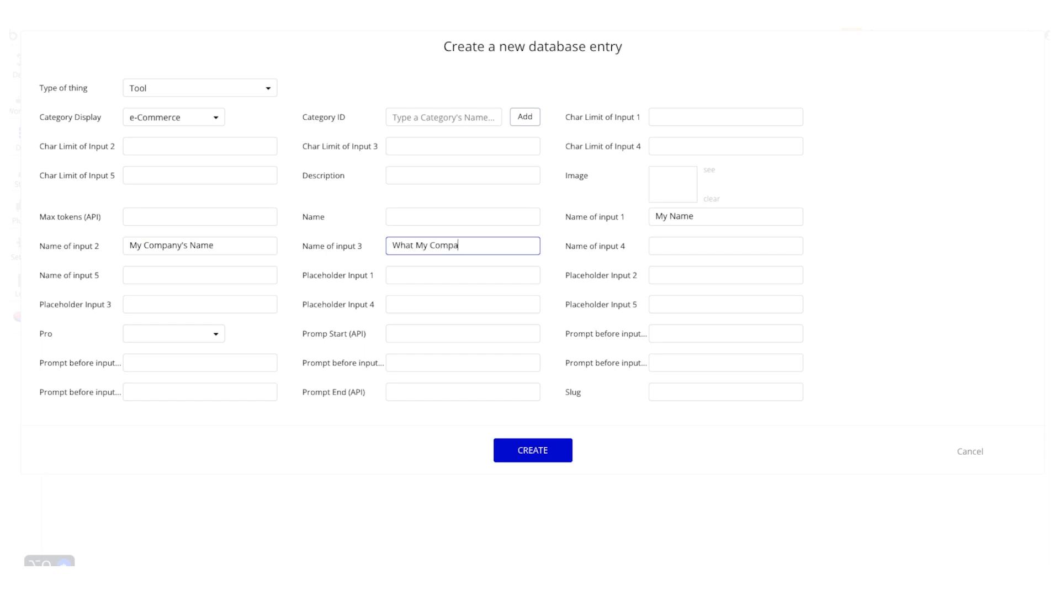
click(725, 275)
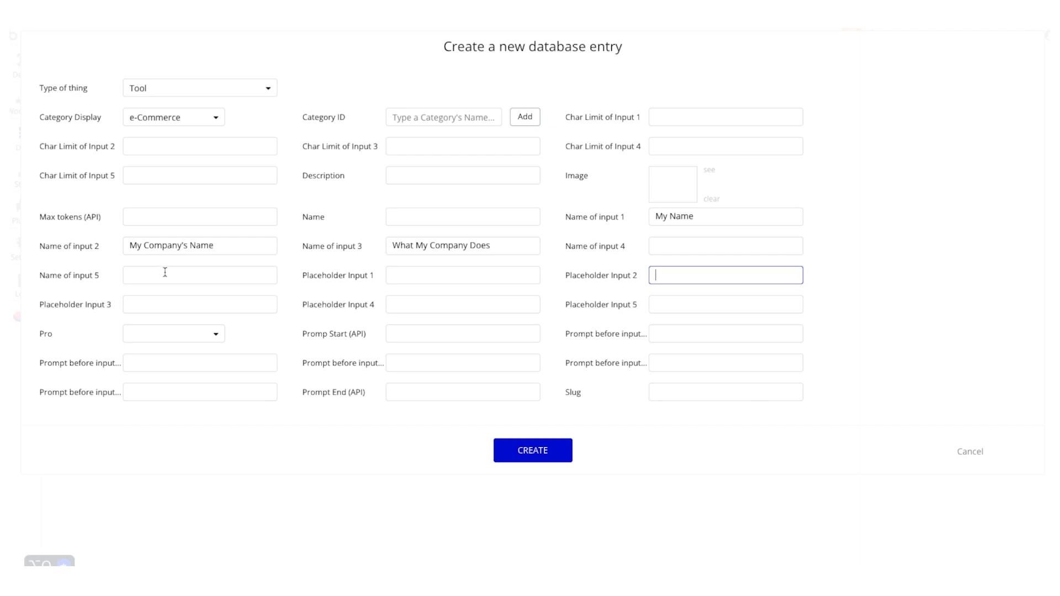
mouse_move(364, 298)
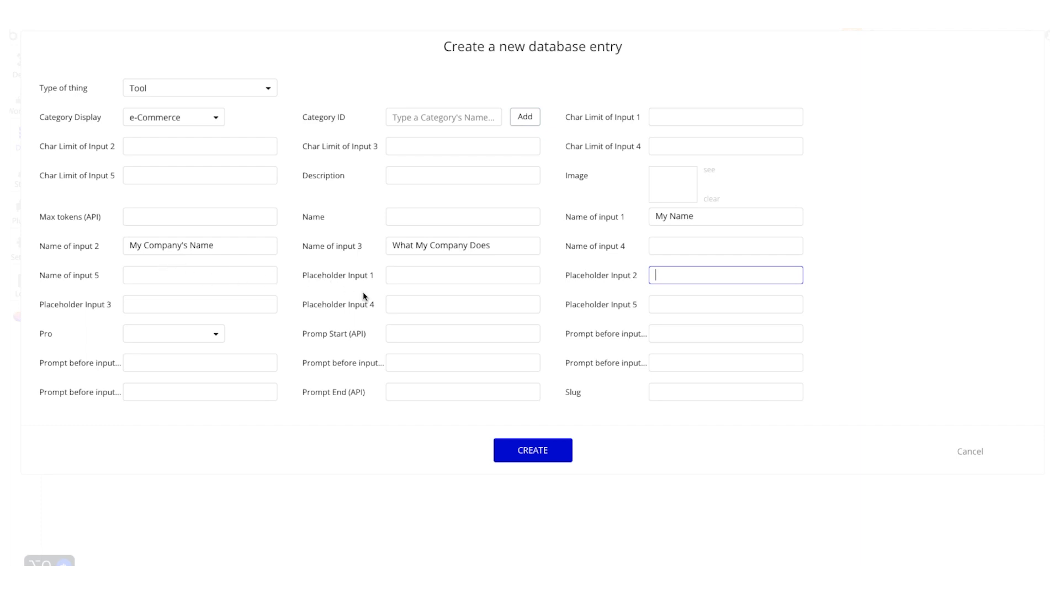
click(725, 245)
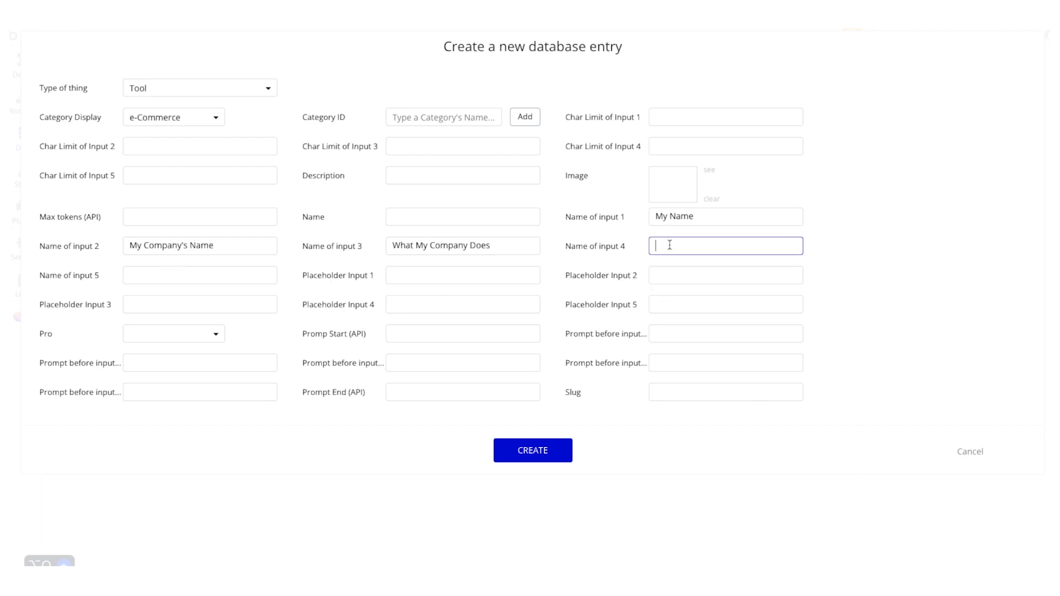
text(Investor)
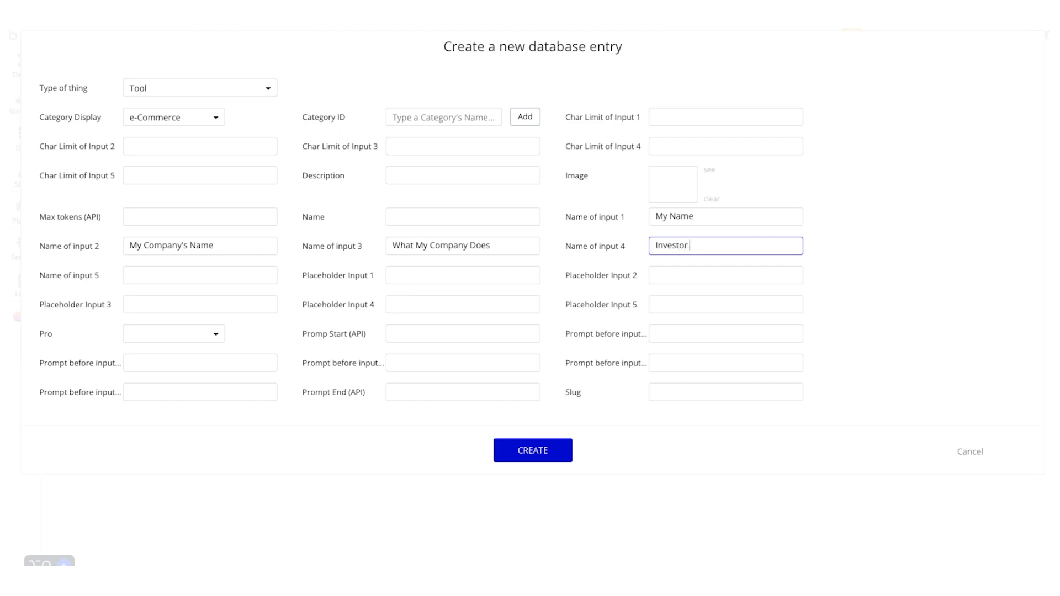
text('s)
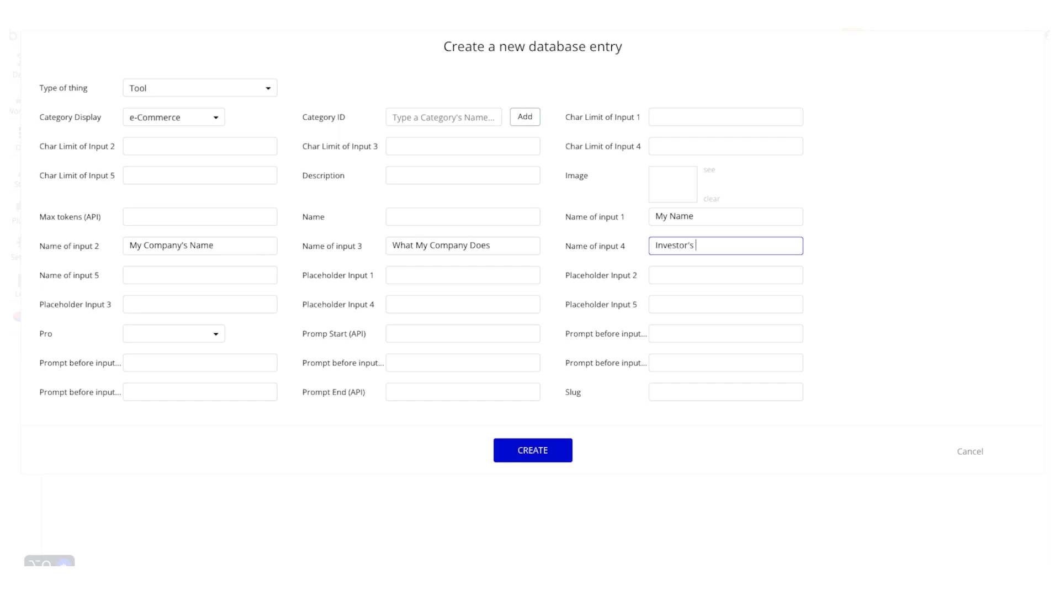
text(Name)
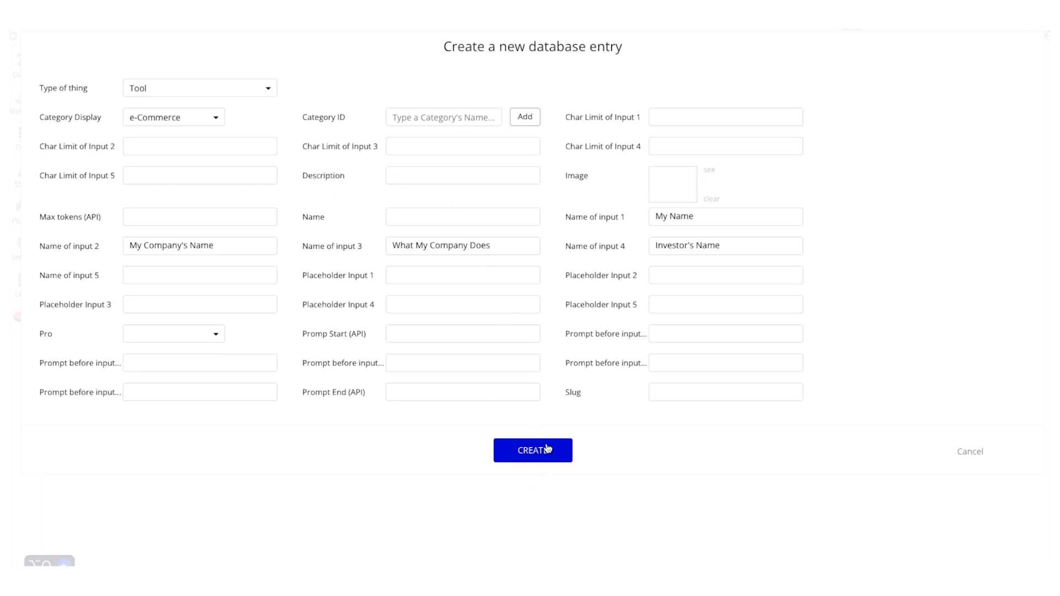
- Create the new e-Commerce Tool entry and dismiss the confirmation
click(533, 451)
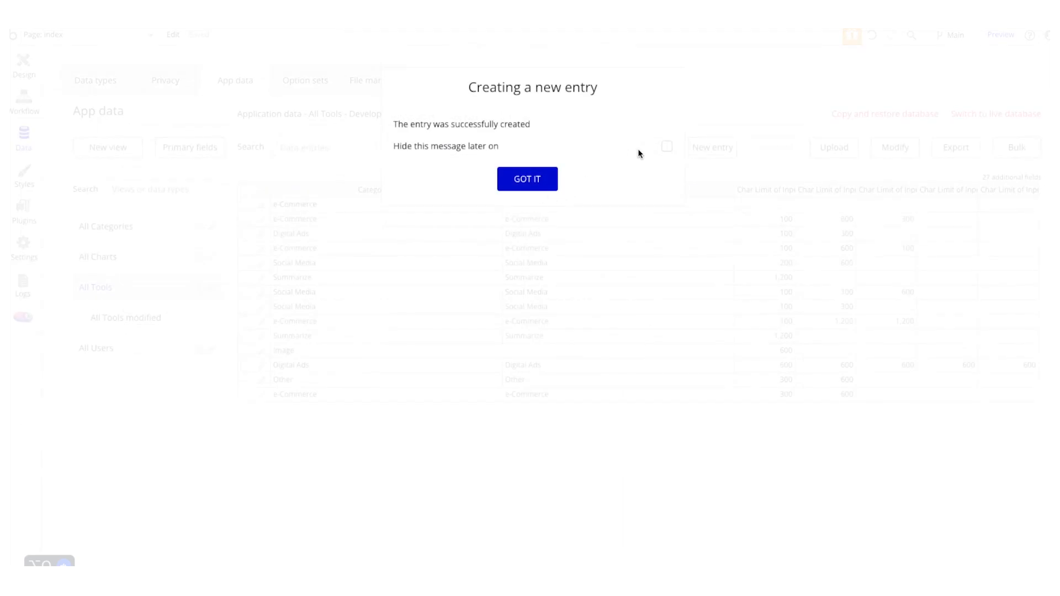
click(526, 178)
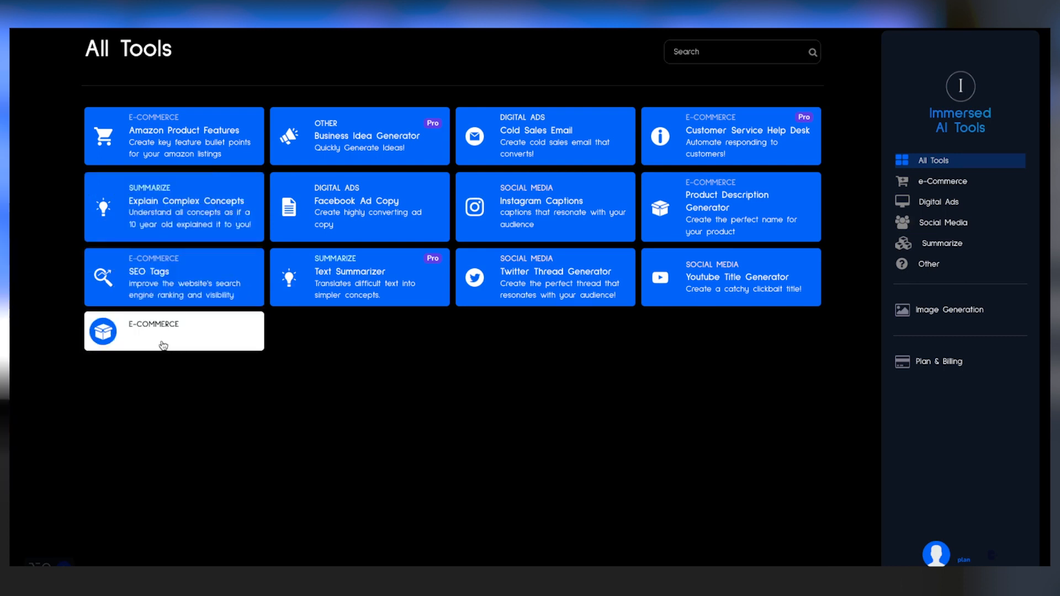
mouse_move(427, 340)
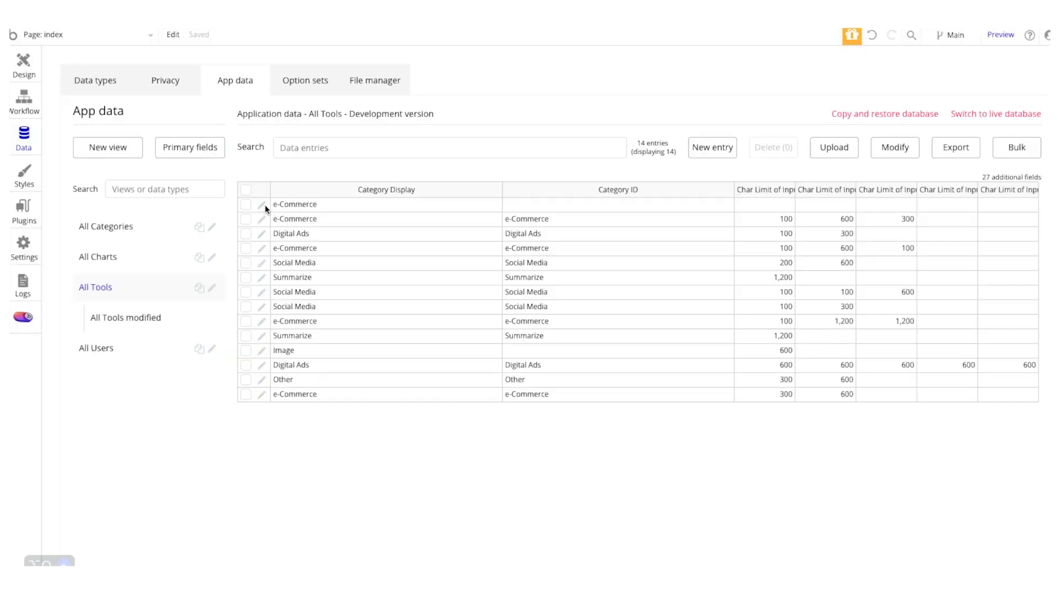
- Name the new e-Commerce tool entry 'Investor Outreach', save, and dismiss the message
click(260, 205)
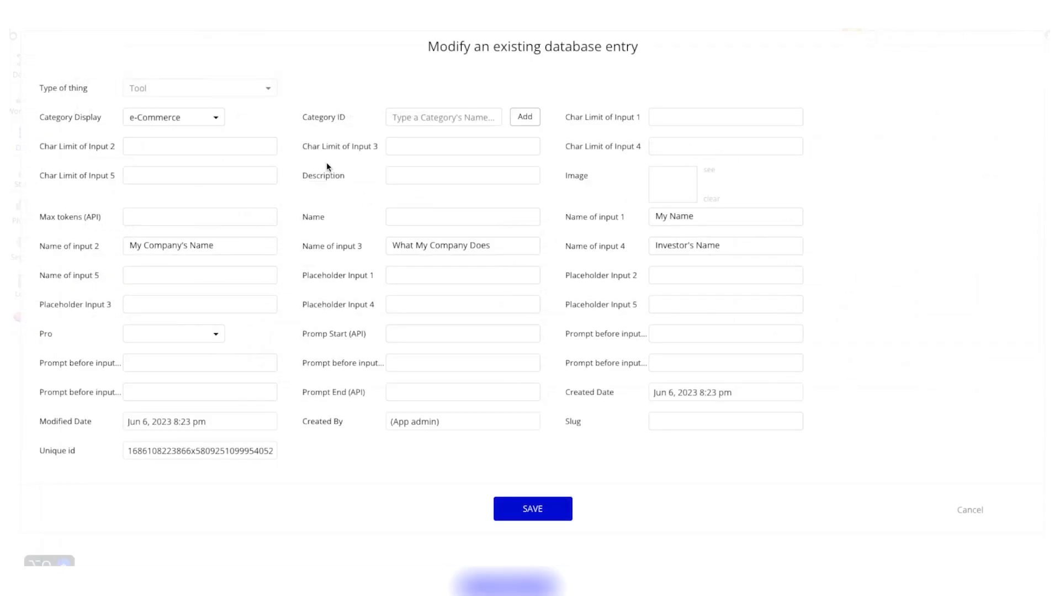
click(462, 217)
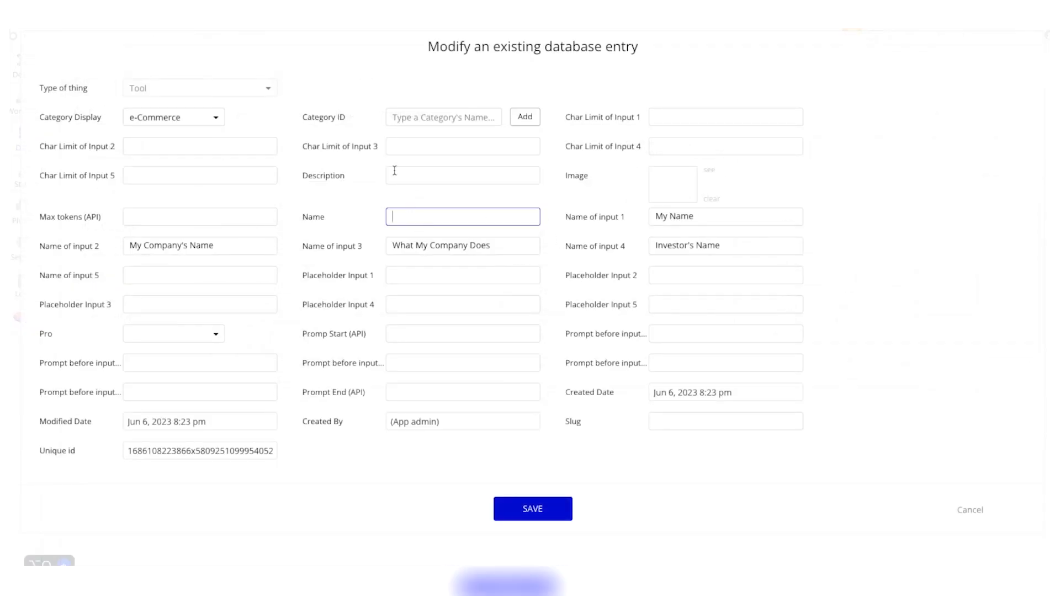
text(Investor Outreach)
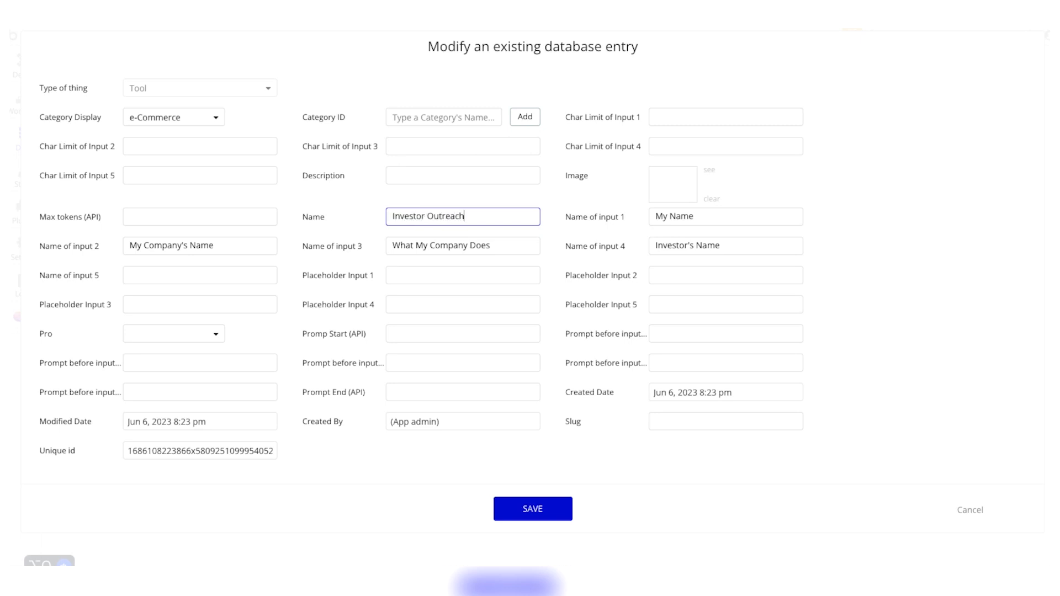
click(532, 508)
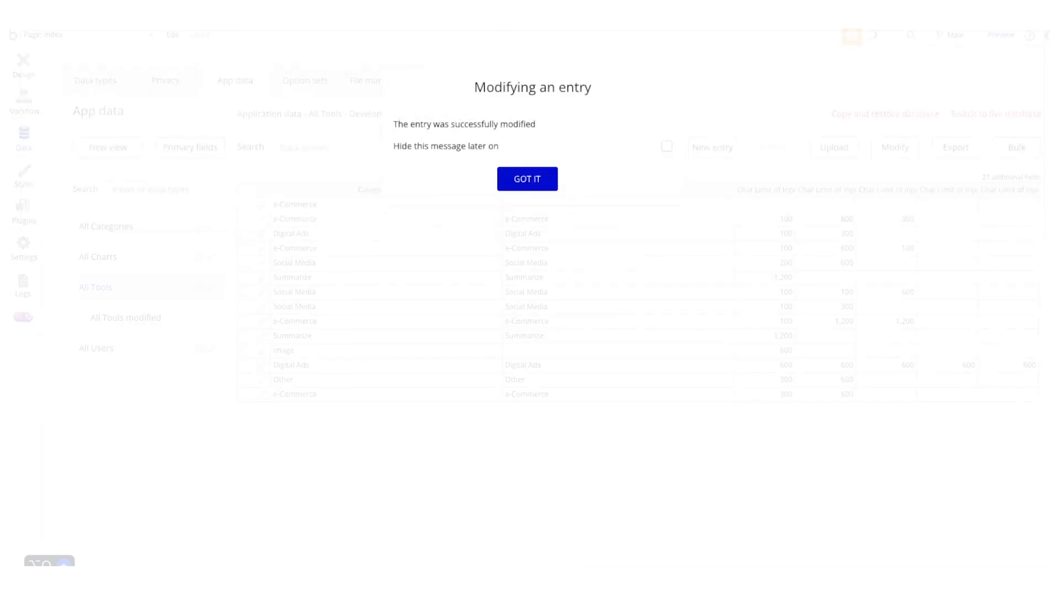
click(527, 178)
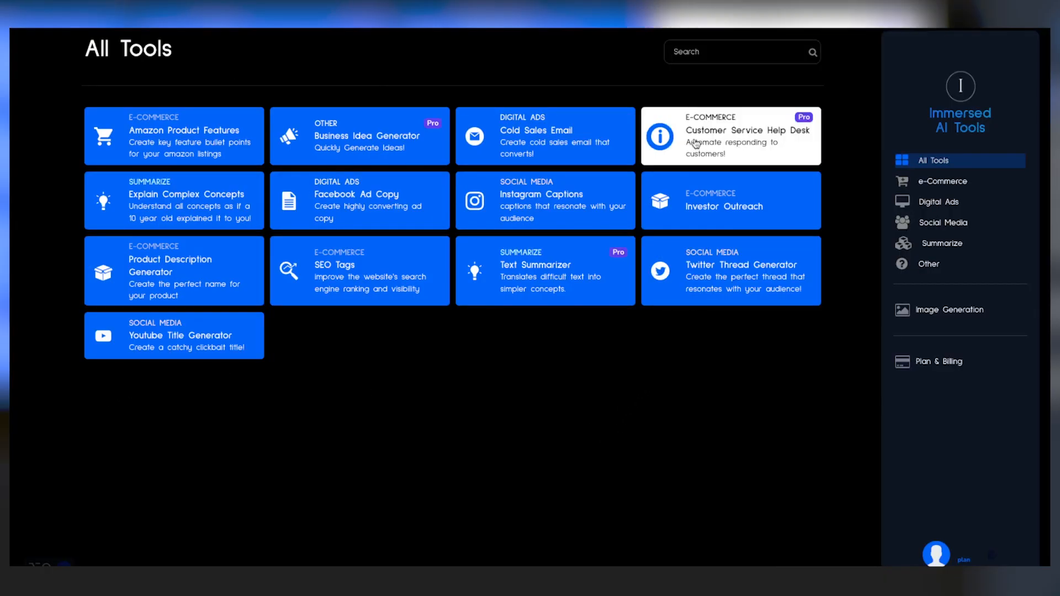
mouse_move(729, 200)
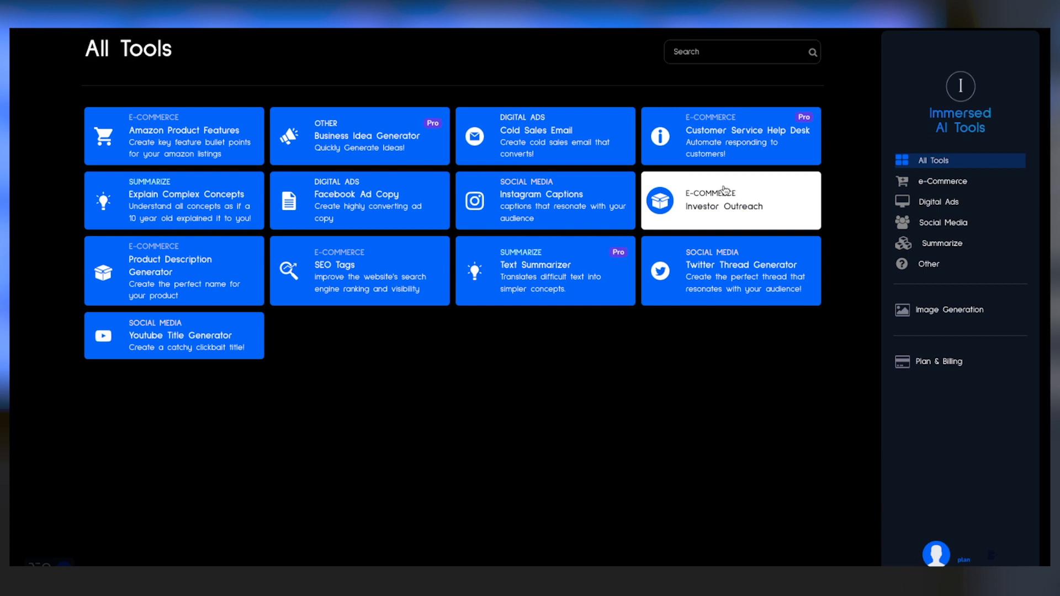
mouse_move(234, 57)
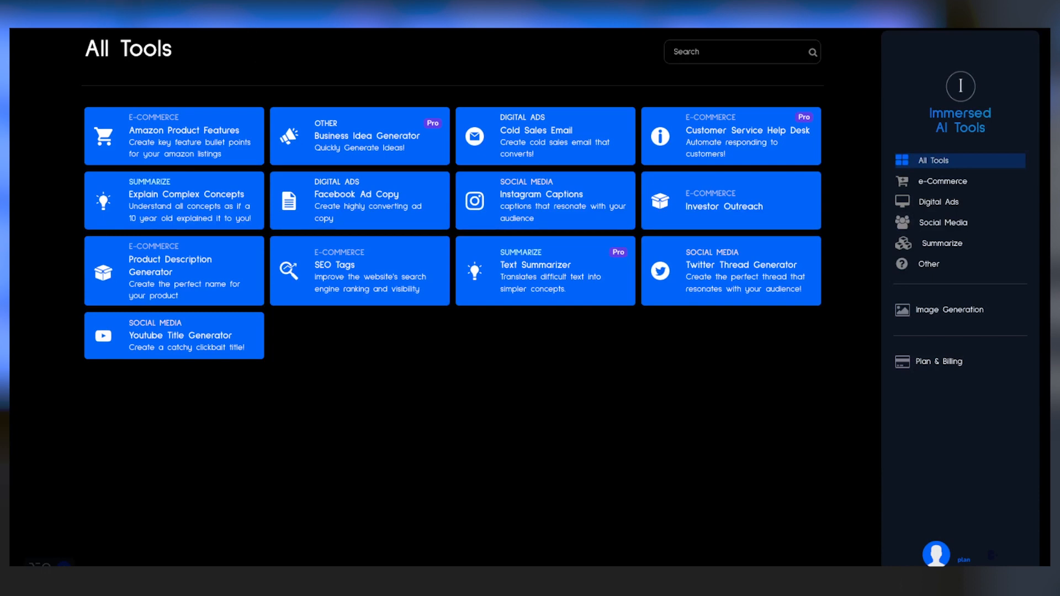
mouse_move(444, 95)
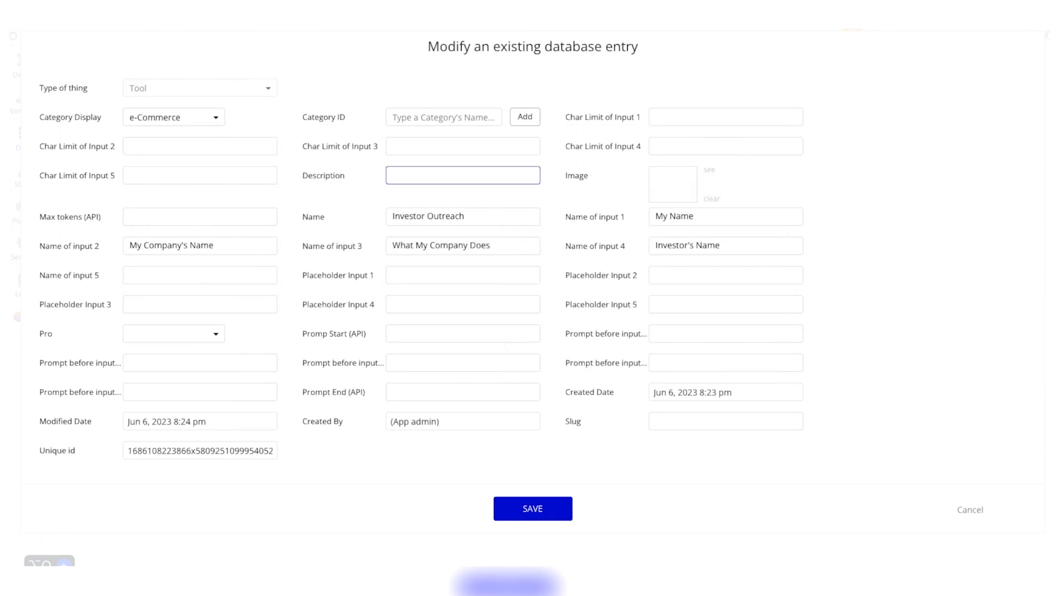
- Enter 'Reach out to investors about your new startup' as the description and save
text(Read)
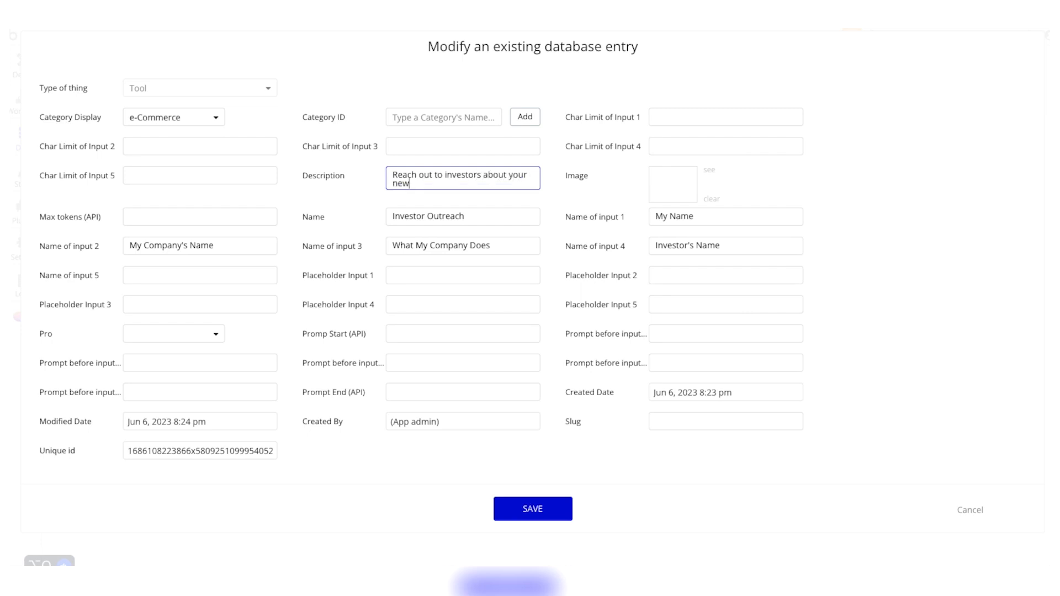
text(startup)
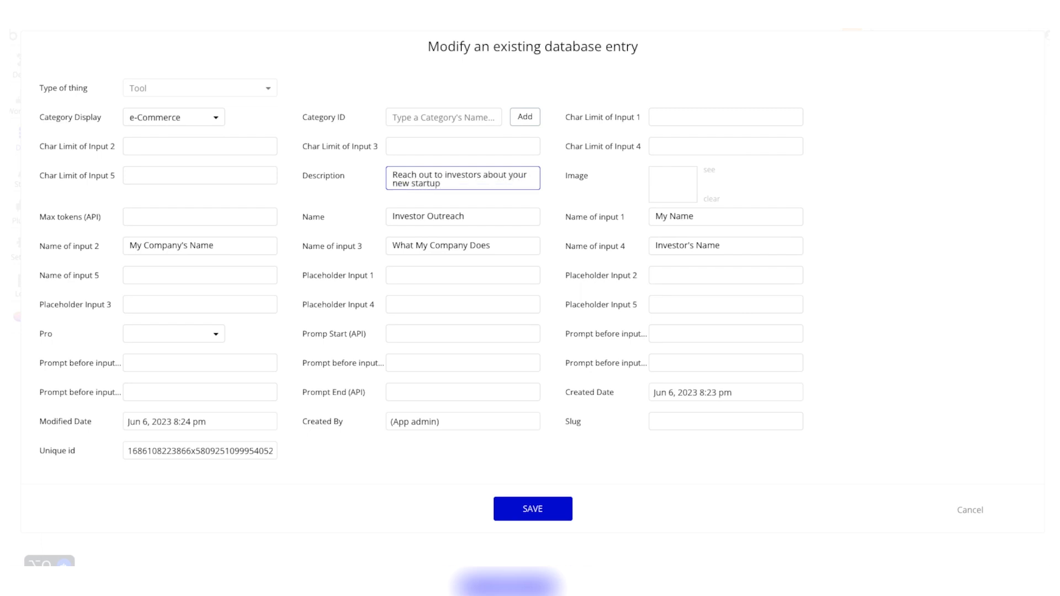
click(532, 508)
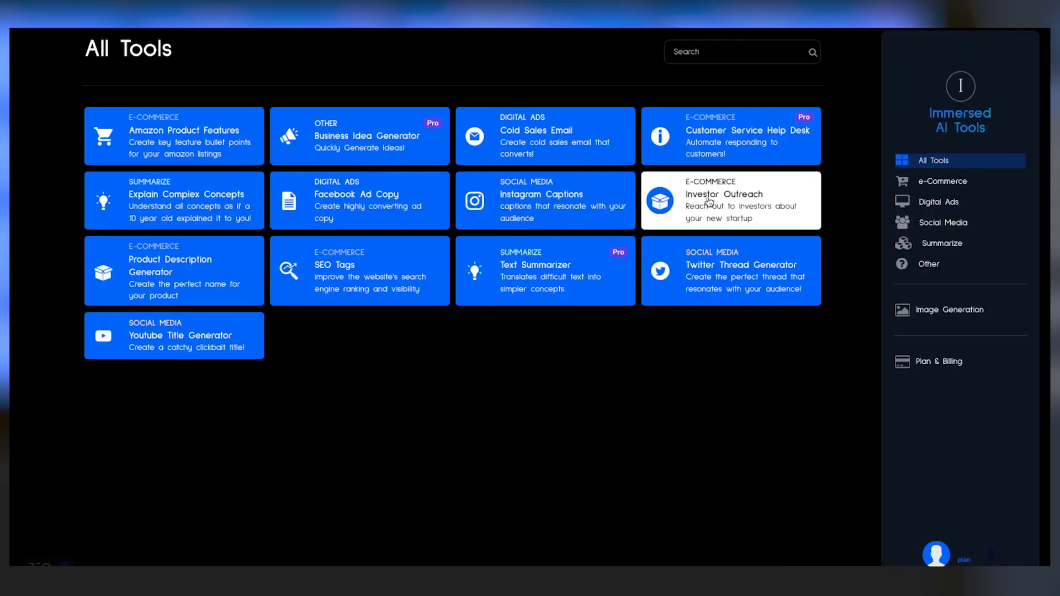
- View the Investor Outreach tool page in the preview, then go back to App data
click(730, 200)
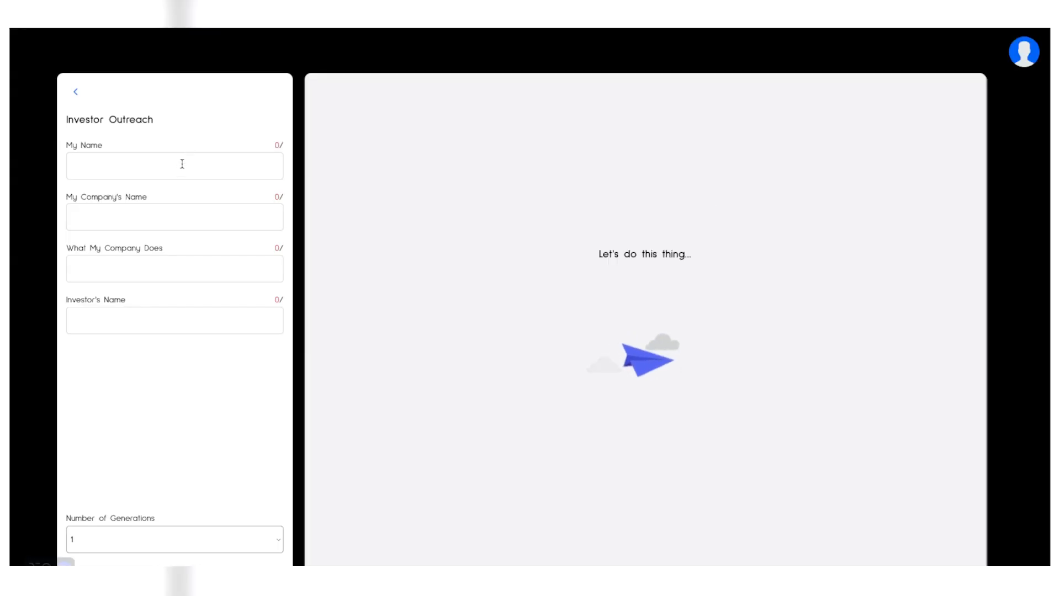
click(175, 268)
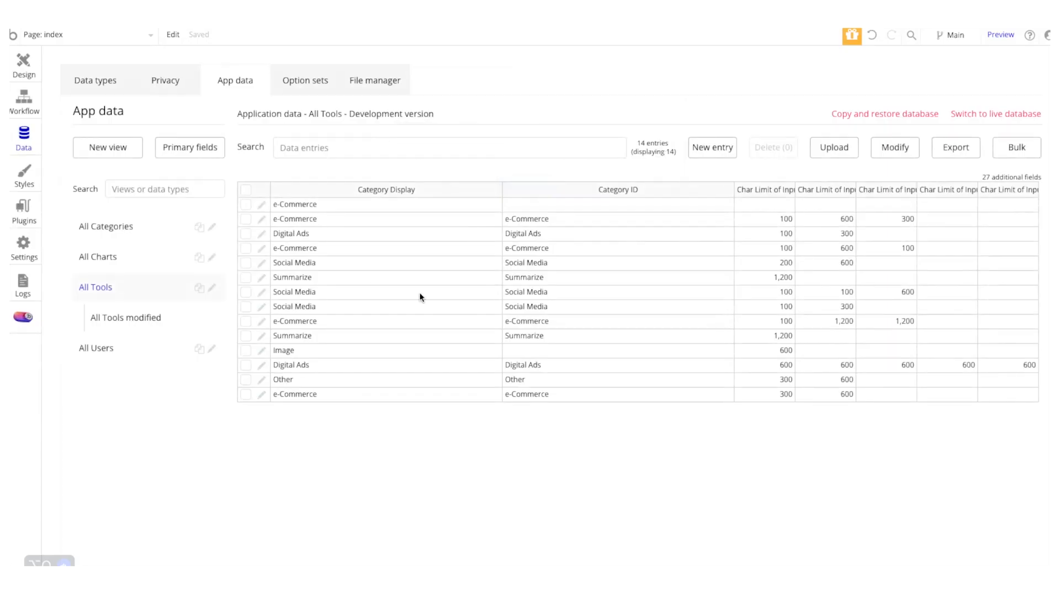
- Reopen Investor Outreach and set prompts 'My Name:' and 'My Company's Name:'
click(259, 204)
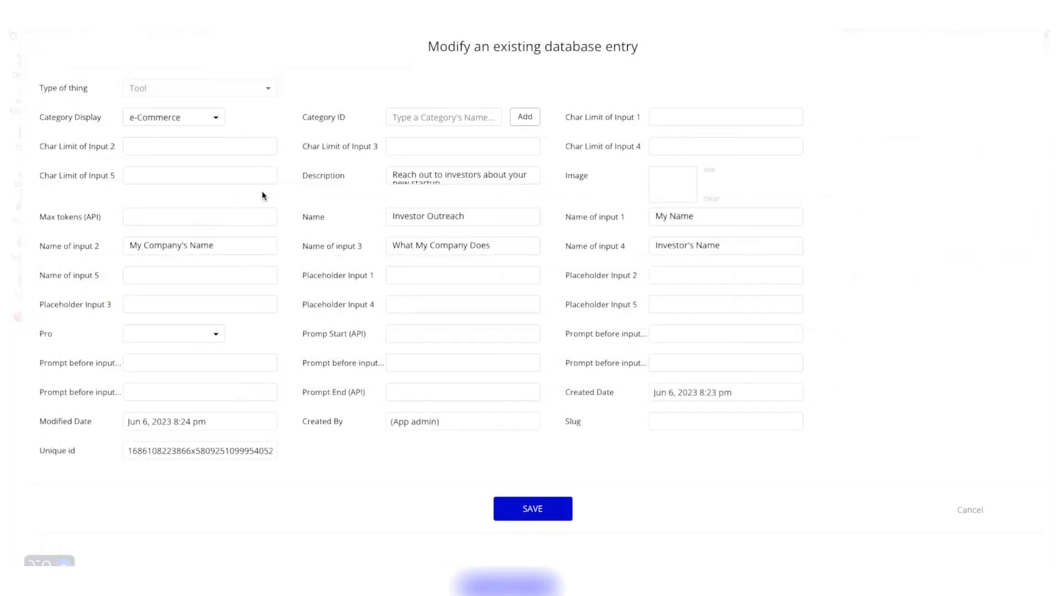
mouse_move(415, 298)
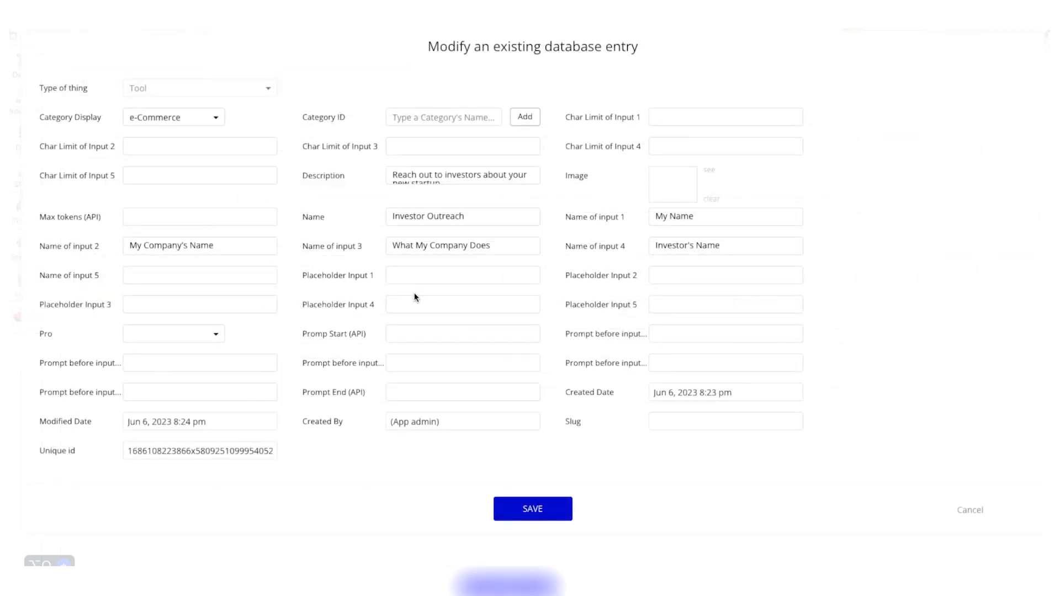
mouse_move(331, 293)
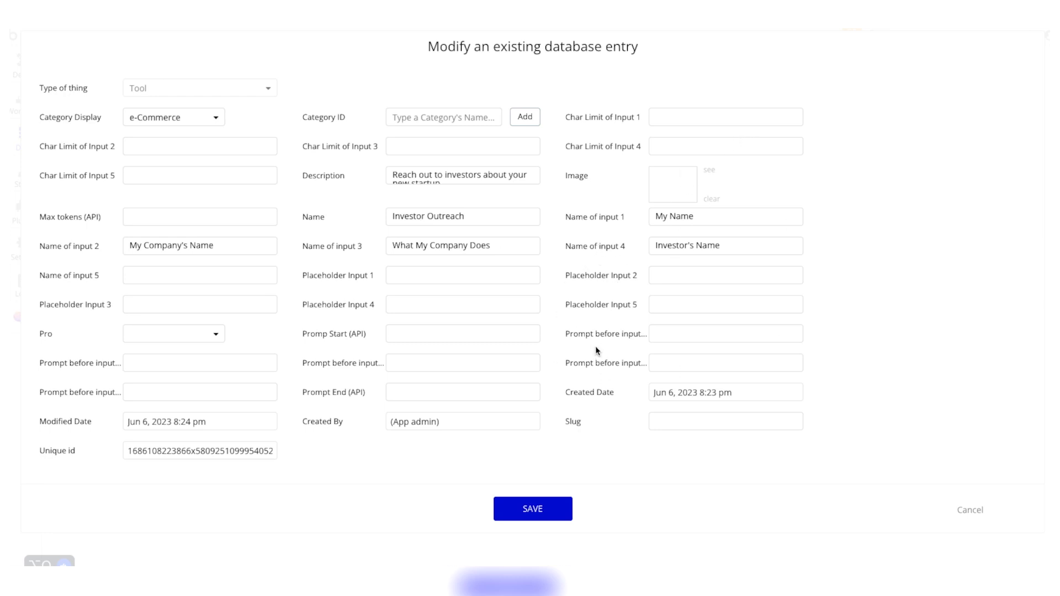
mouse_move(597, 337)
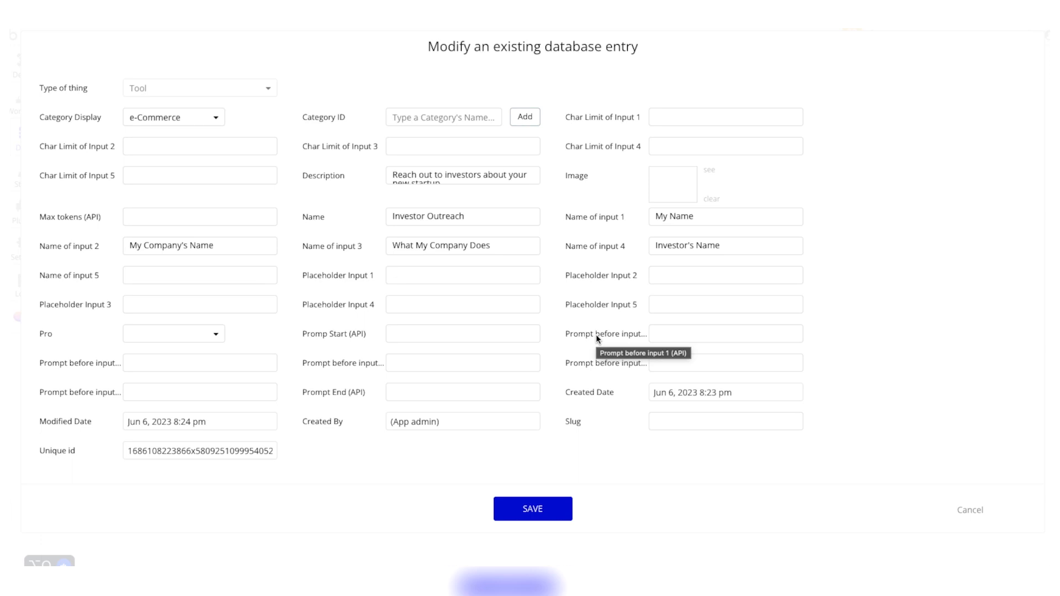
click(725, 334)
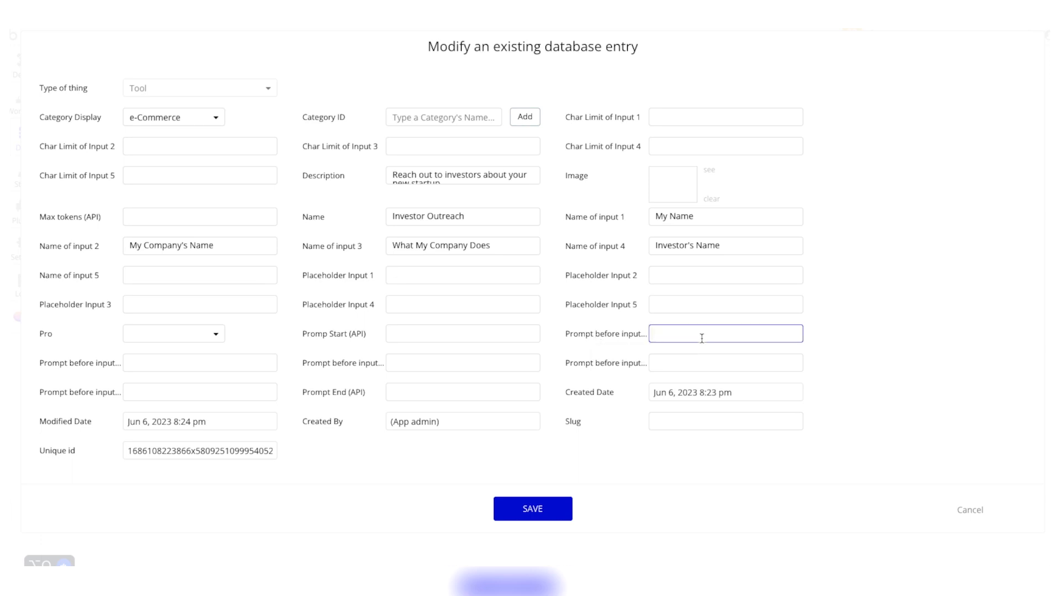
text(My Name:)
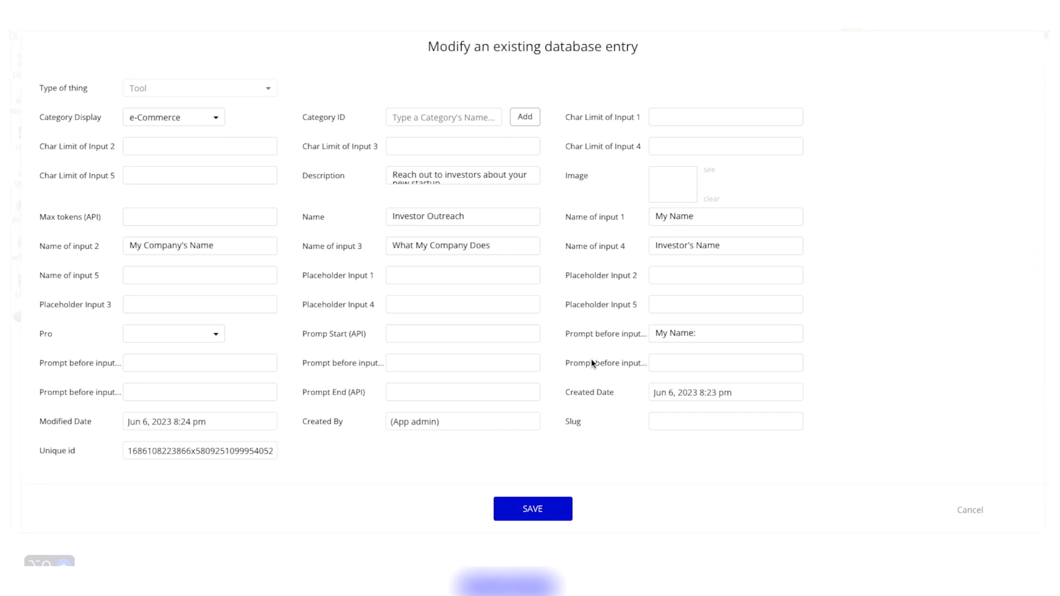
mouse_move(593, 363)
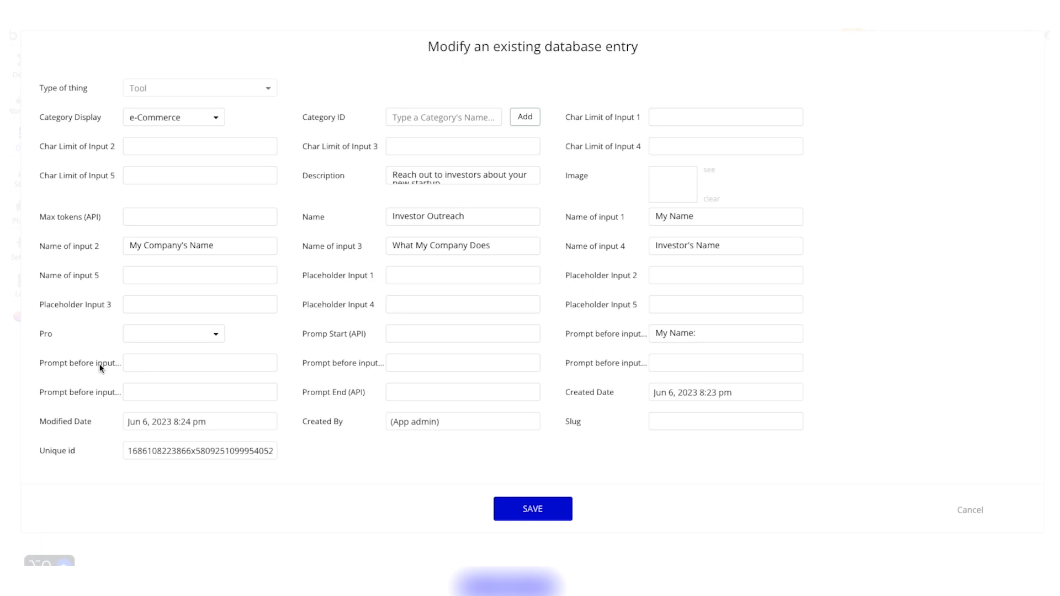
click(200, 362)
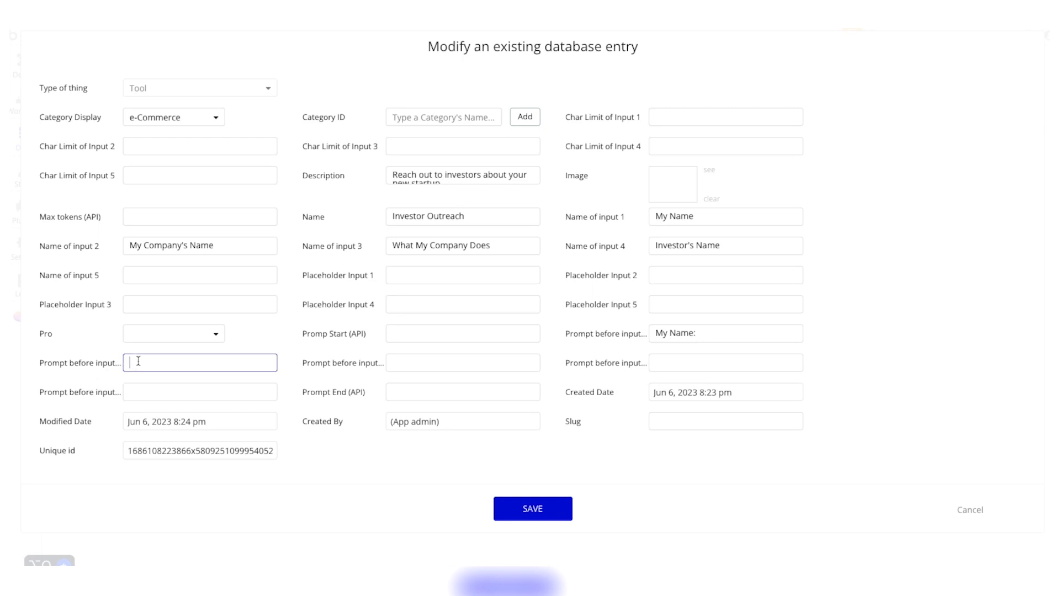
text(My Compan)
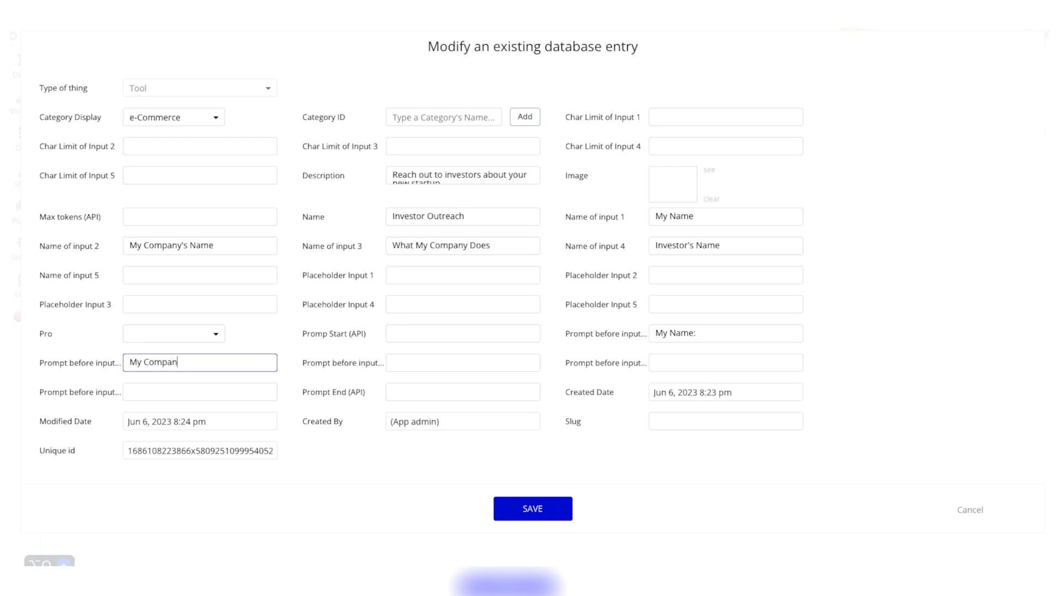
text(y's NameL)
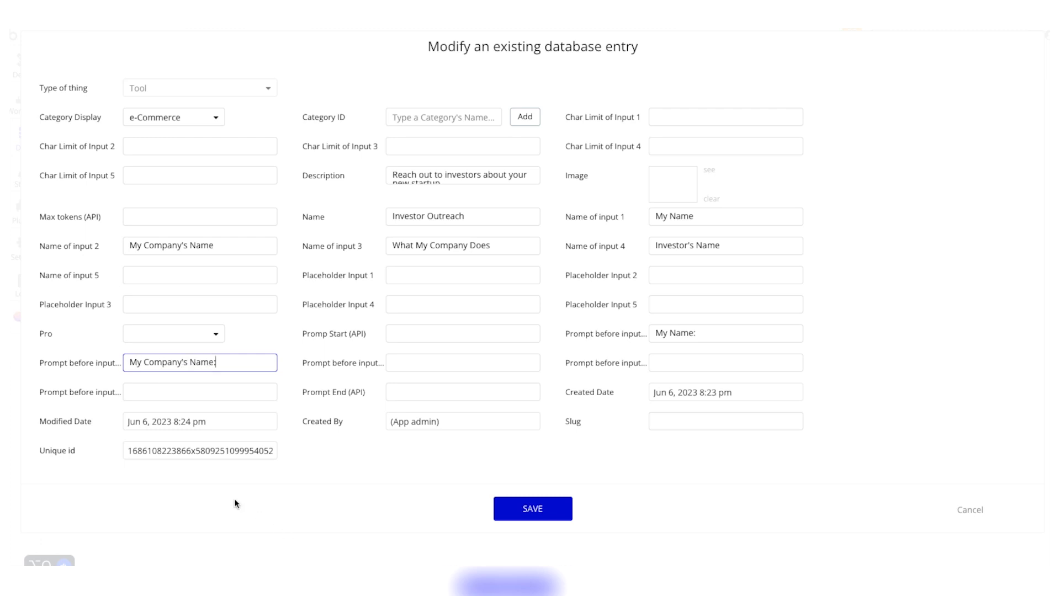
mouse_move(112, 395)
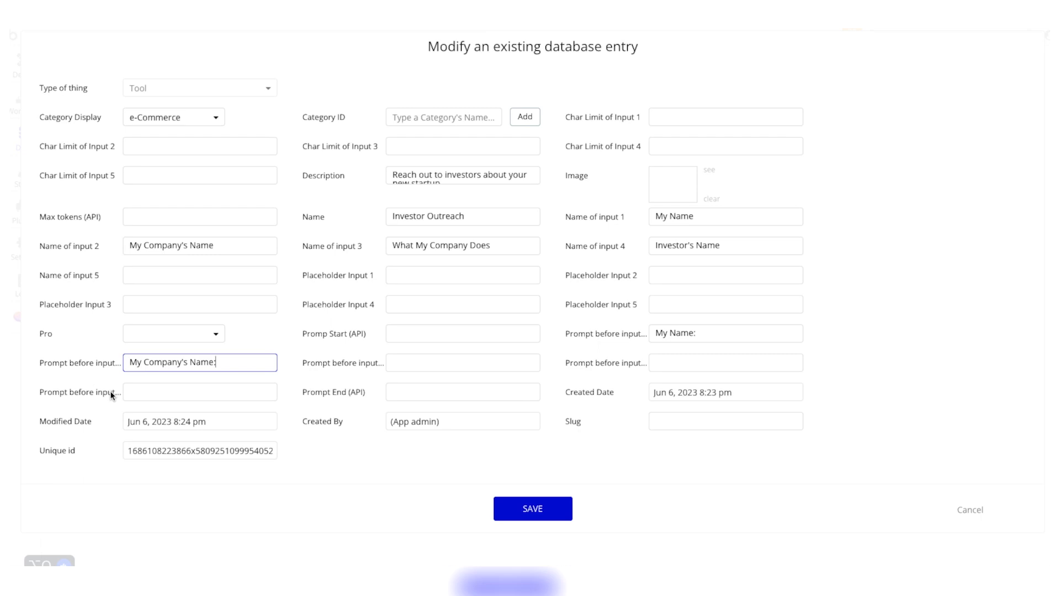
mouse_move(573, 359)
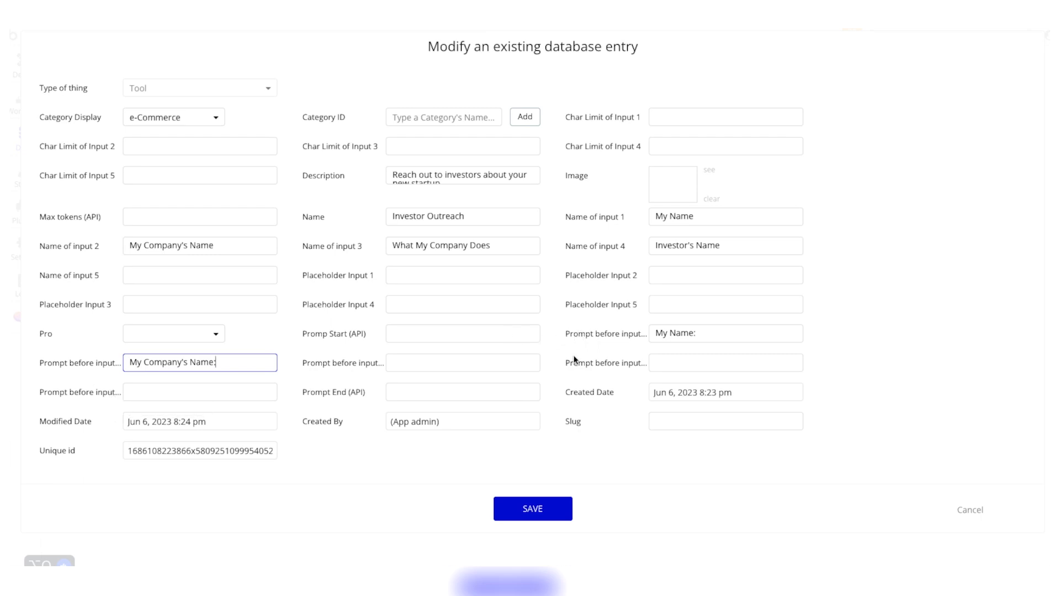
mouse_move(341, 369)
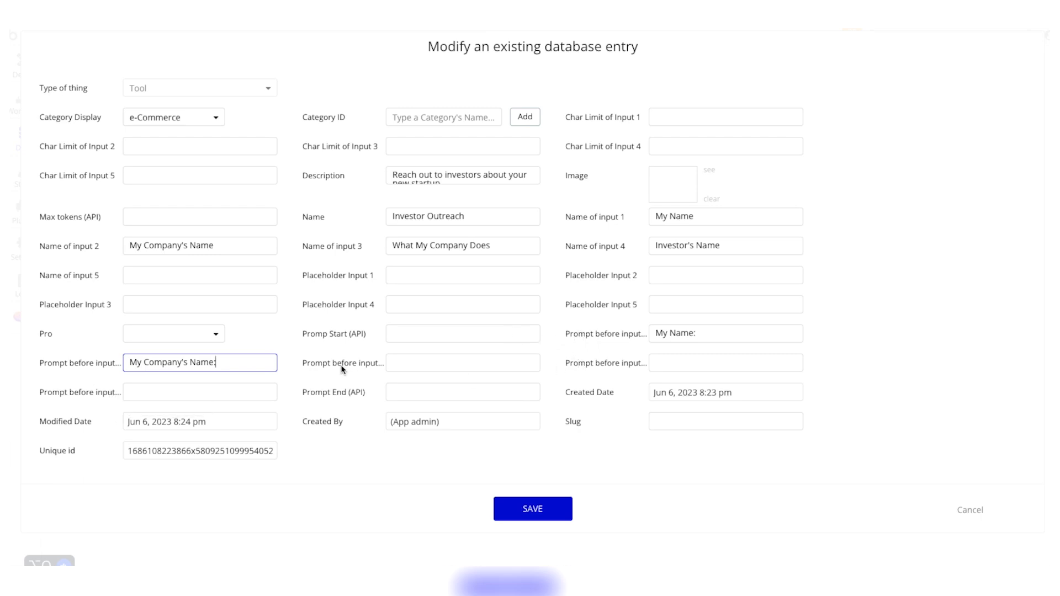
- Set prompts 'What My Company Does:' and 'Investor's Name:', then save the record
click(462, 362)
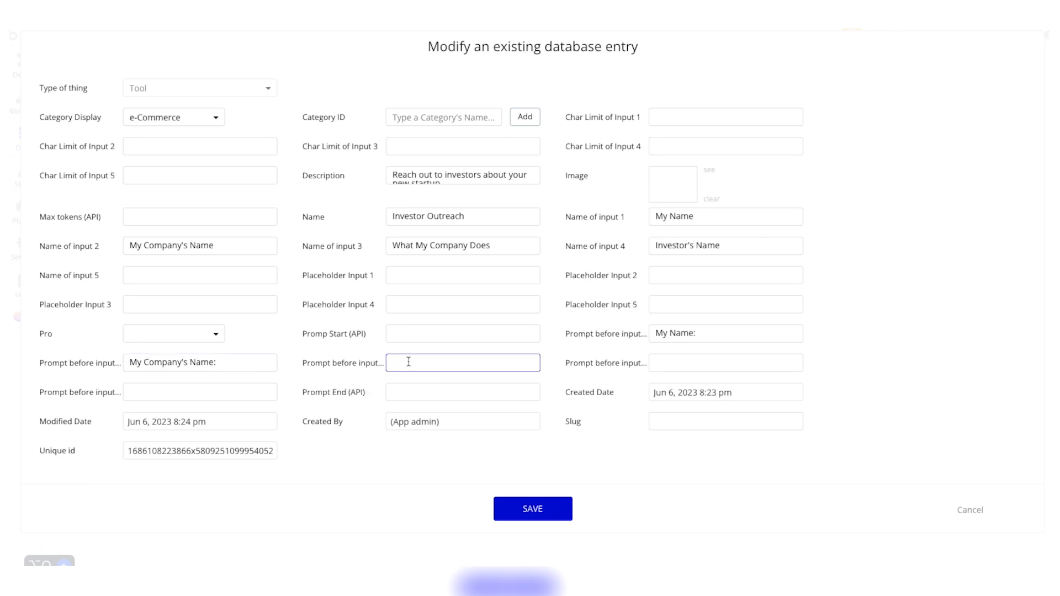
text(W)
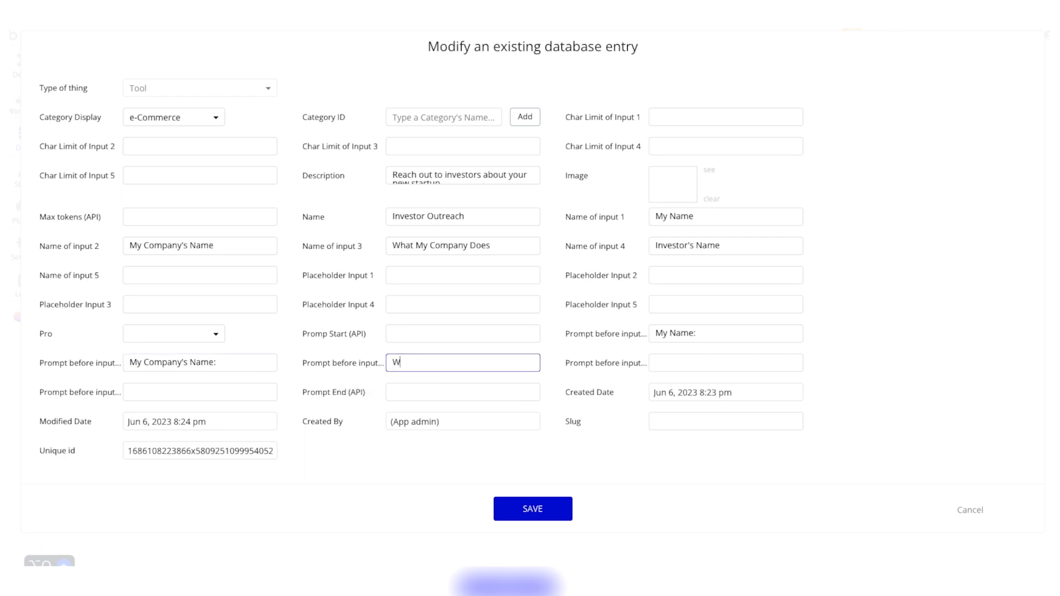
text(hat My Company Does:)
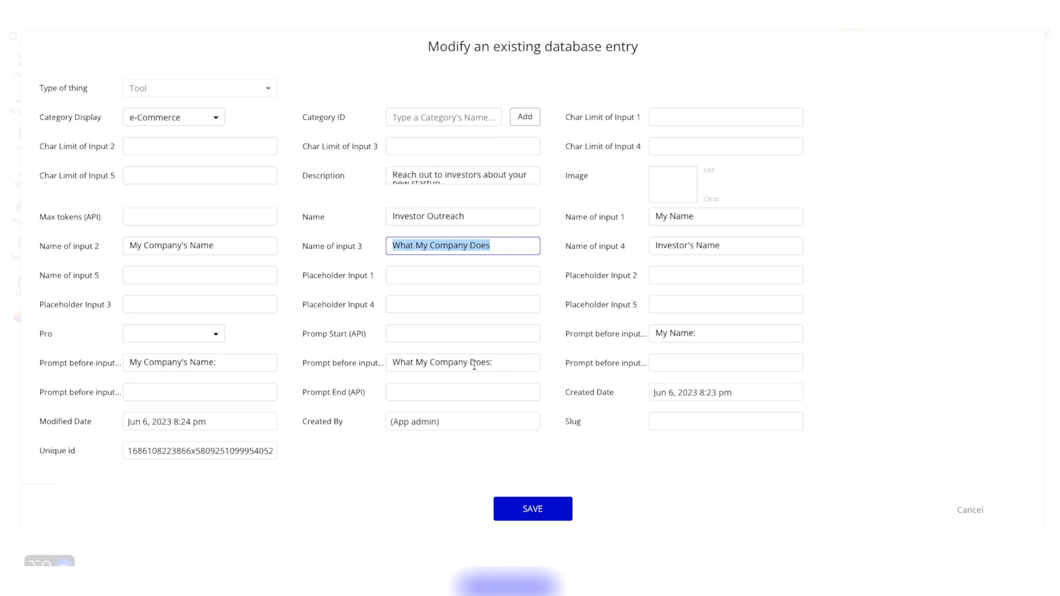
click(463, 362)
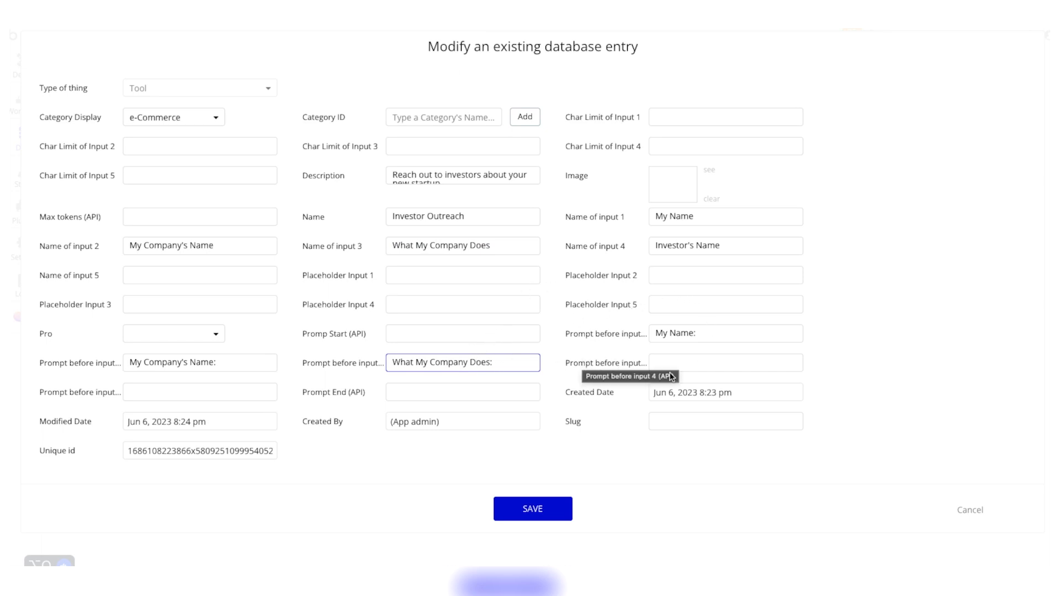
click(725, 362)
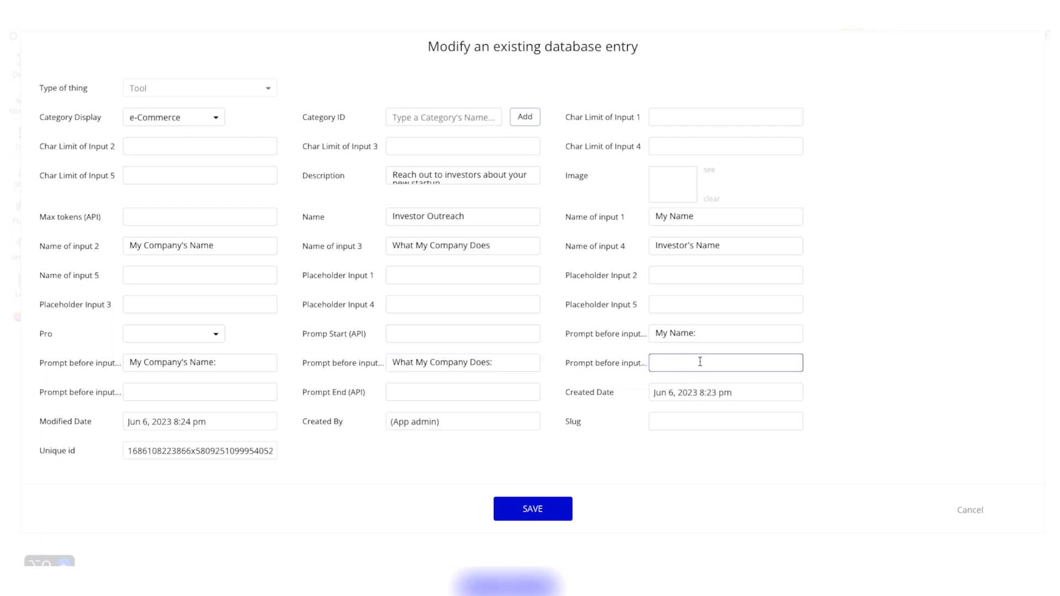
text(Investor's NMa)
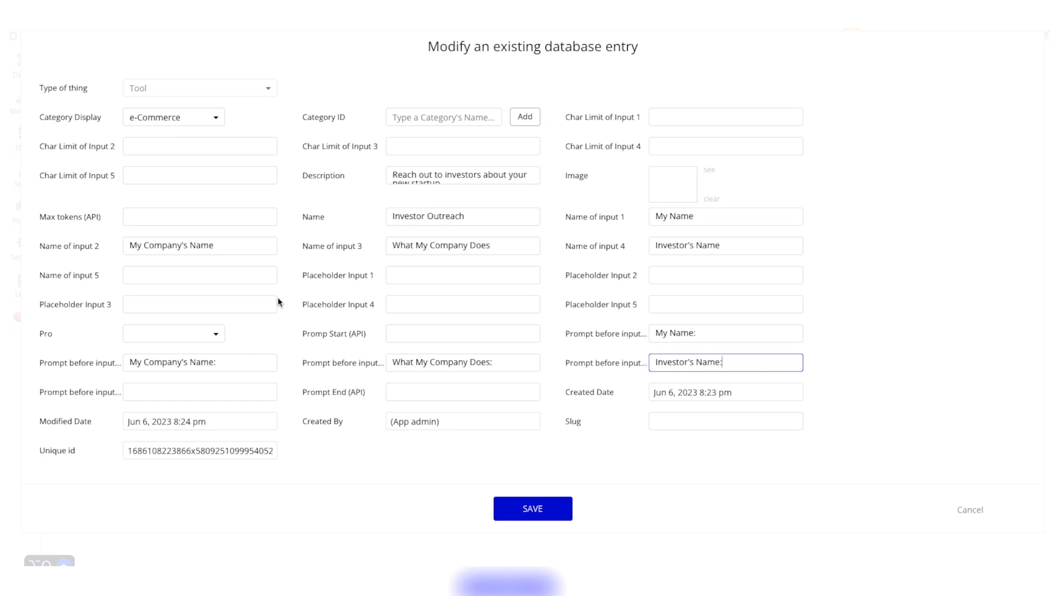
mouse_move(487, 497)
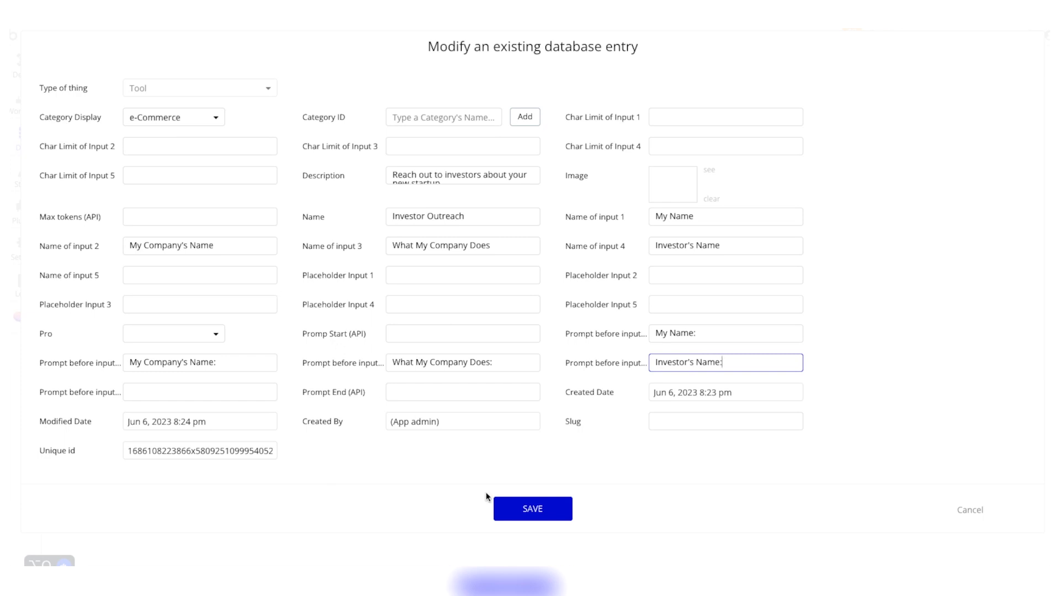
click(532, 508)
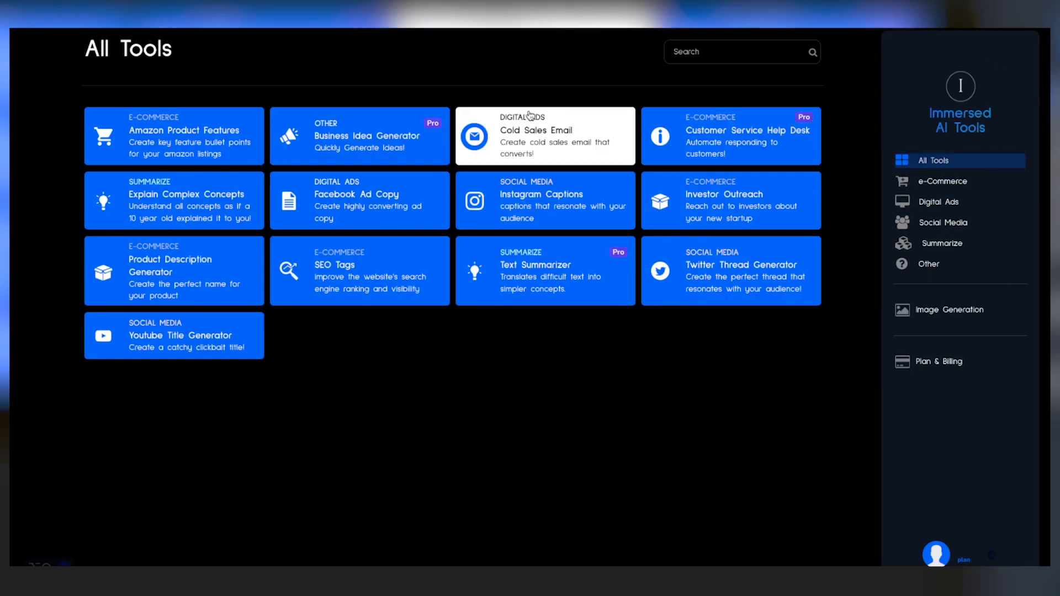
mouse_move(698, 206)
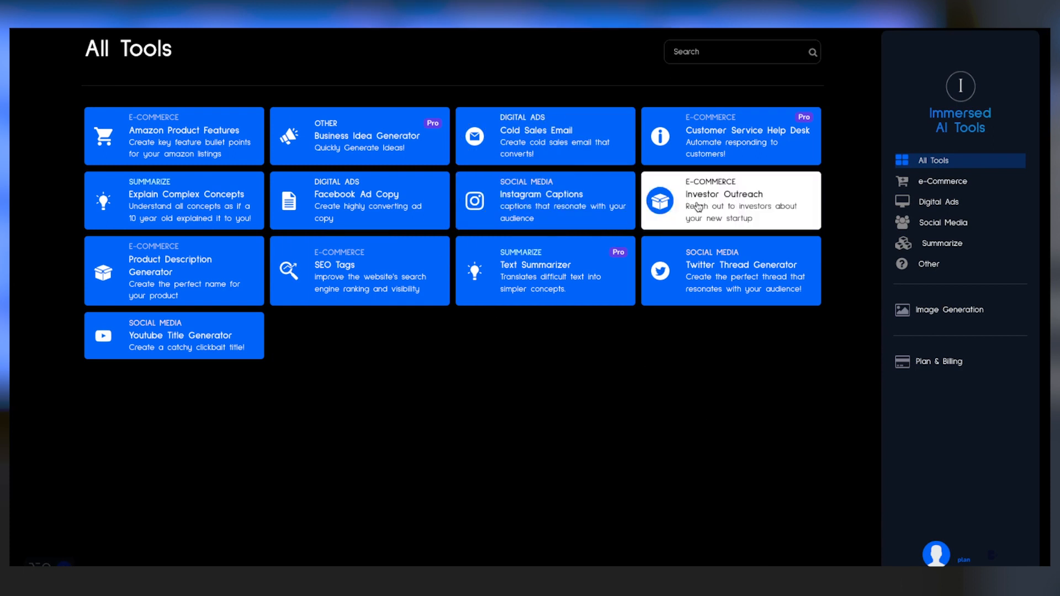
- Fill Investor Outreach with Joseph, Luxore, luxury visors and Charles Guyver, then generate
click(729, 200)
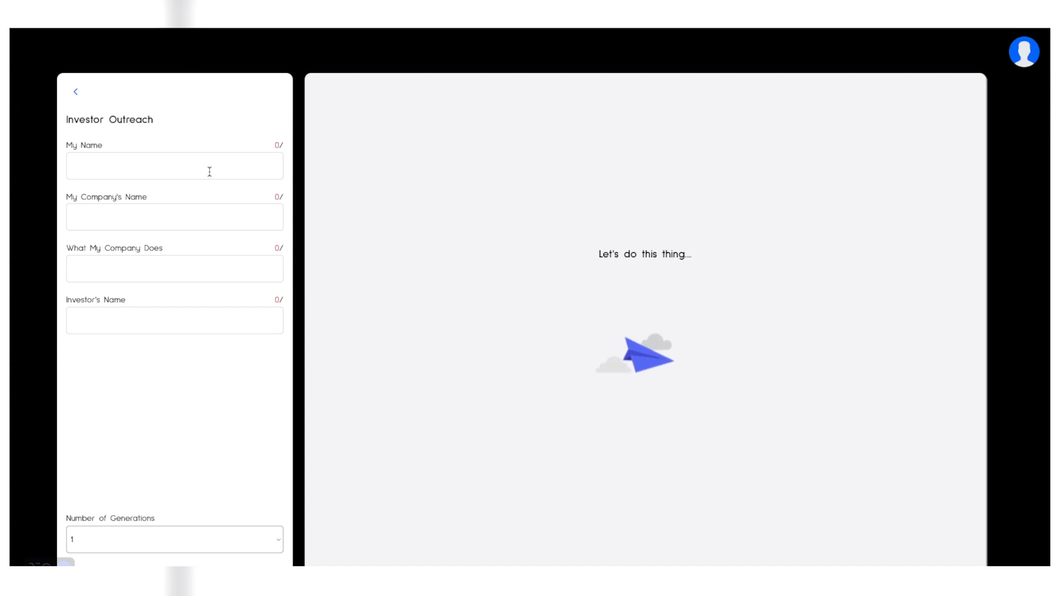
text(Joseph Smith)
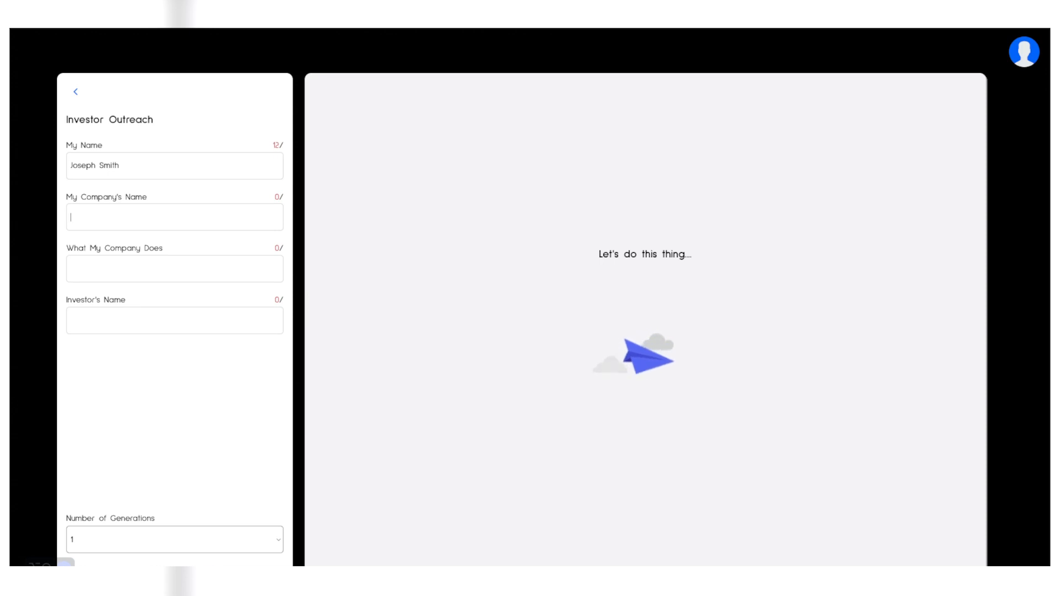
text(Luxore)
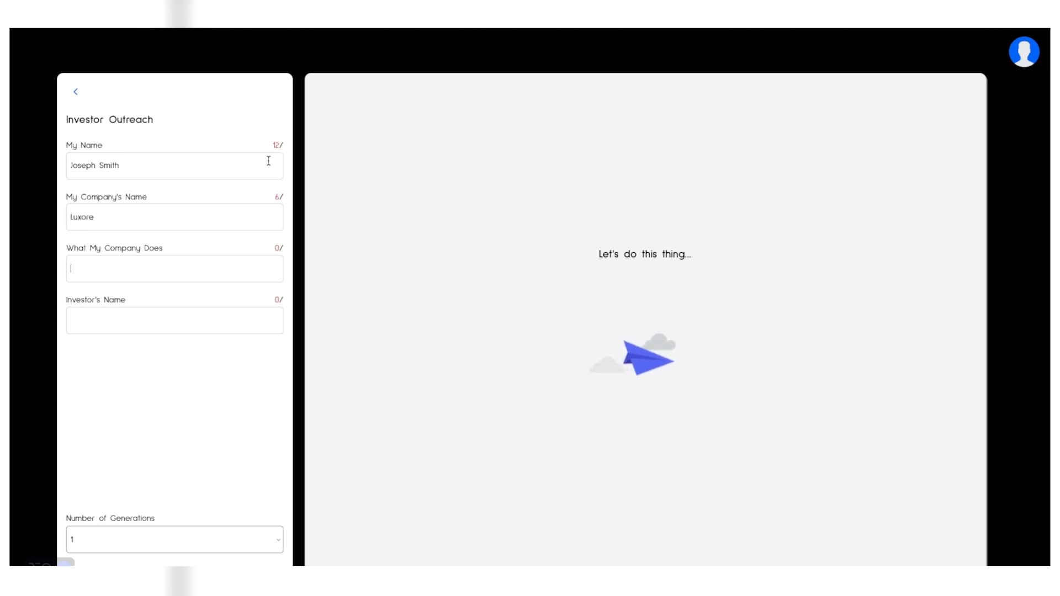
text(We make luxury visors)
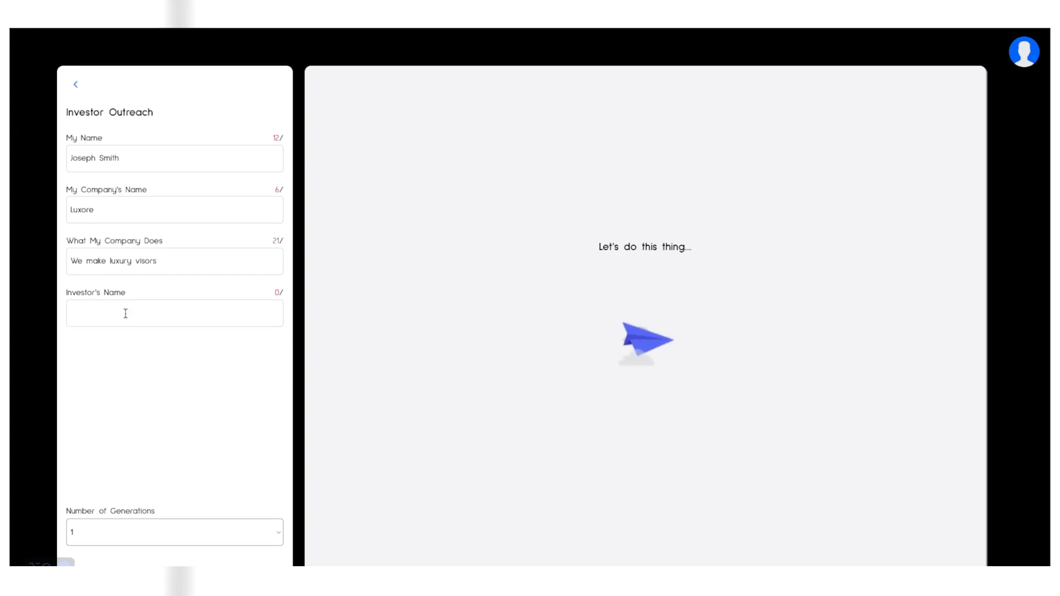
text(Charles)
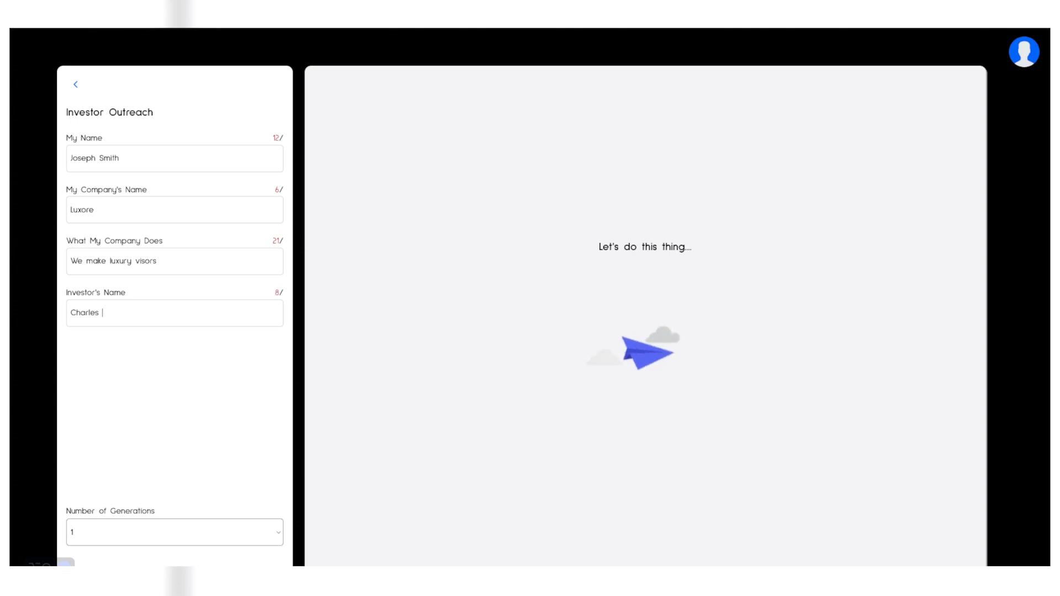
text(Gyver)
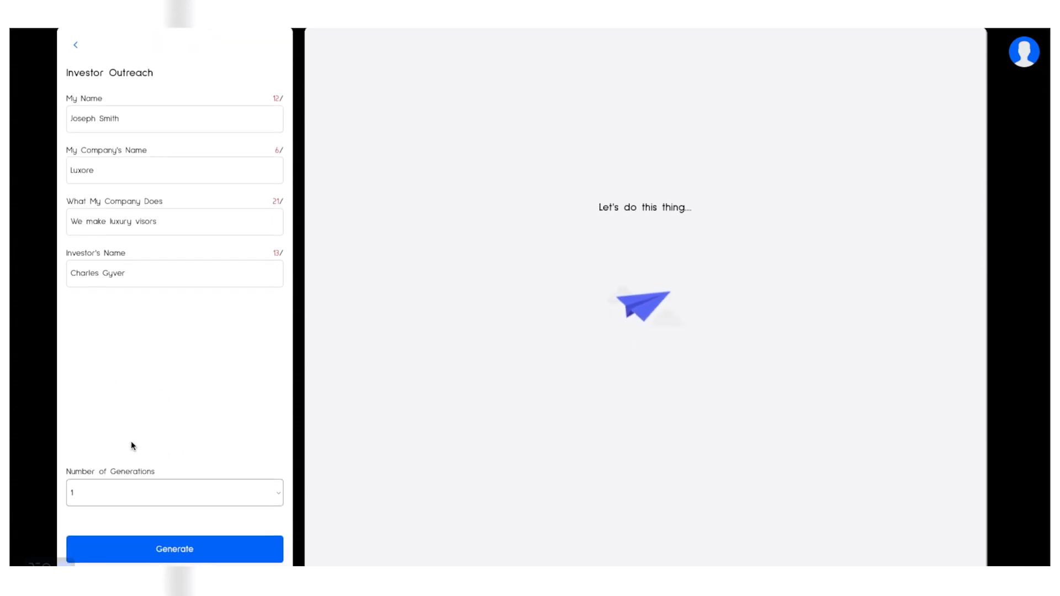
click(174, 548)
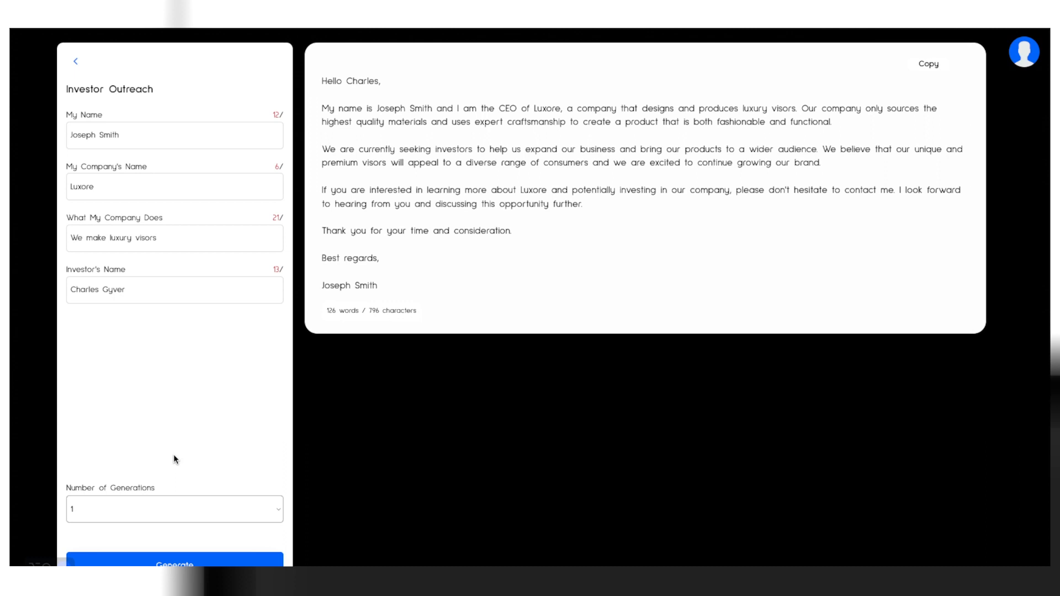
mouse_move(168, 165)
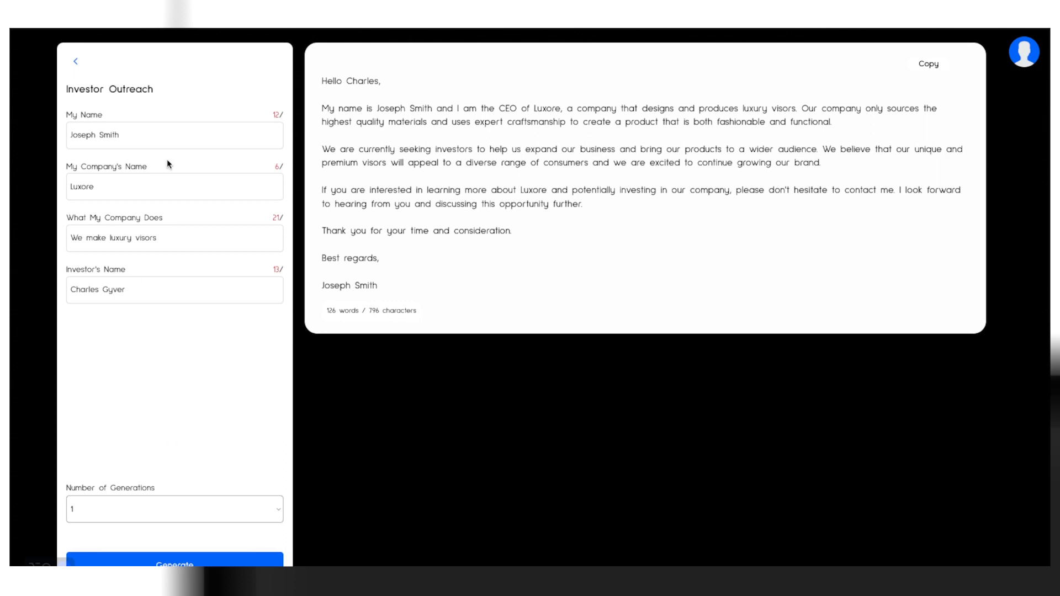
- Go back from the generated email to the All Tools catalogue
click(76, 60)
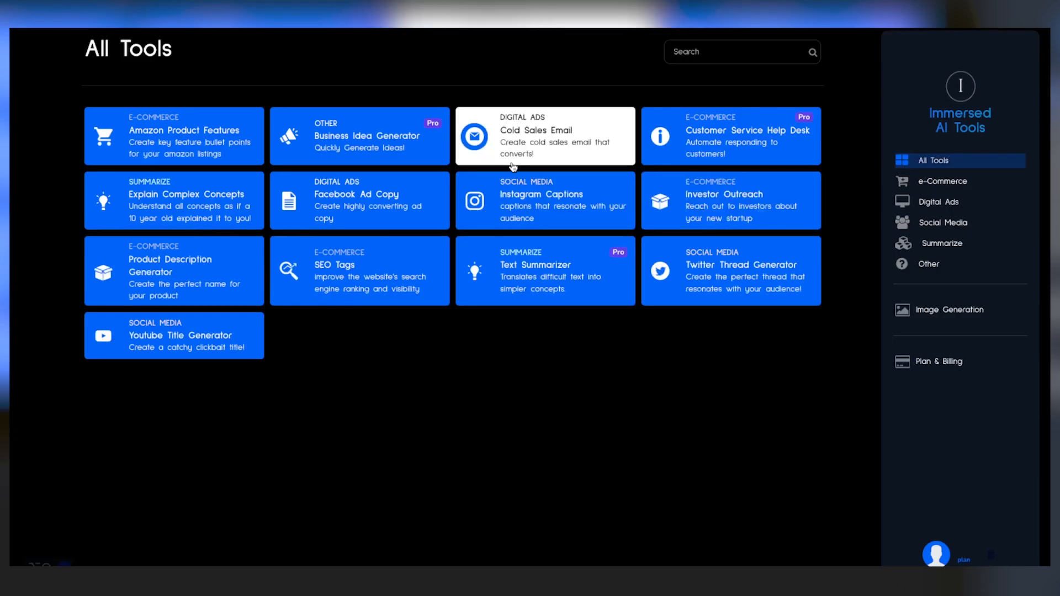
mouse_move(728, 200)
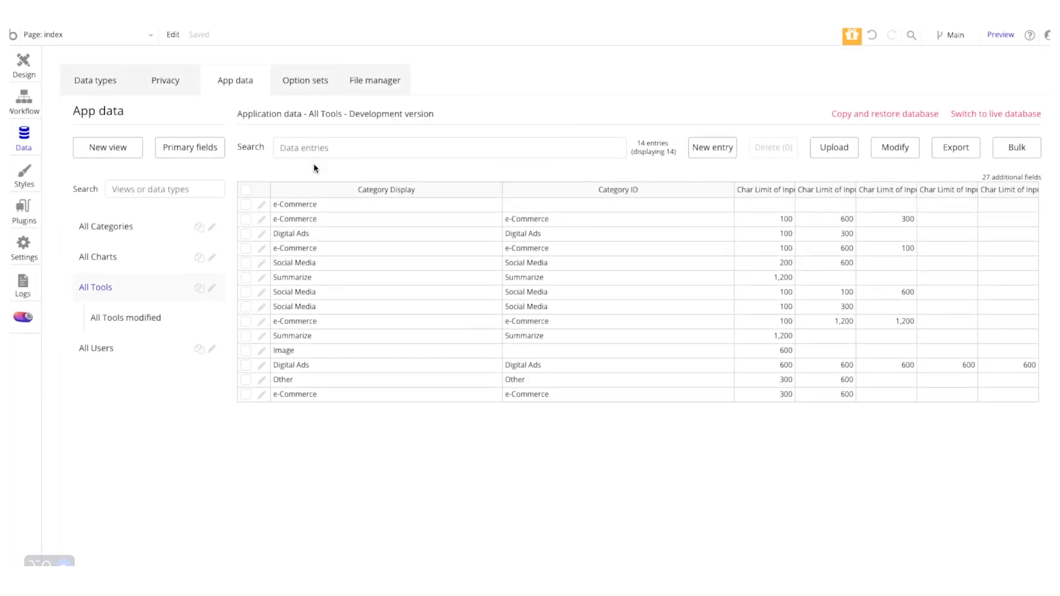
mouse_move(168, 182)
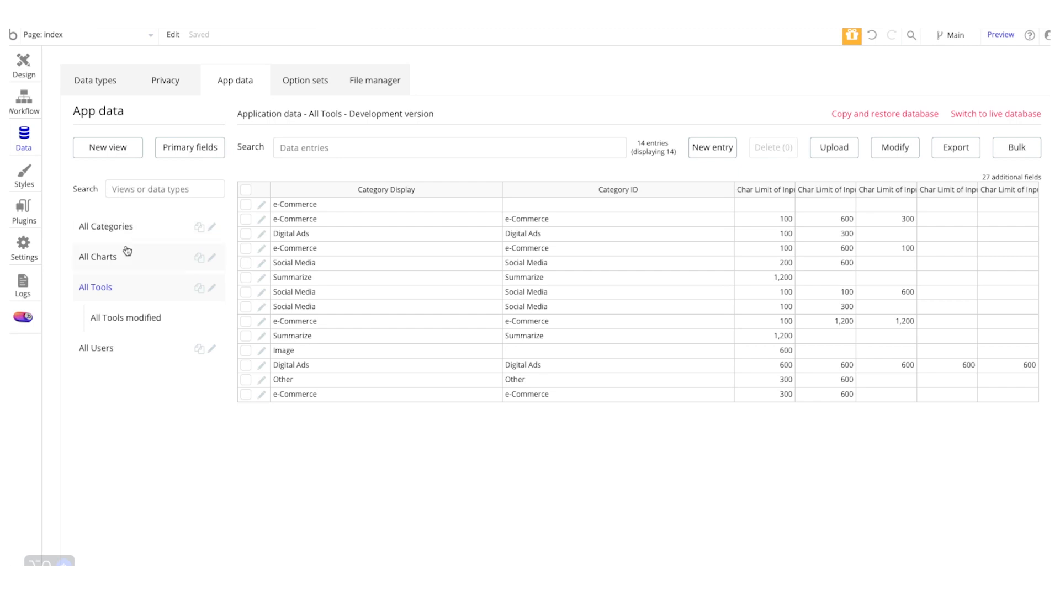
mouse_move(151, 210)
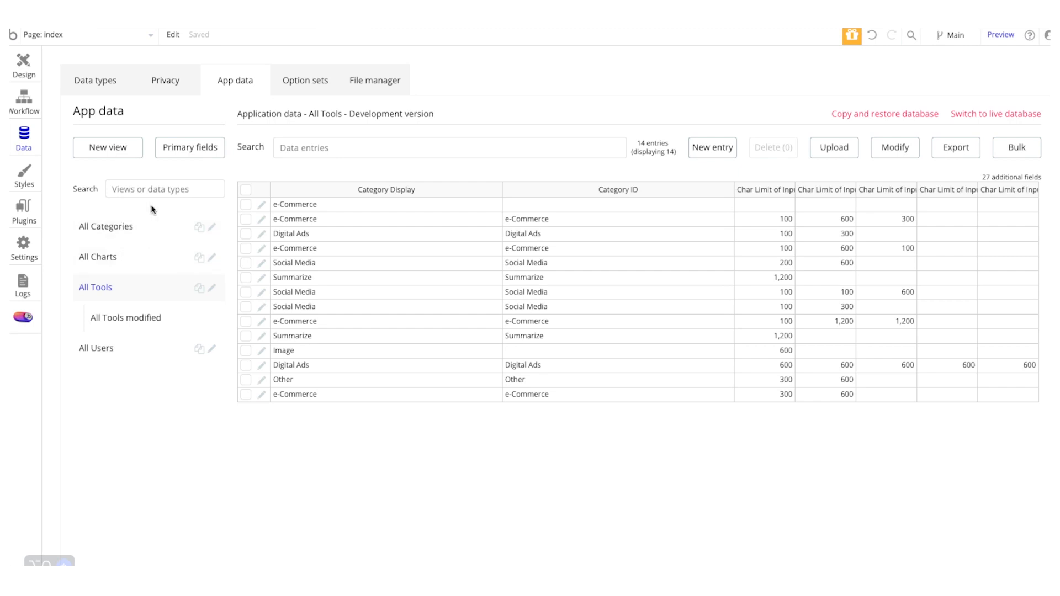
mouse_move(169, 174)
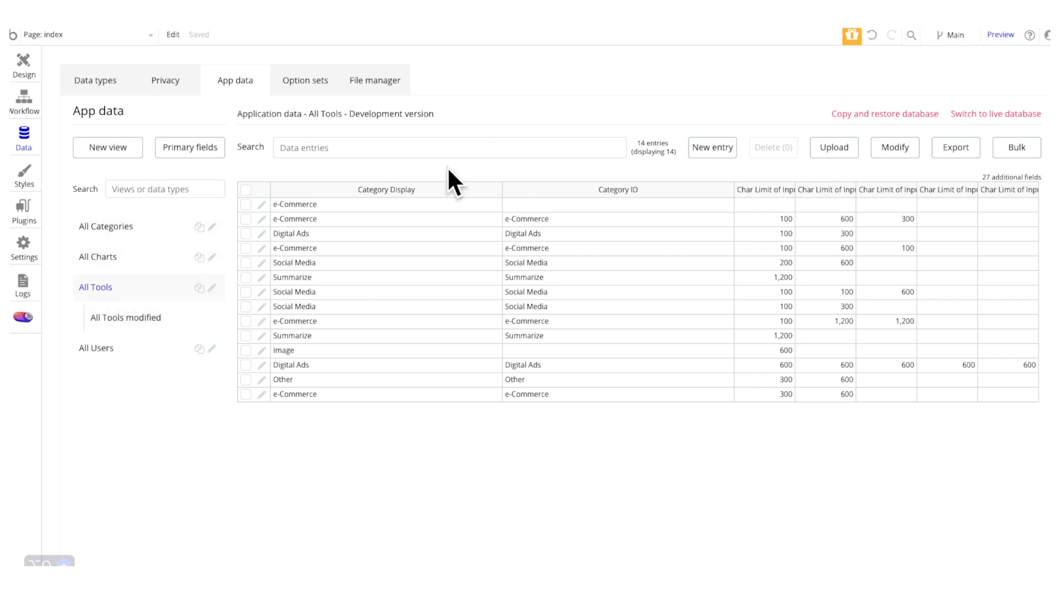
mouse_move(198, 208)
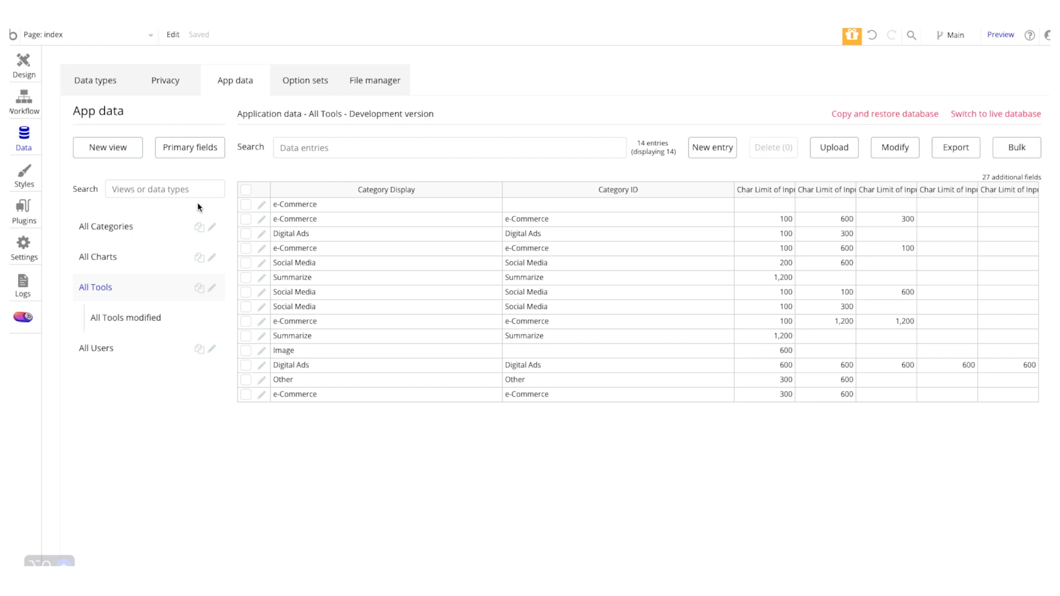
- Show the All Categories records in the Bubble App data
click(106, 226)
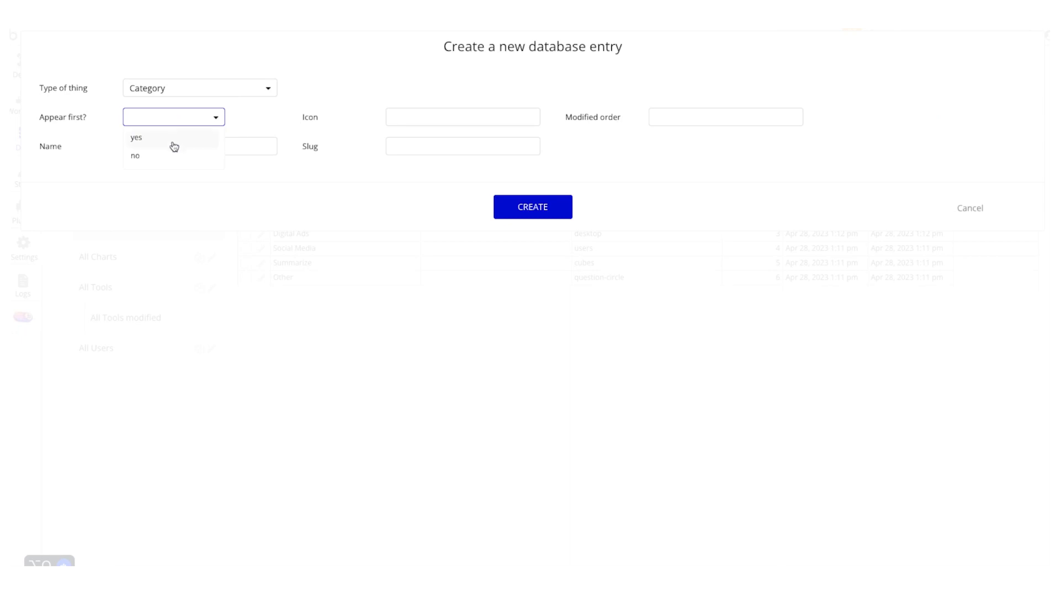
- Create a Startup Tools category with Appear first? set to no
click(134, 155)
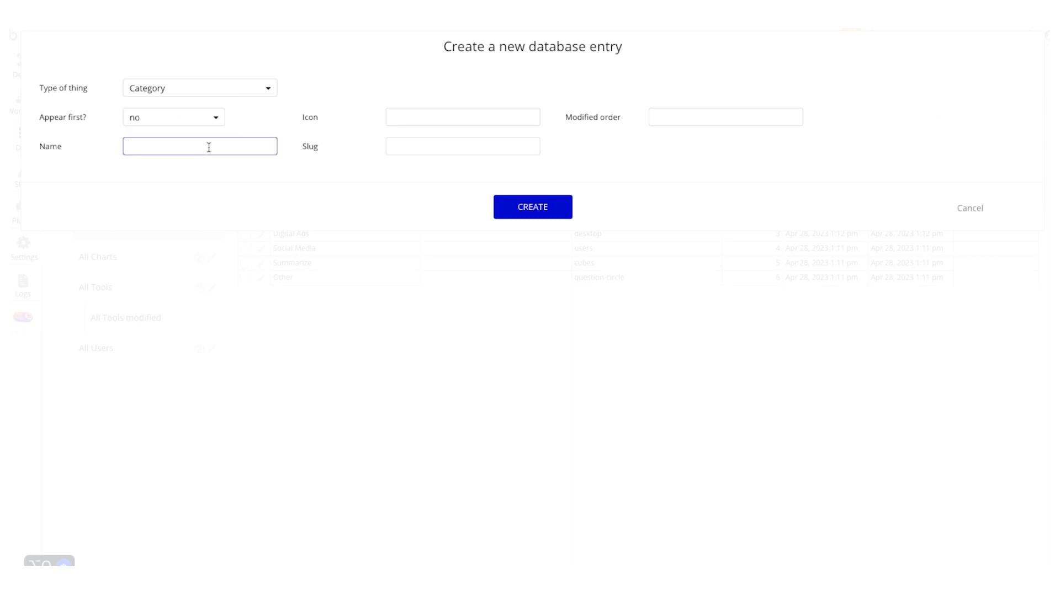
text(Startup)
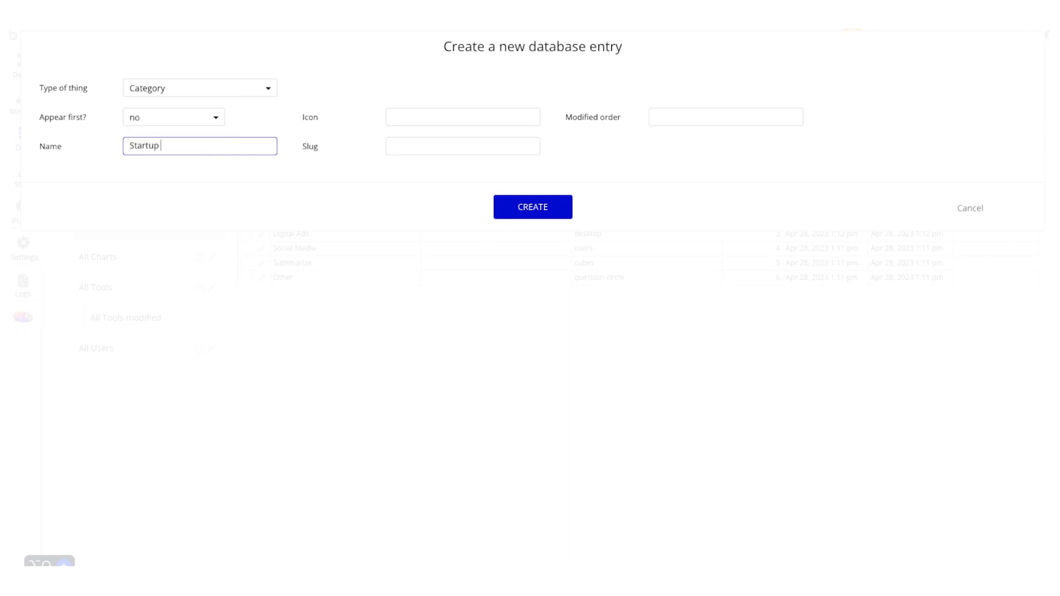
text(Tools)
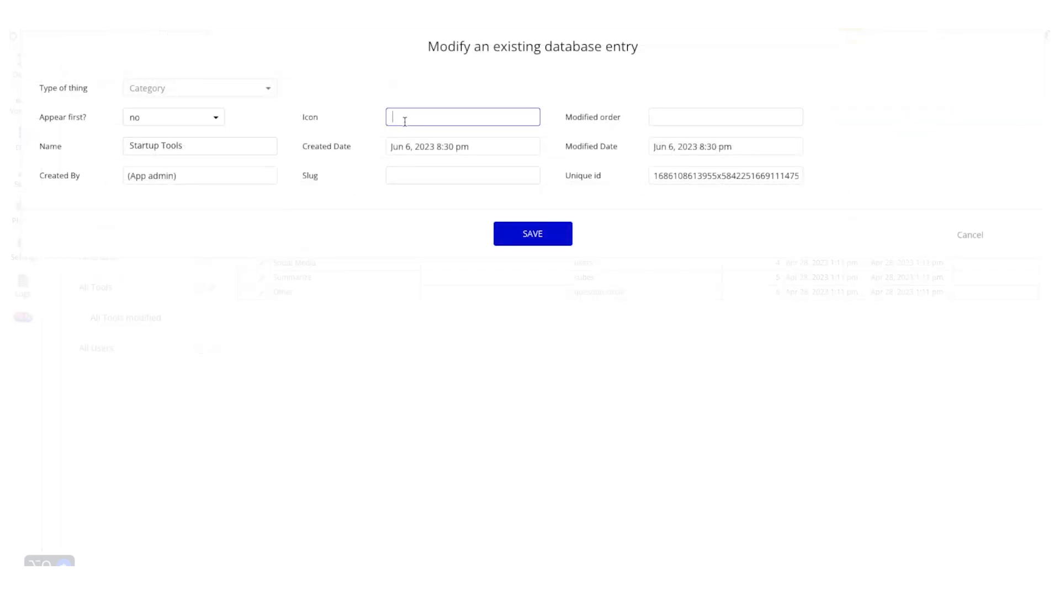
click(532, 233)
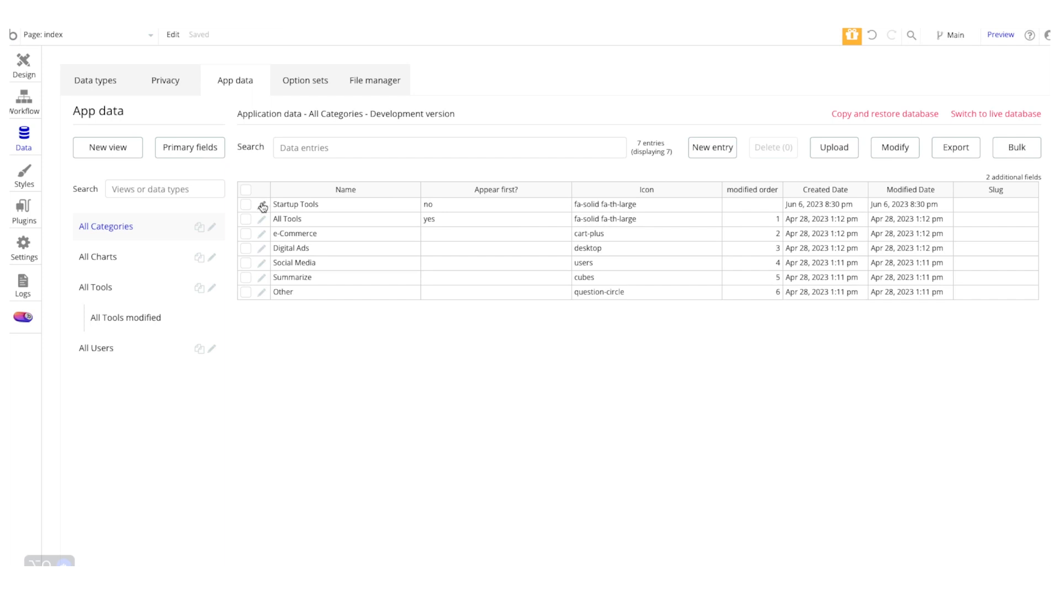
- Give Startup Tools the fa-solid fa-th-large icon and modified order 7
click(262, 205)
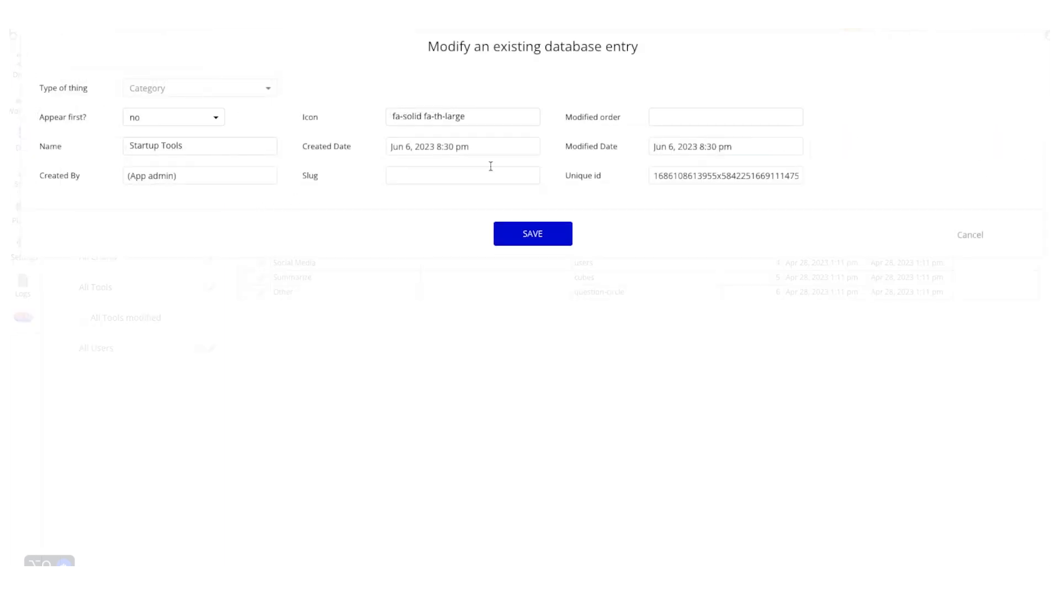
click(724, 117)
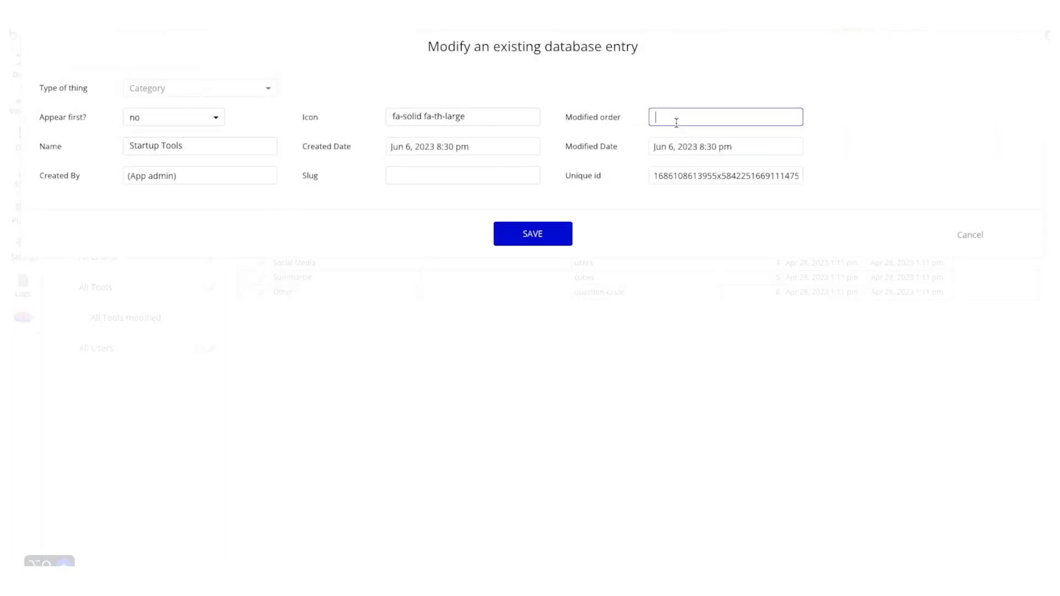
click(532, 233)
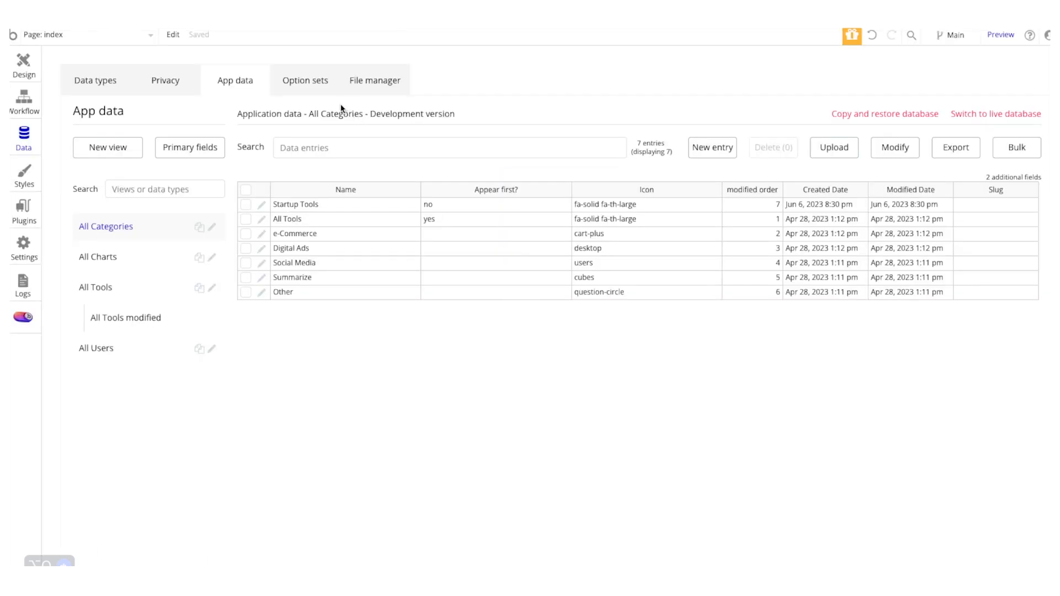
- Browse the Account Details and Plan option sets
click(305, 80)
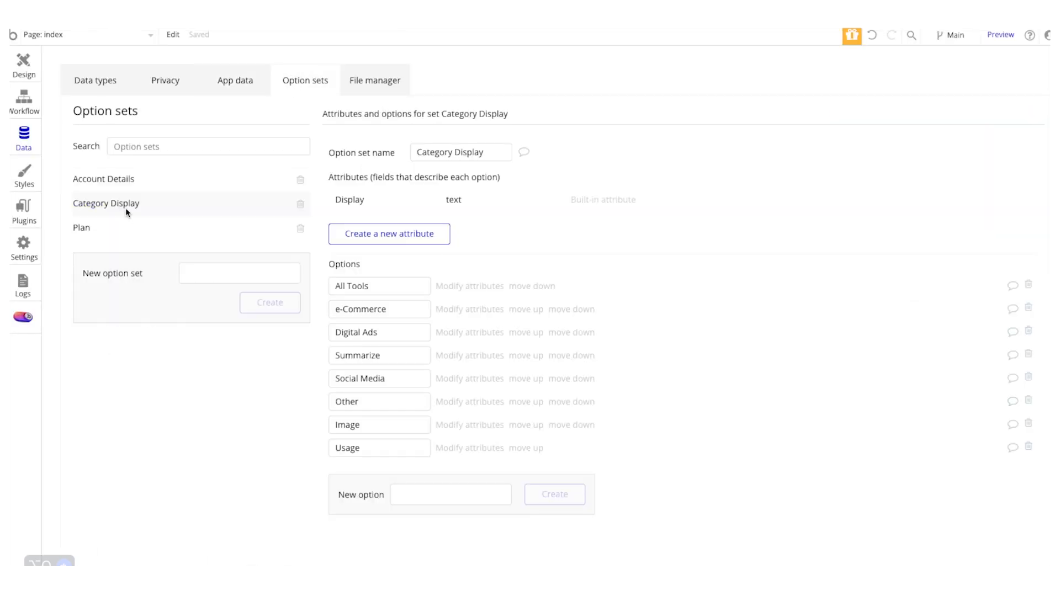
mouse_move(129, 208)
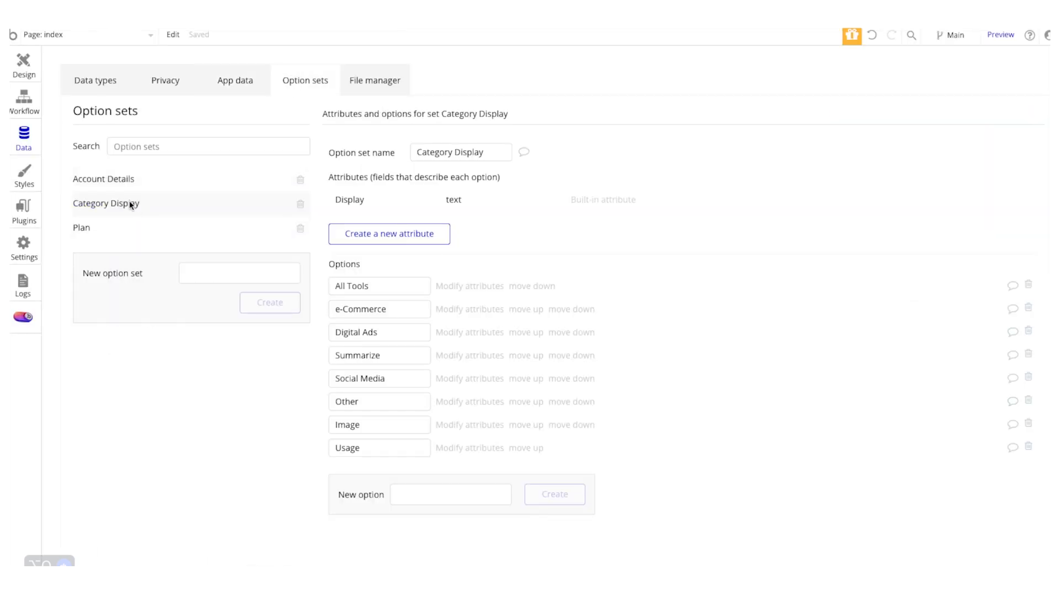
click(103, 179)
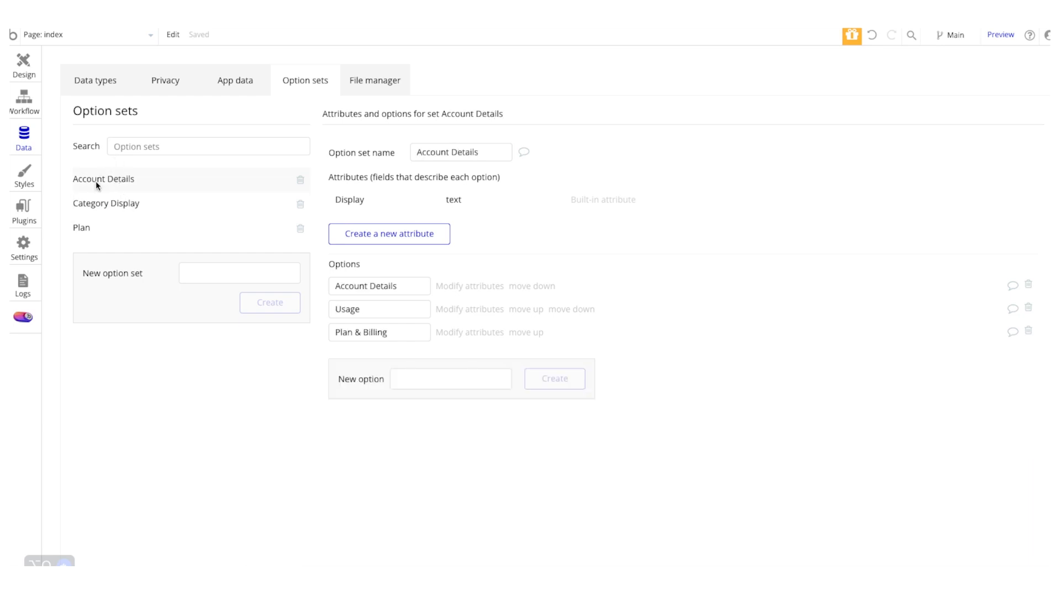
mouse_move(106, 187)
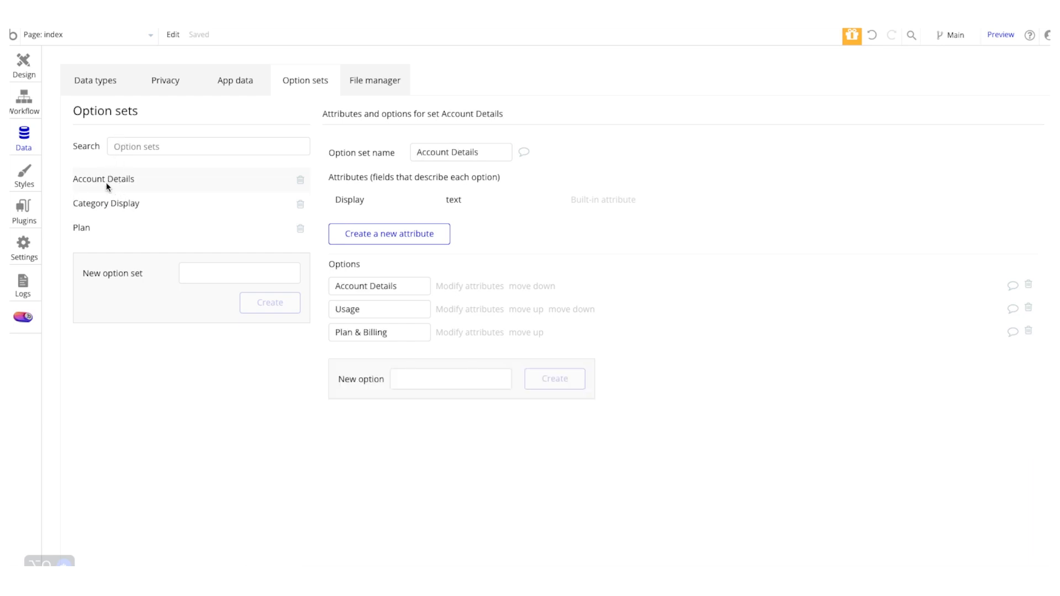
click(81, 227)
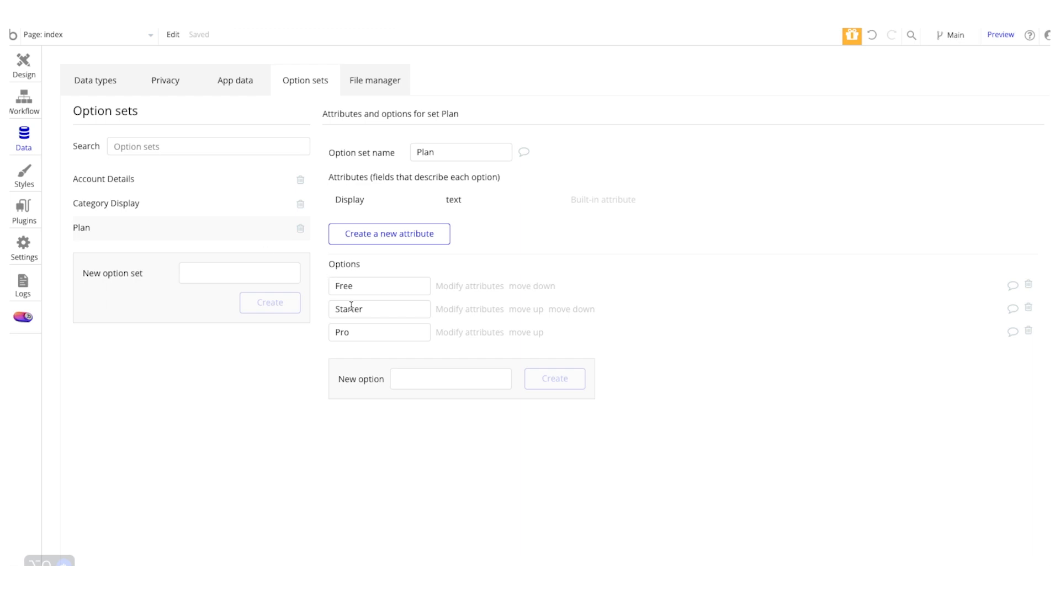
click(379, 309)
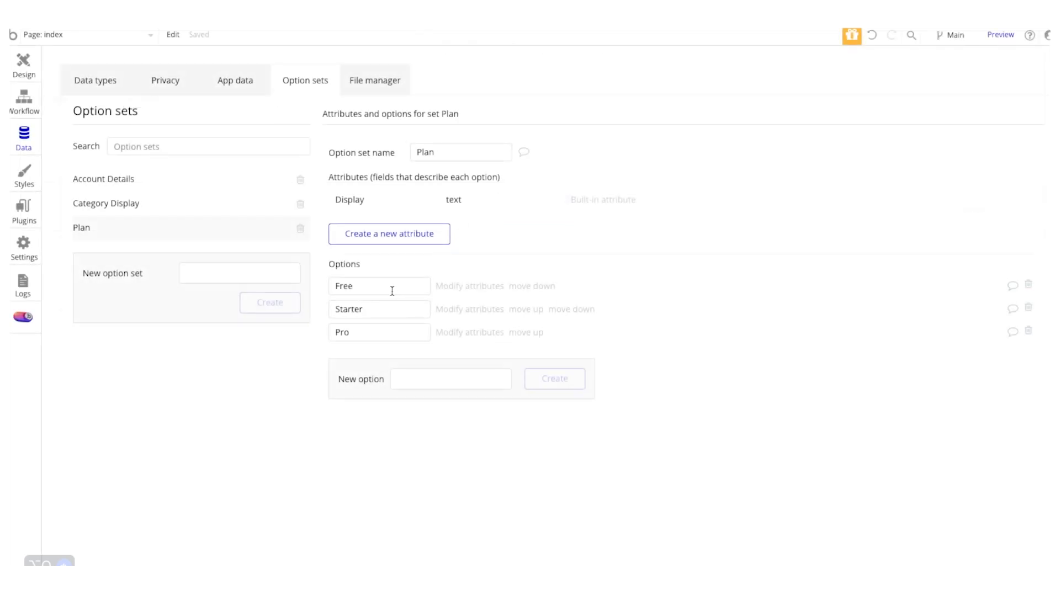
mouse_move(391, 291)
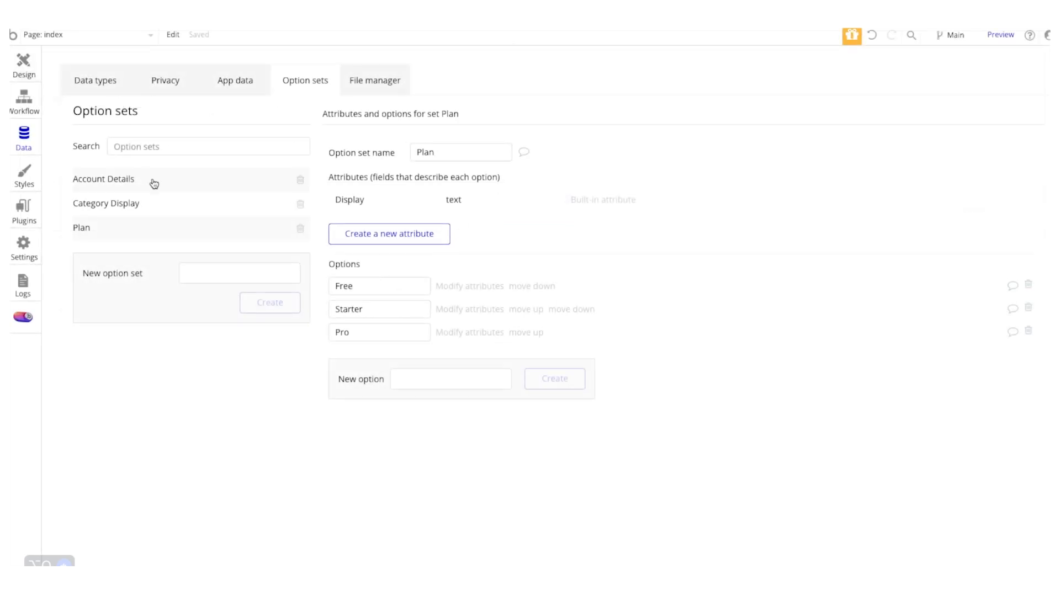
- Add a Startup Tools option to Category Display, then return to All Categories data
click(106, 204)
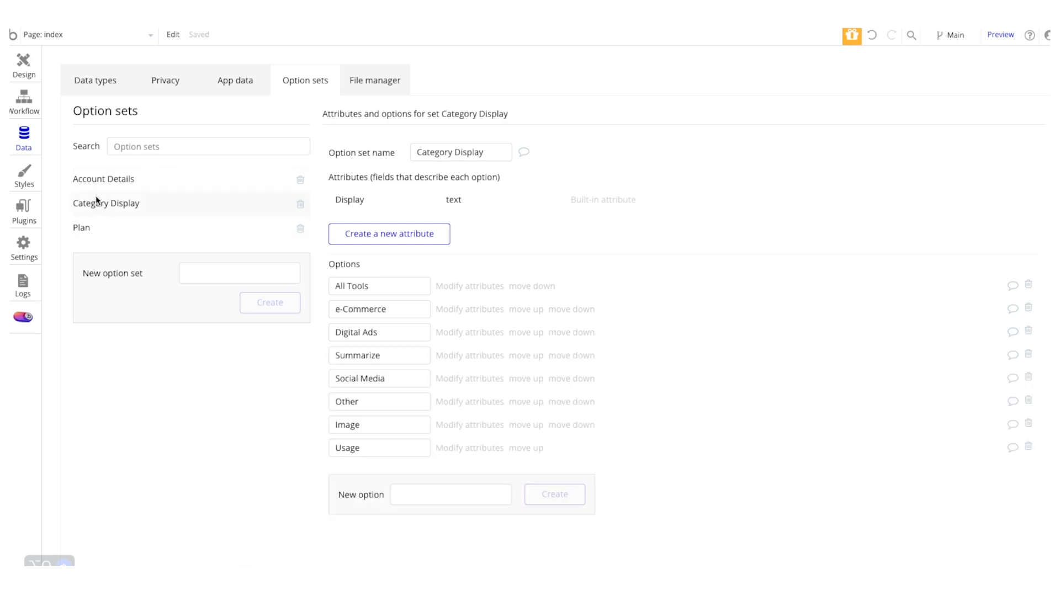
mouse_move(293, 354)
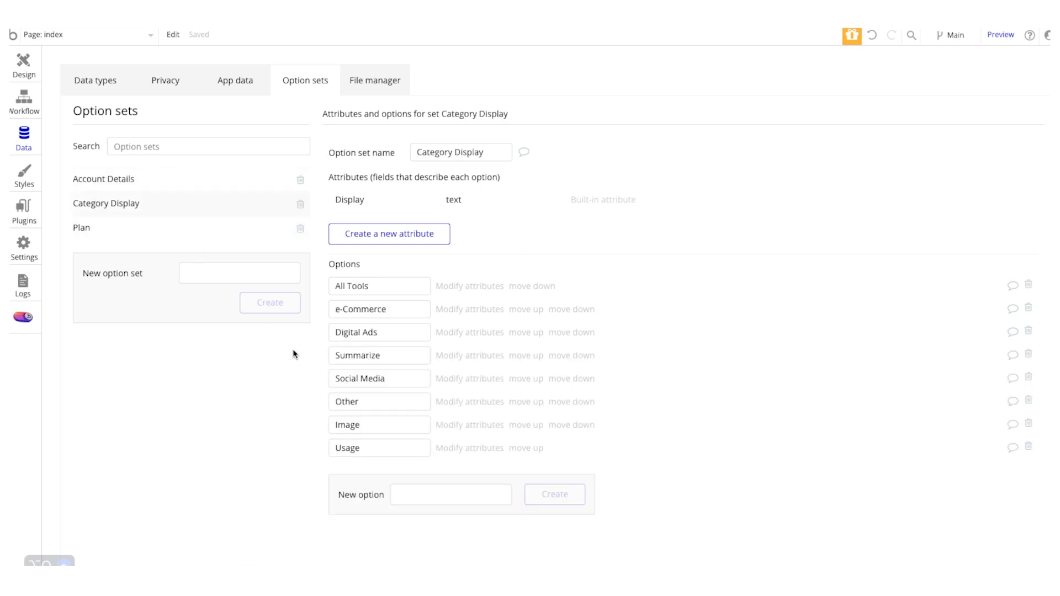
text(s)
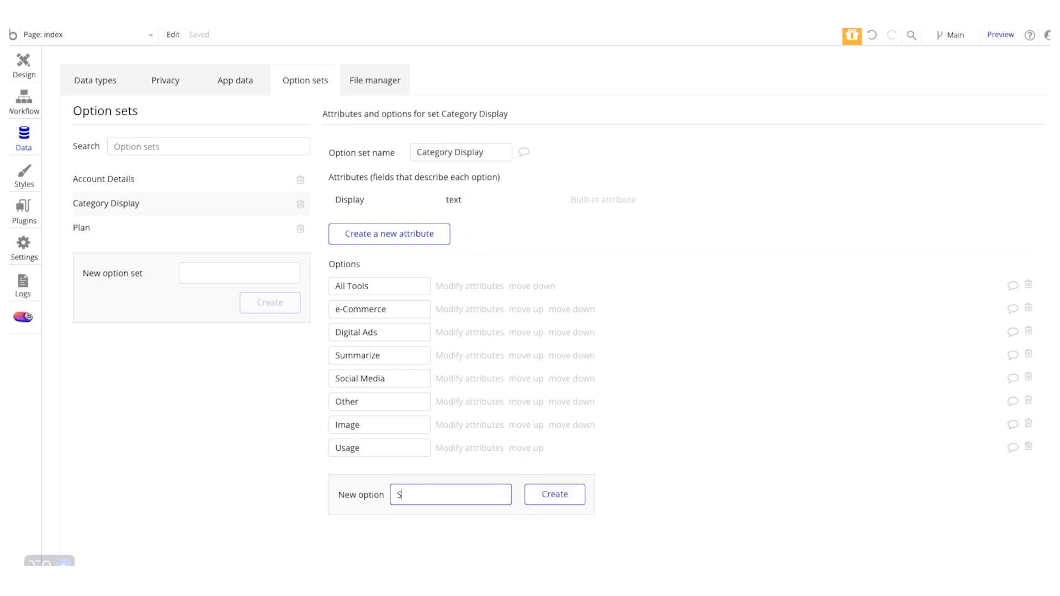
text(tartup)
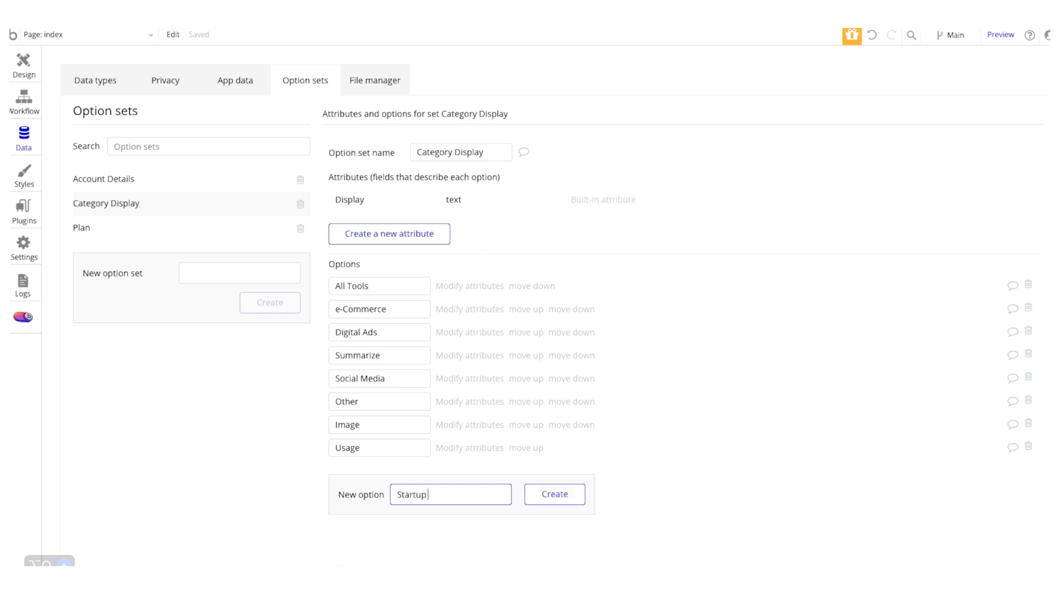
click(554, 494)
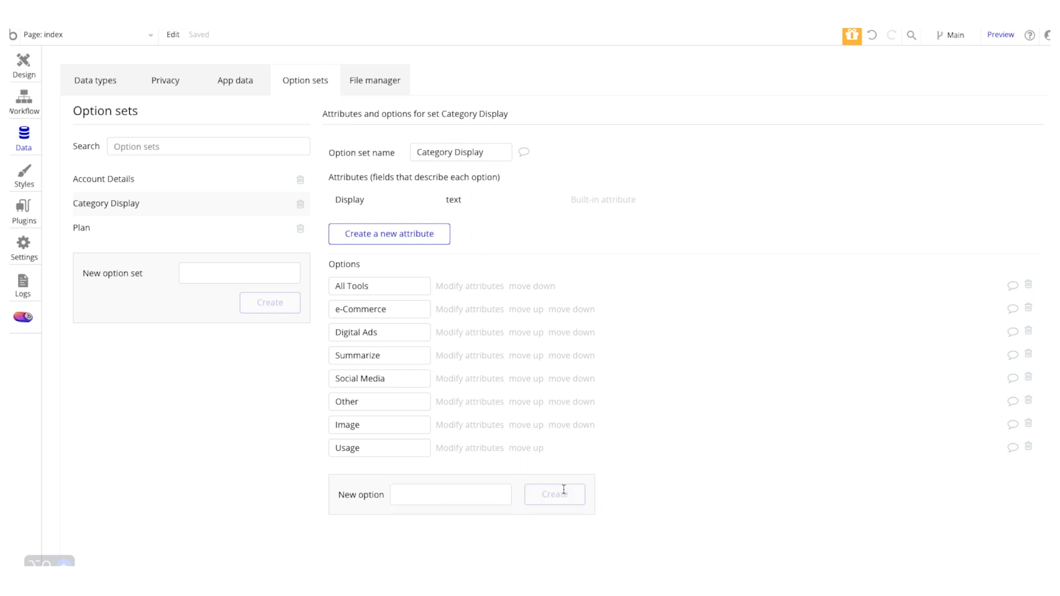
click(553, 494)
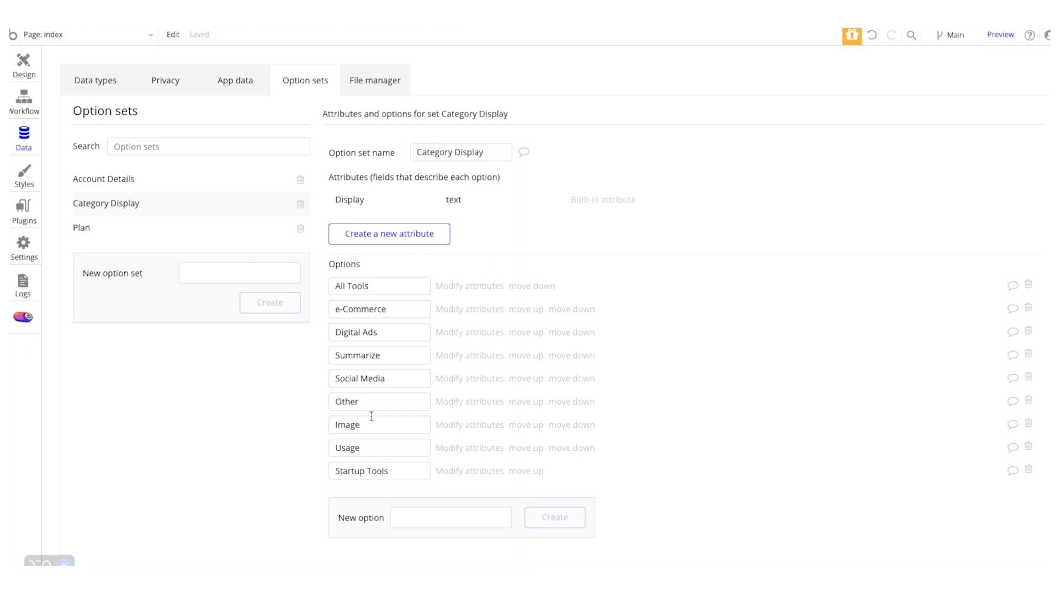
click(235, 80)
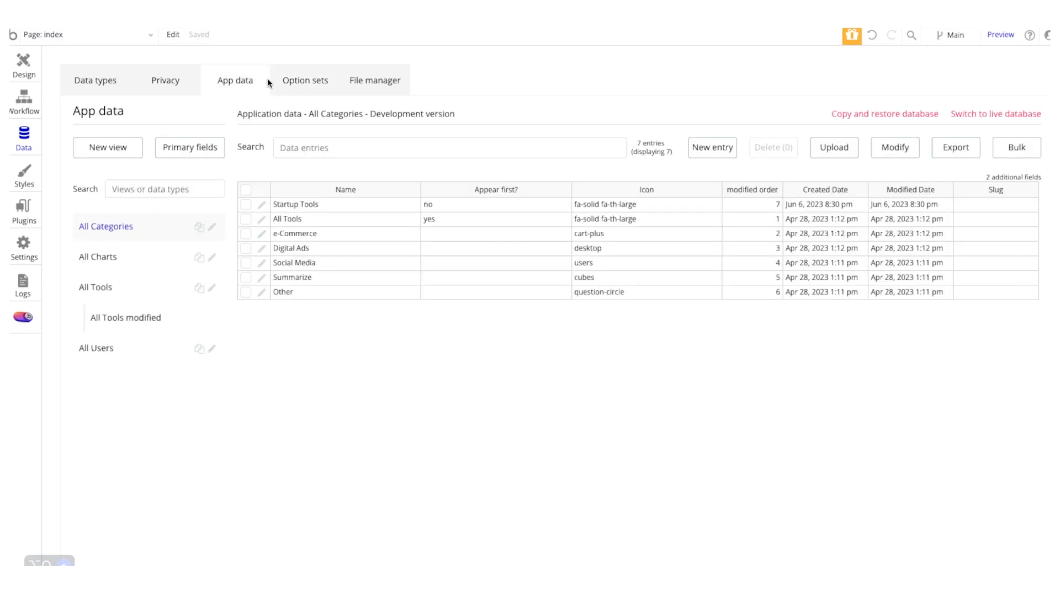
- Set Investor Outreach's Category Display to Startup Tools and save the entry
click(96, 287)
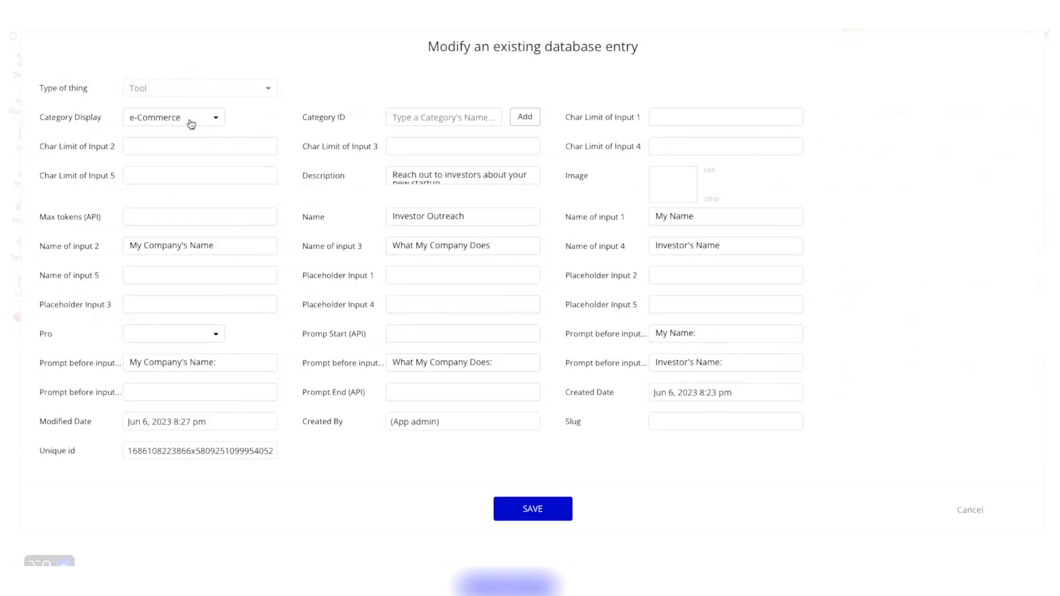
mouse_move(228, 118)
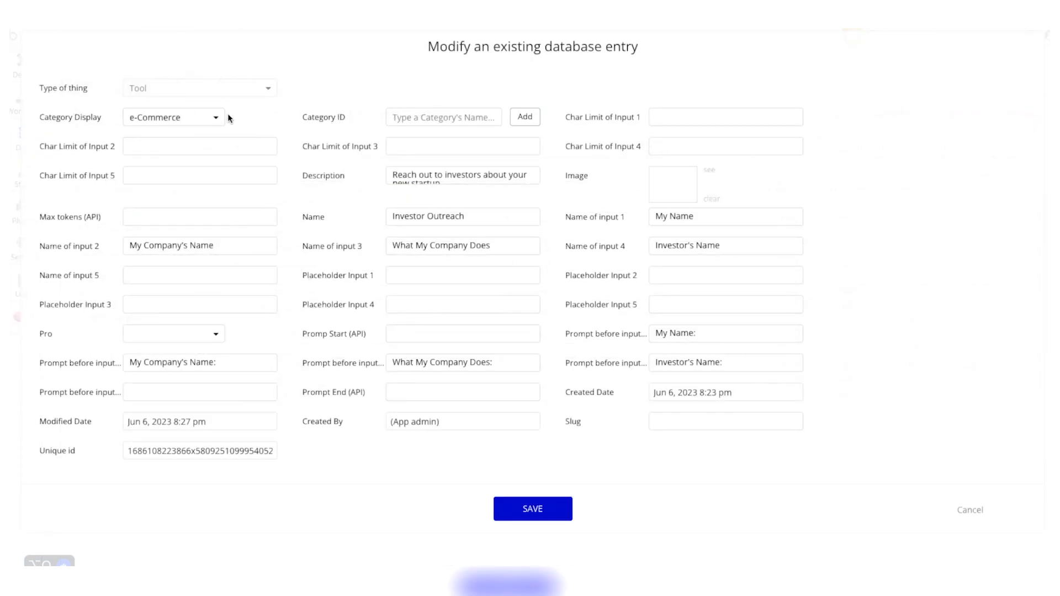
click(172, 117)
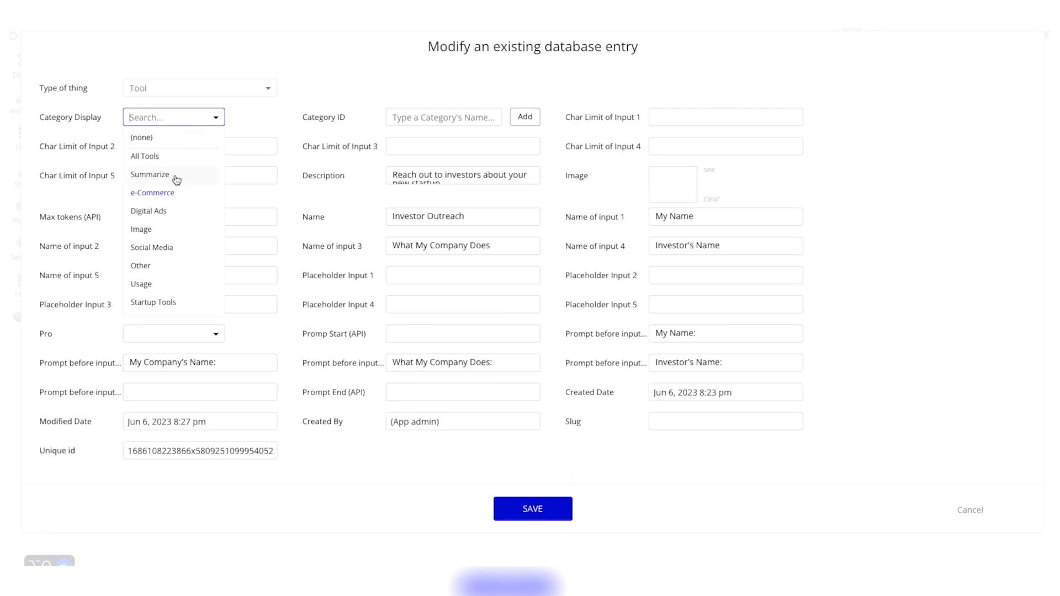
click(153, 302)
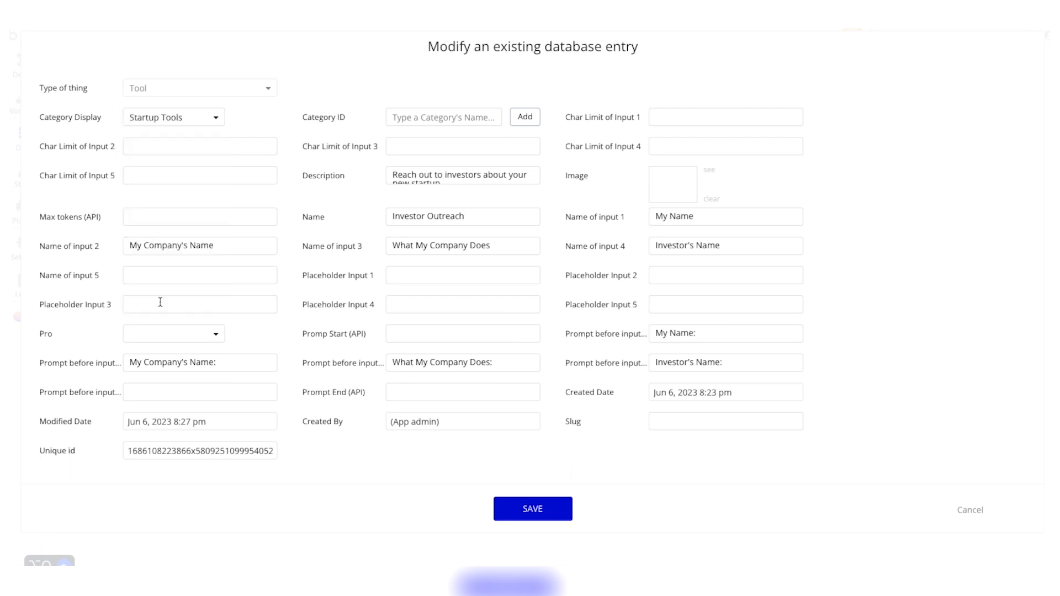
click(532, 509)
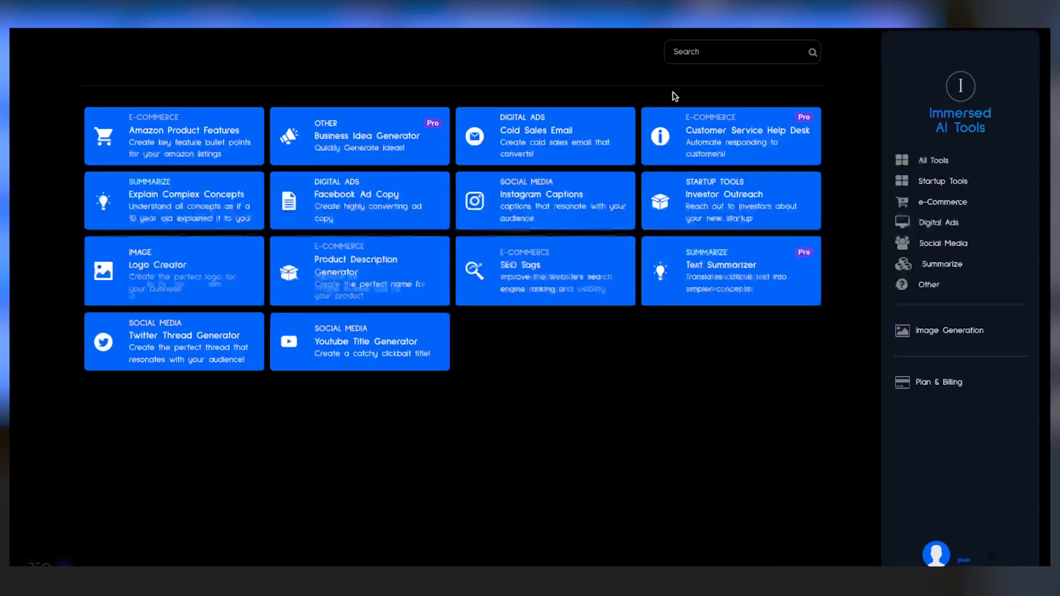
- Check the Investor Outreach card in the live app's All Tools grid, then return to App data
click(934, 160)
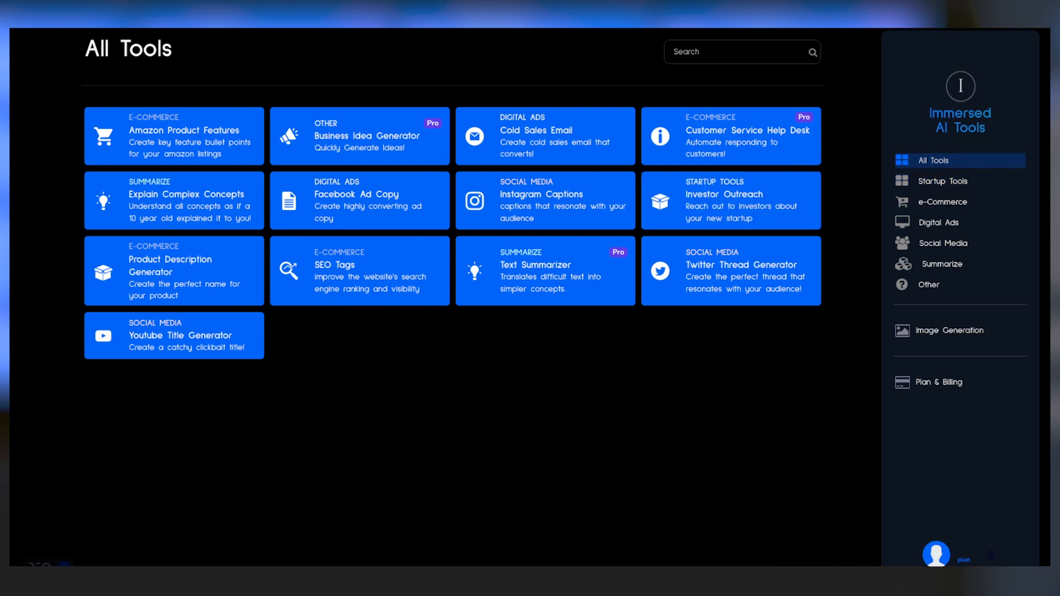
mouse_move(729, 199)
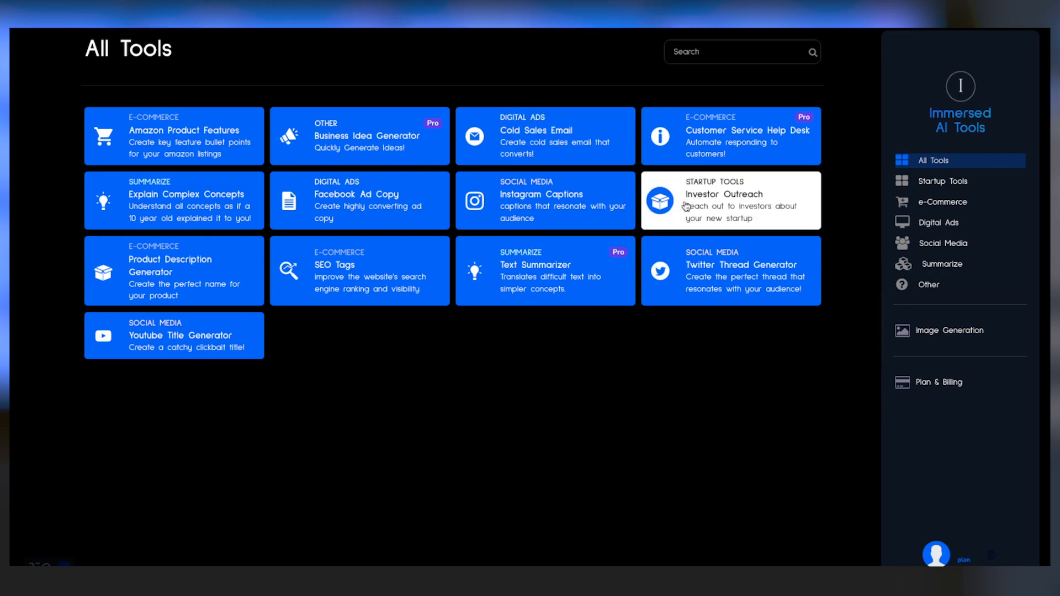
click(729, 200)
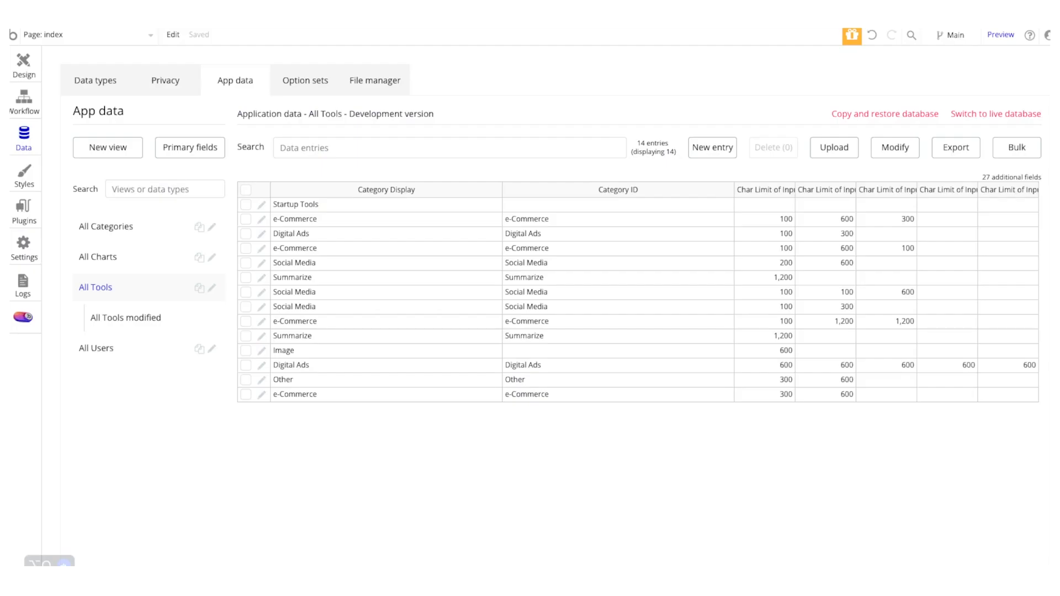
mouse_move(414, 181)
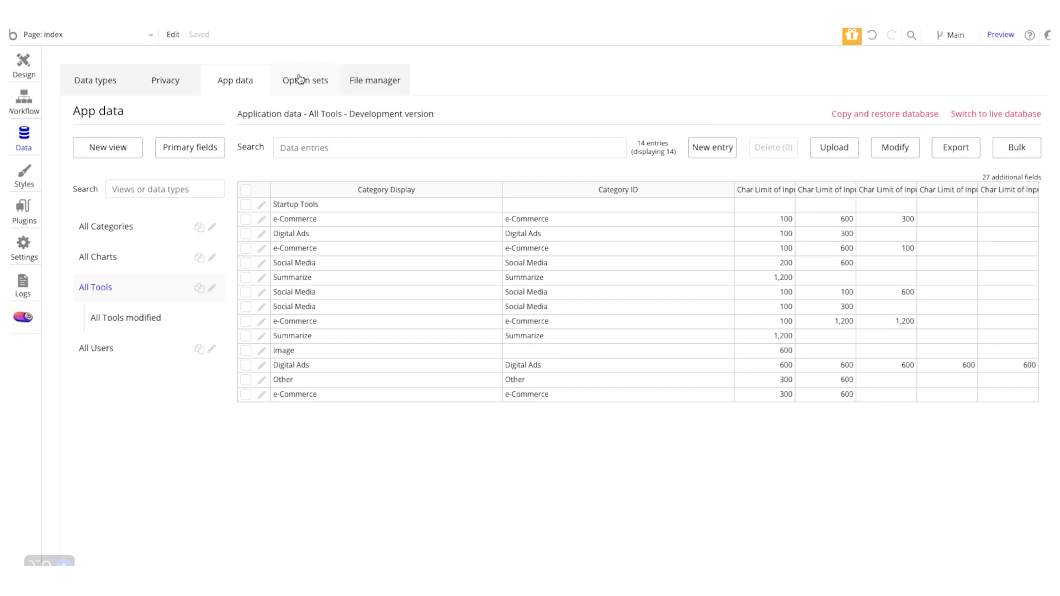
mouse_move(151, 282)
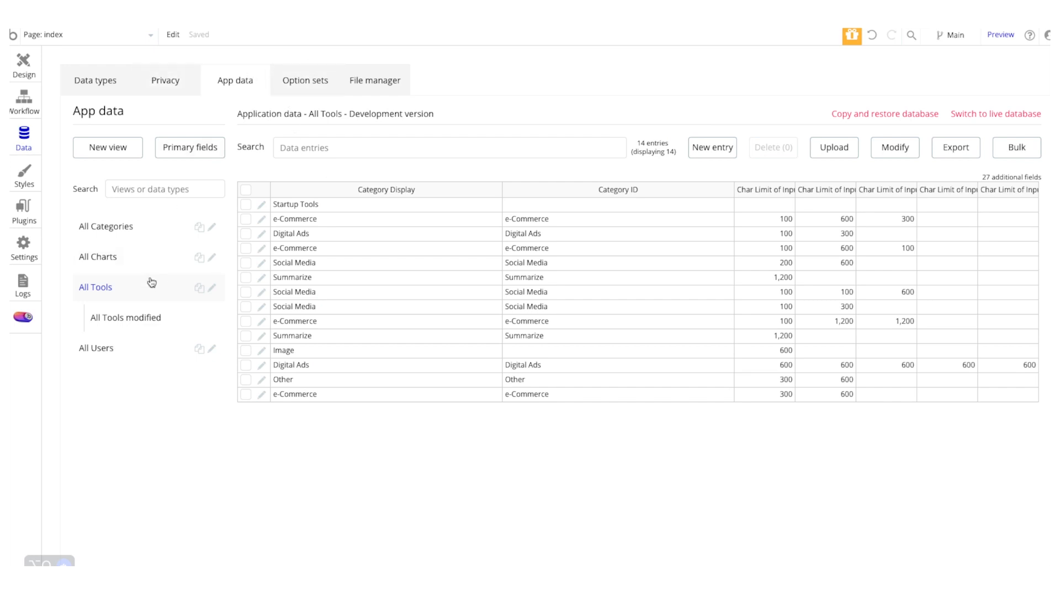
mouse_move(123, 271)
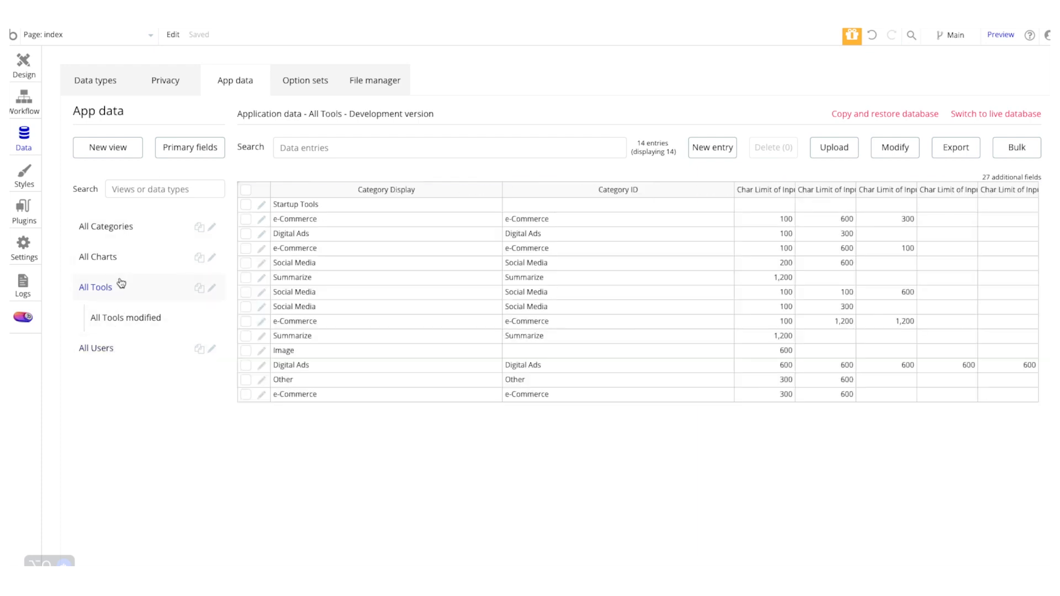
- Open the Installed Plugins page showing Stripe's empty live and development keys
click(95, 79)
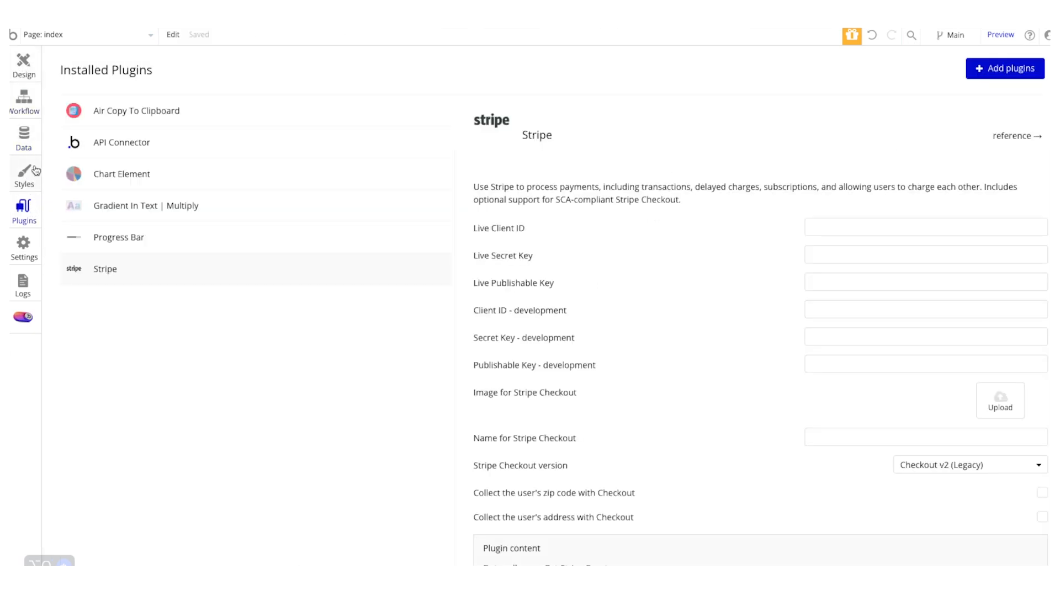
- View the API Connector's OpenAI headers and Chat Completions and DALL-E calls
click(121, 141)
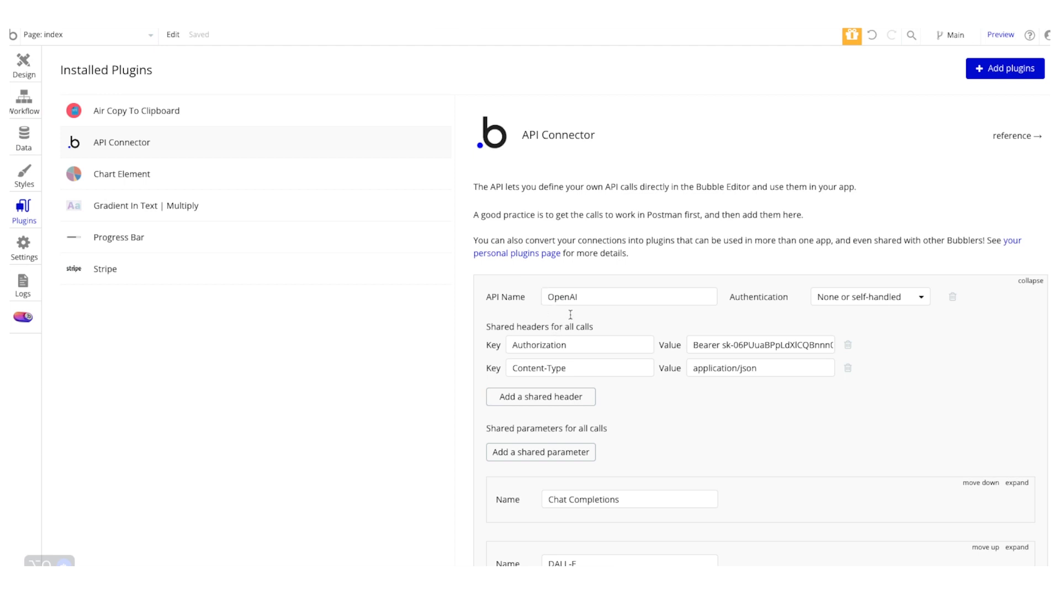
mouse_move(649, 304)
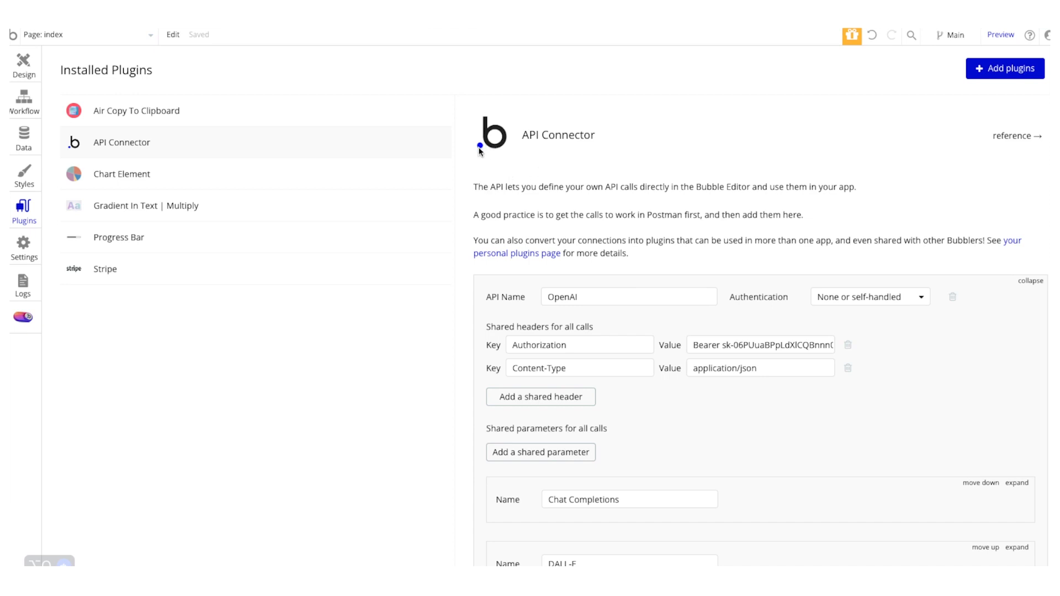
mouse_move(24, 256)
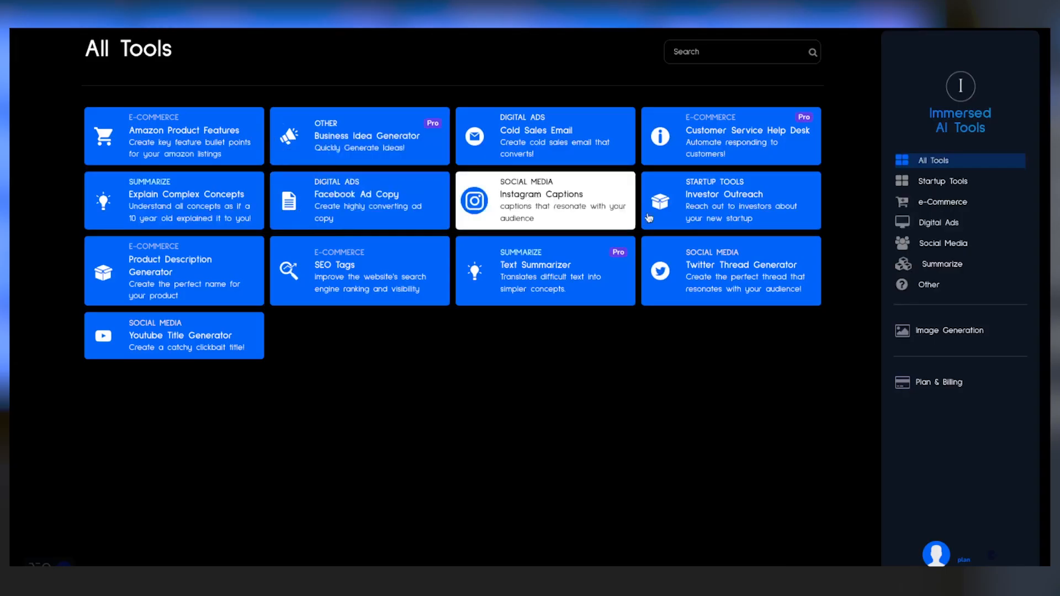
- Return from the live app's All Tools grid to the API Connector settings
click(730, 199)
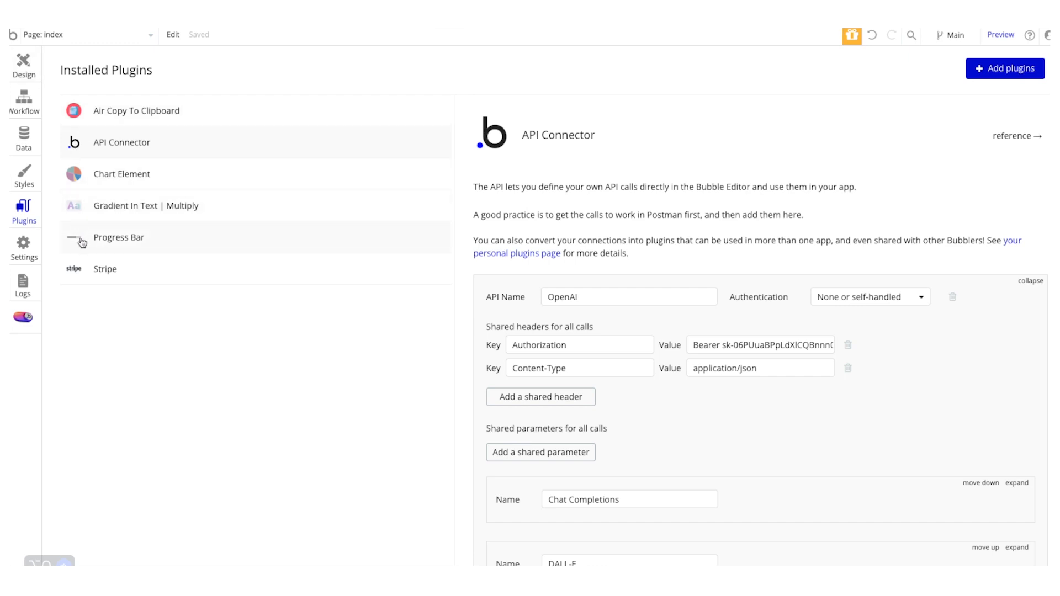
- Show the Progress Bar plugin's details with its single Progress Bar element
click(118, 237)
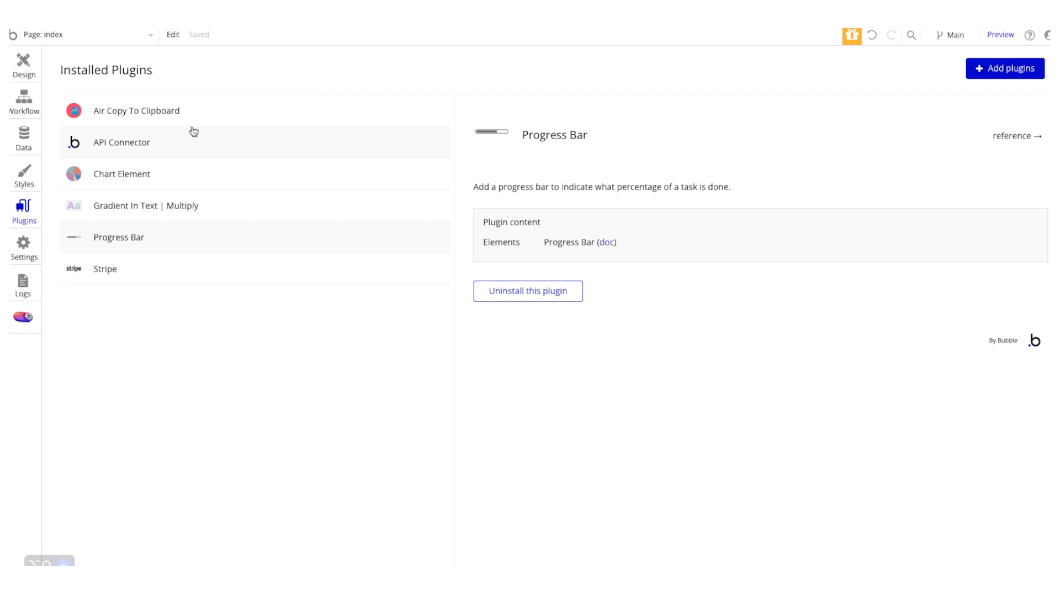
mouse_move(56, 79)
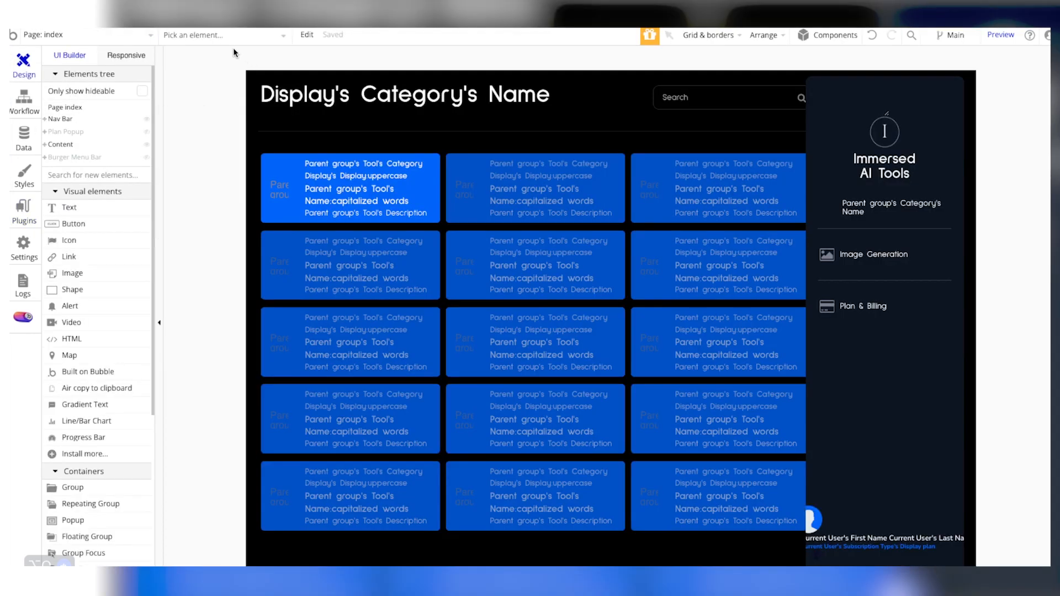
mouse_move(213, 83)
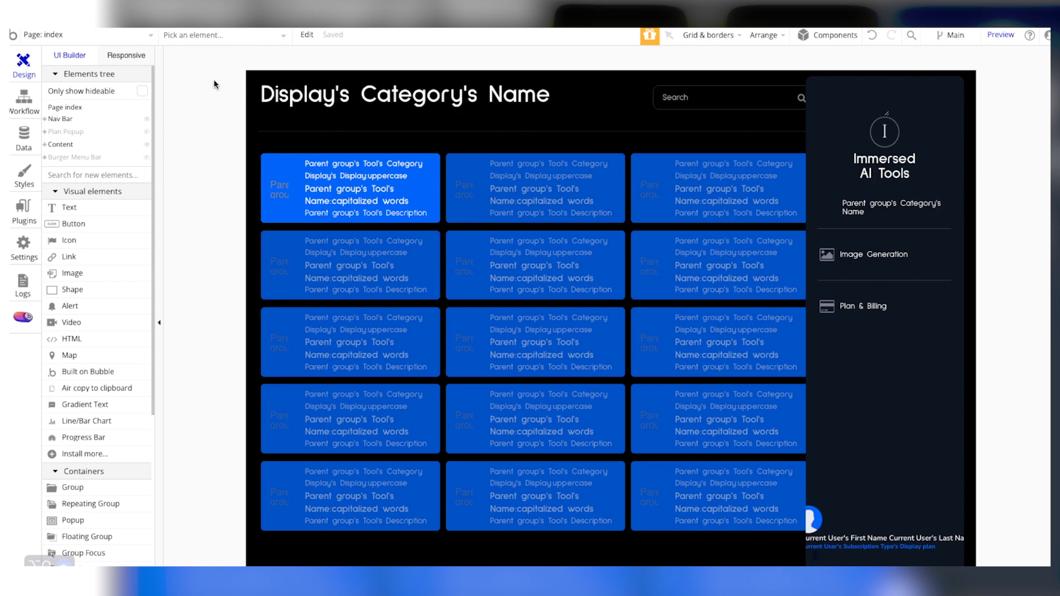